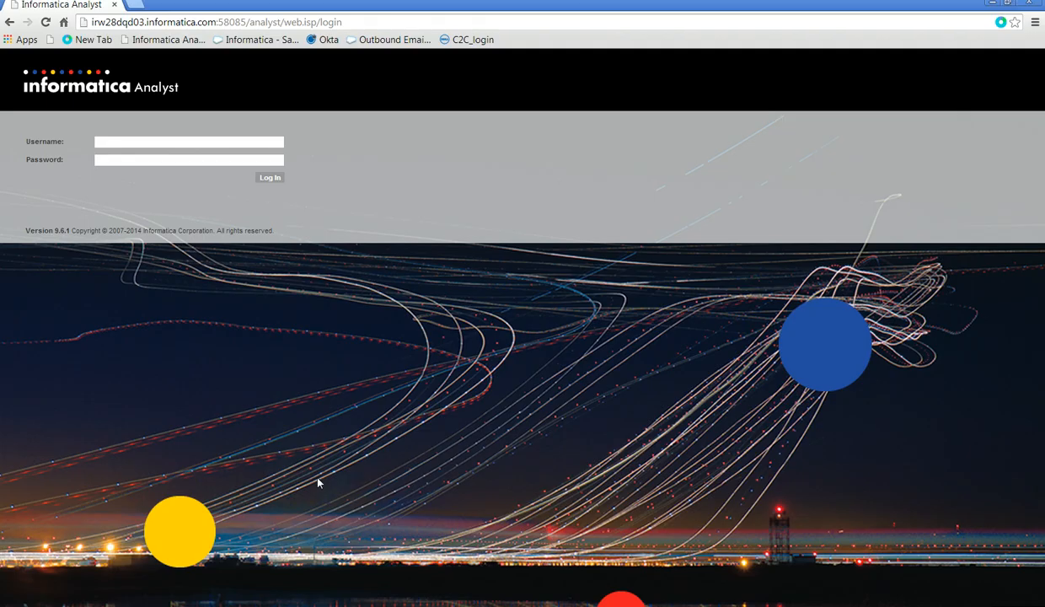
Sign in to Informatica Analyst as Administrator to reach the start workspace.
left_click(189, 142)
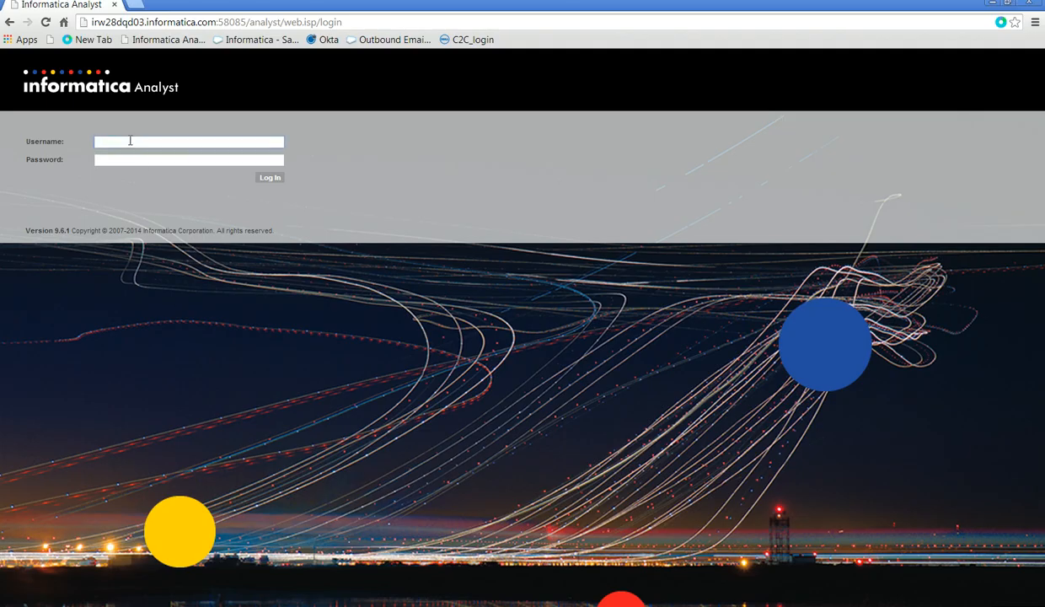
type("Ad")
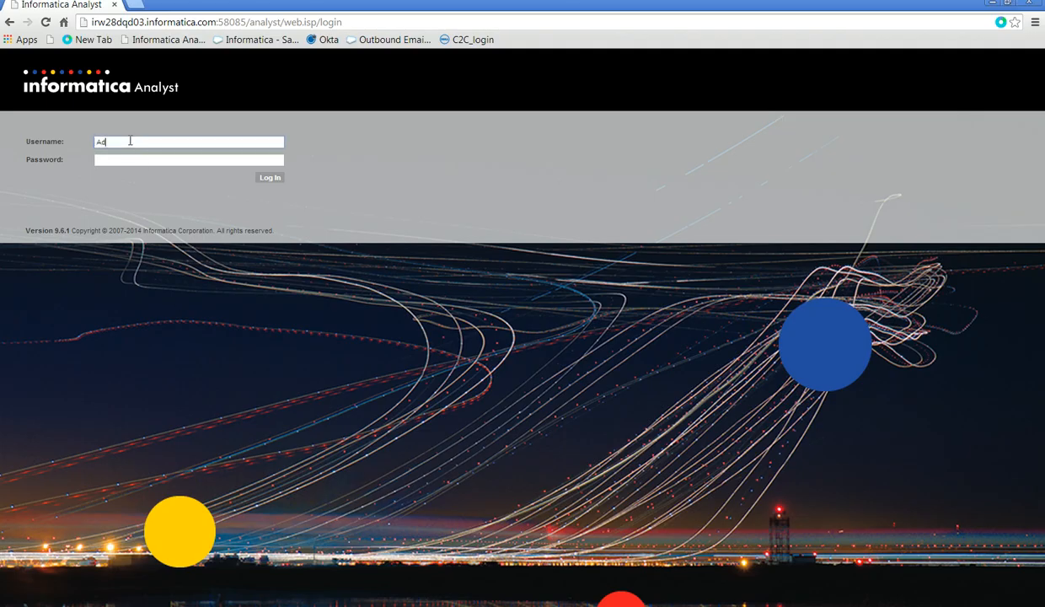
type("Administrator")
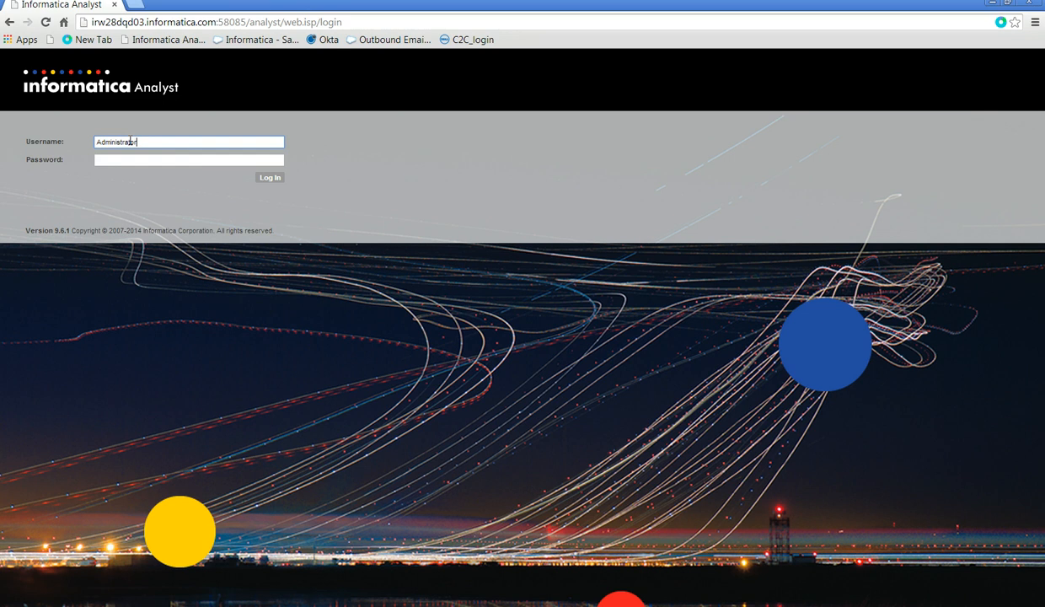
left_click(189, 159)
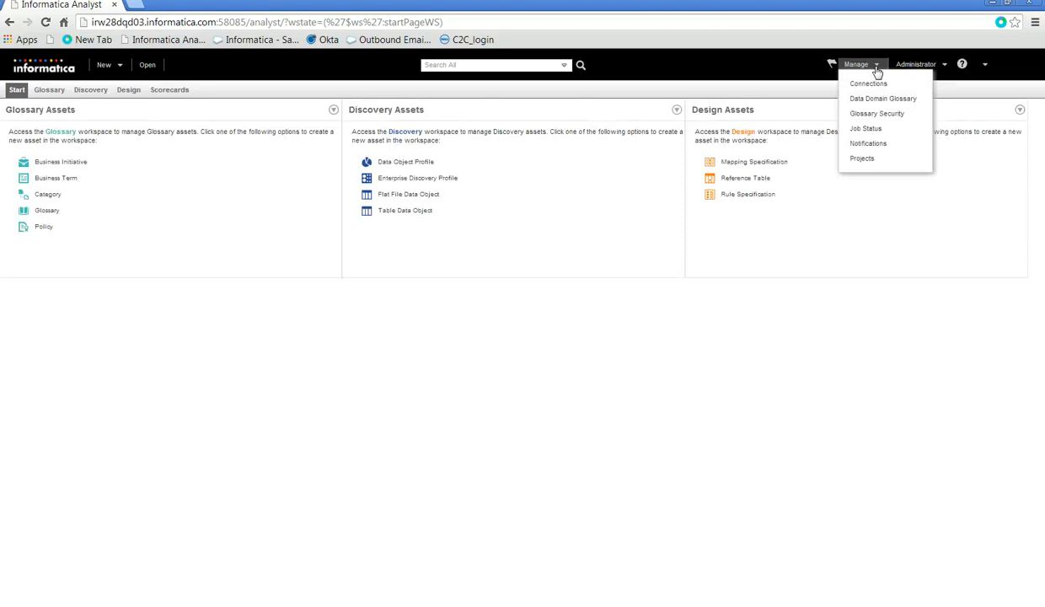
mouse_move(877, 114)
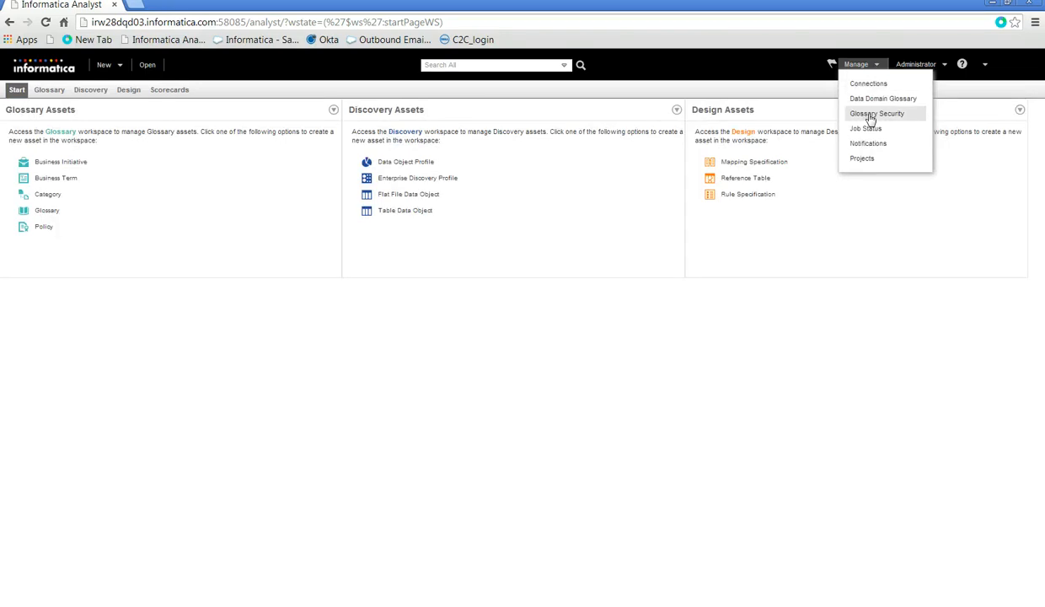
View the Administrator's glossary privileges in Glossary Security and expand SQL2014's Edit Templates grant.
left_click(876, 115)
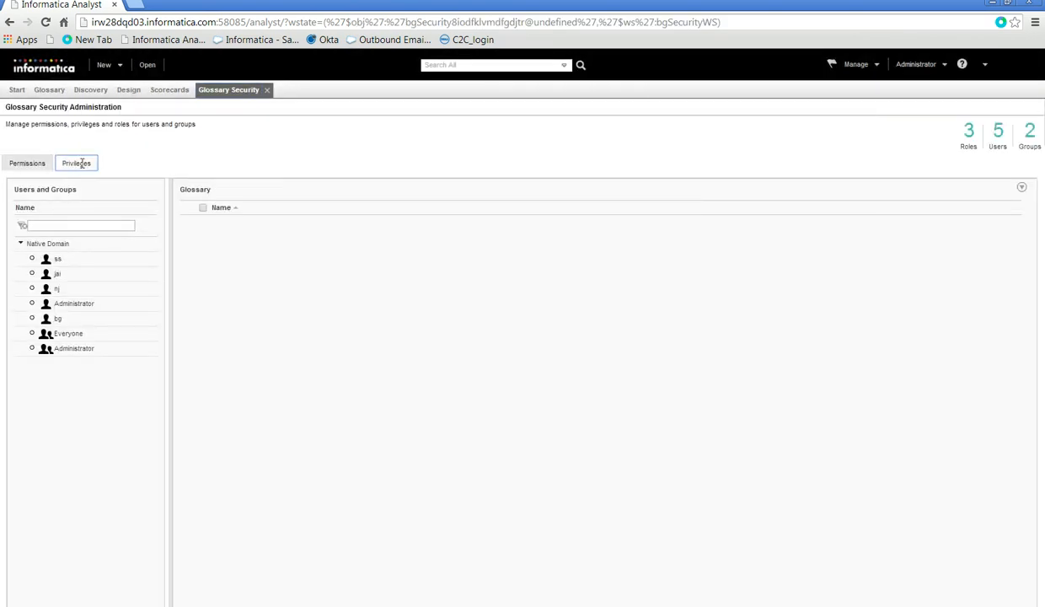
left_click(74, 304)
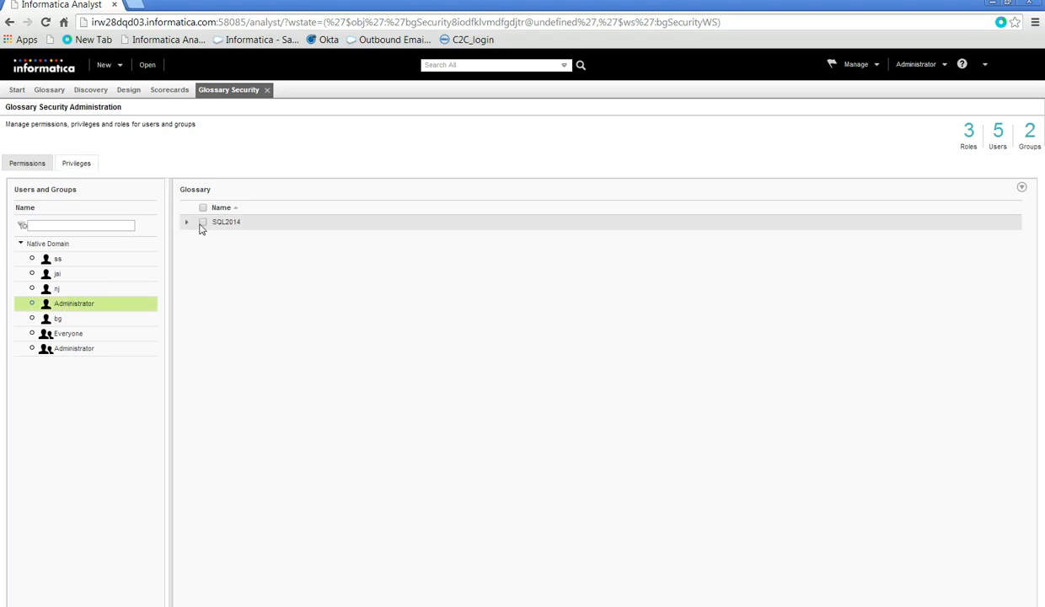
mouse_move(238, 257)
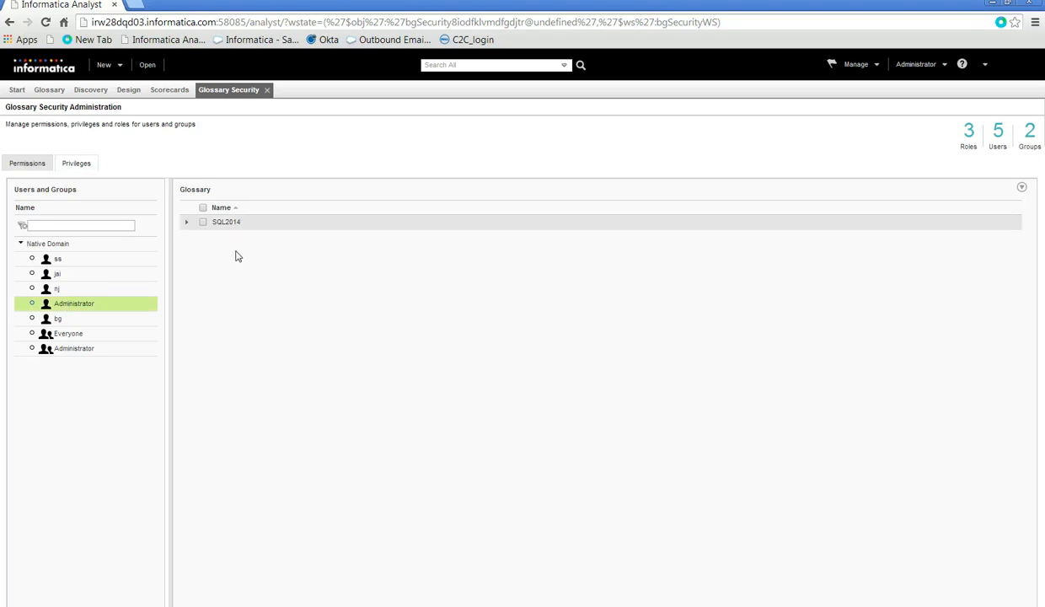
left_click(185, 223)
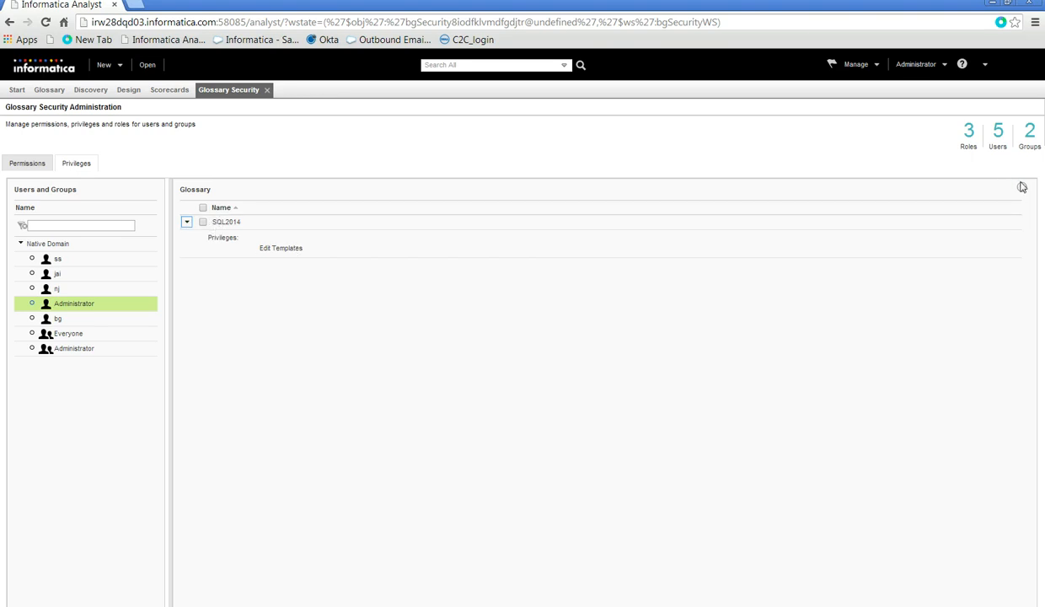
mouse_move(87, 305)
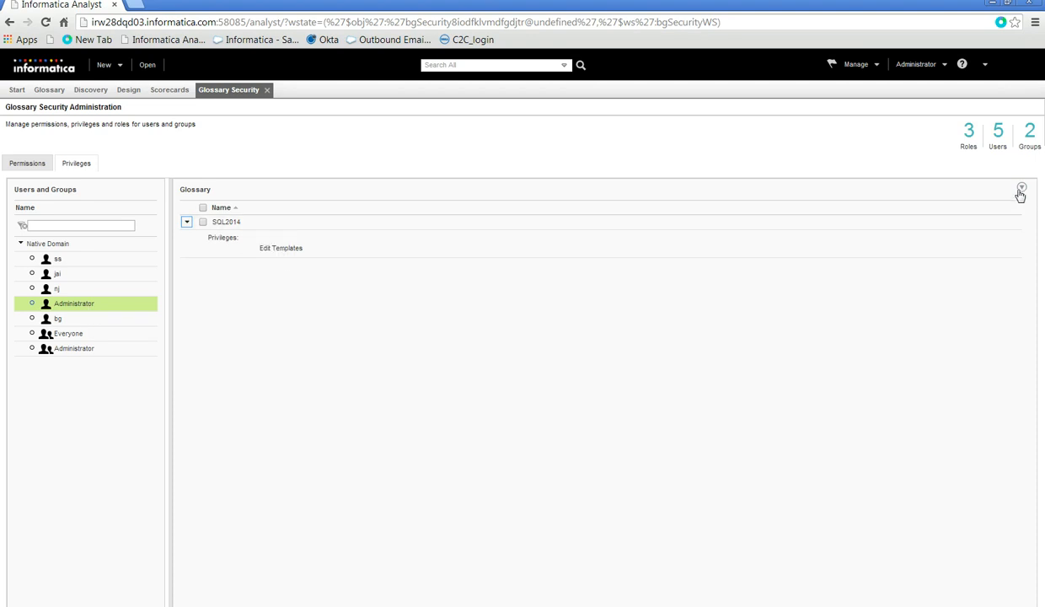
mouse_move(954, 223)
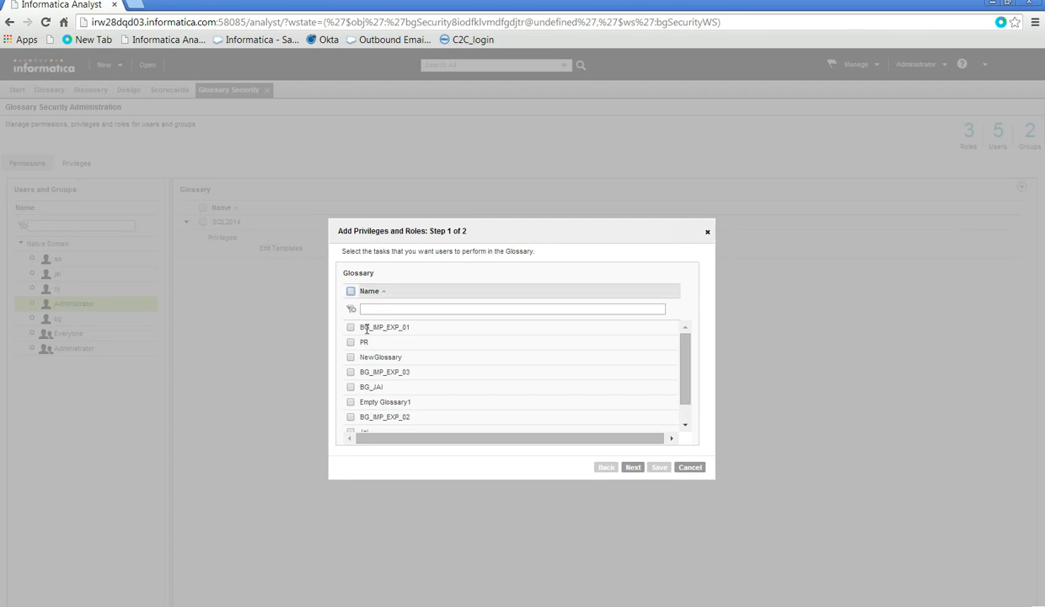
Grant the Administrator the Edit Templates privilege on the PR glossary and save it.
left_click(350, 340)
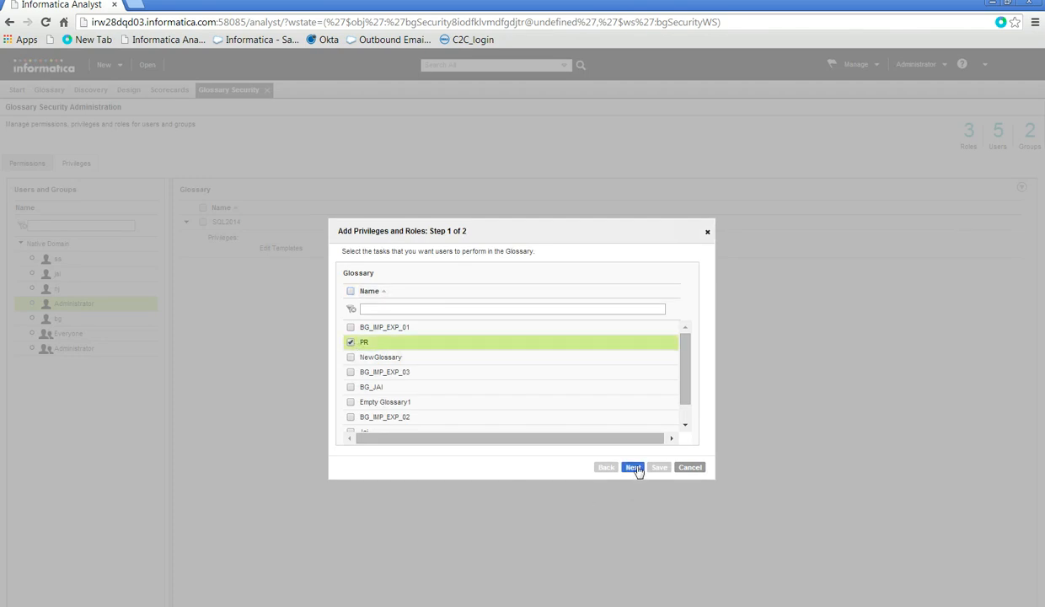
left_click(632, 467)
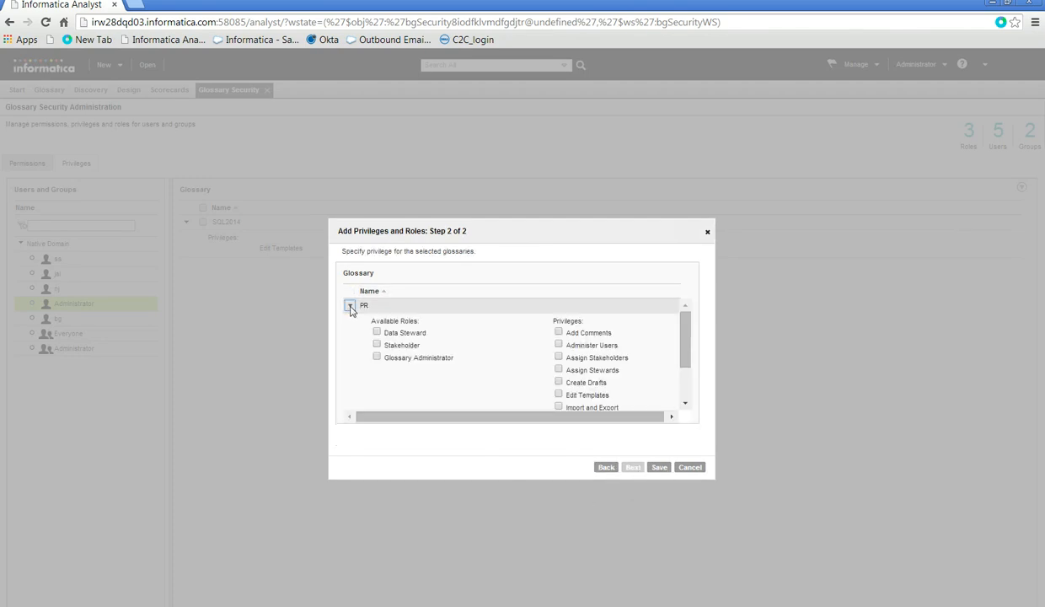
left_click(558, 394)
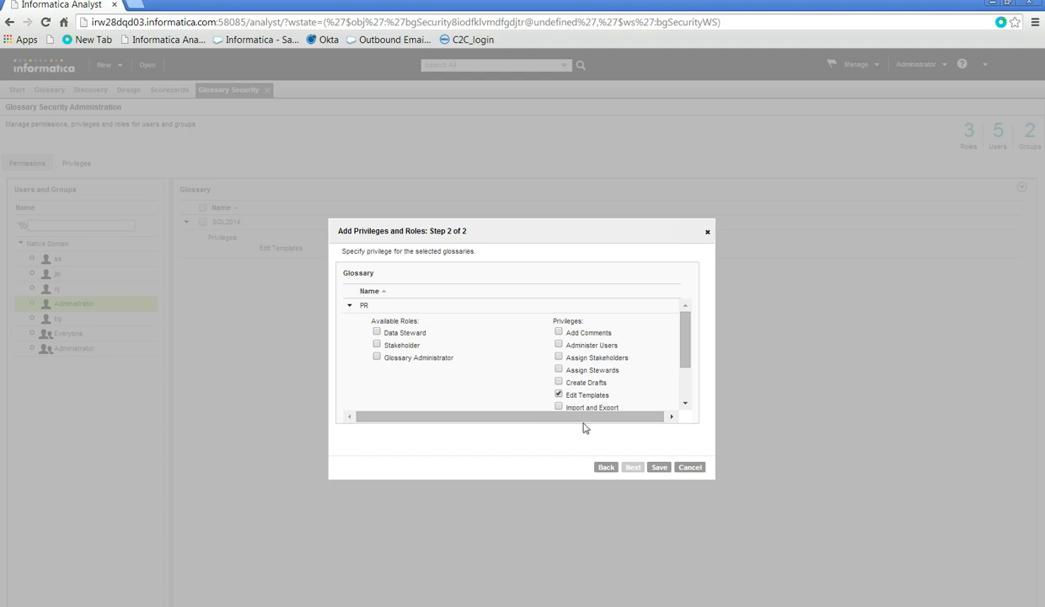
scroll("down", 3)
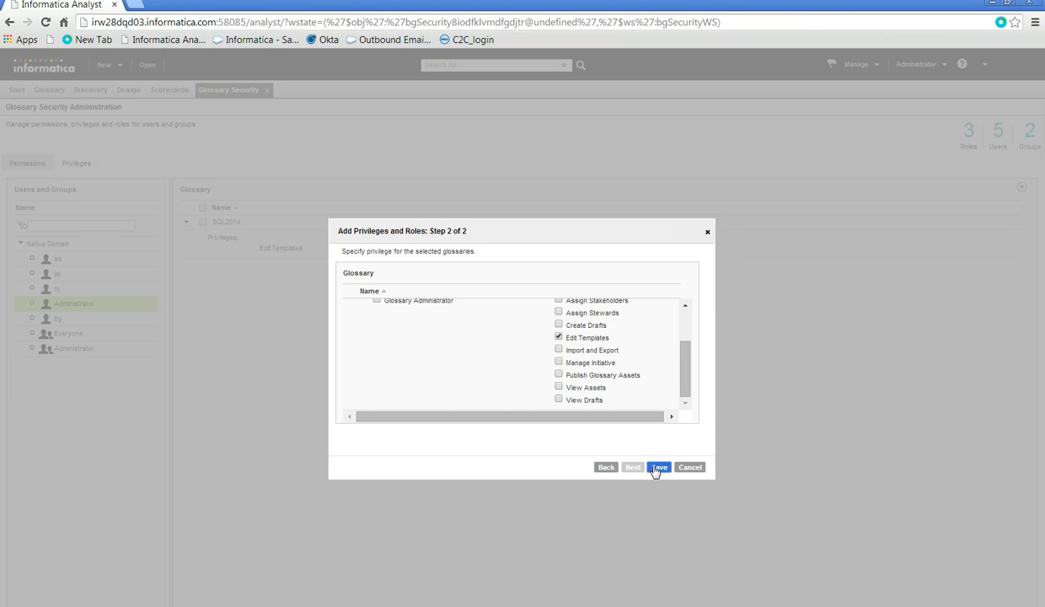
left_click(659, 467)
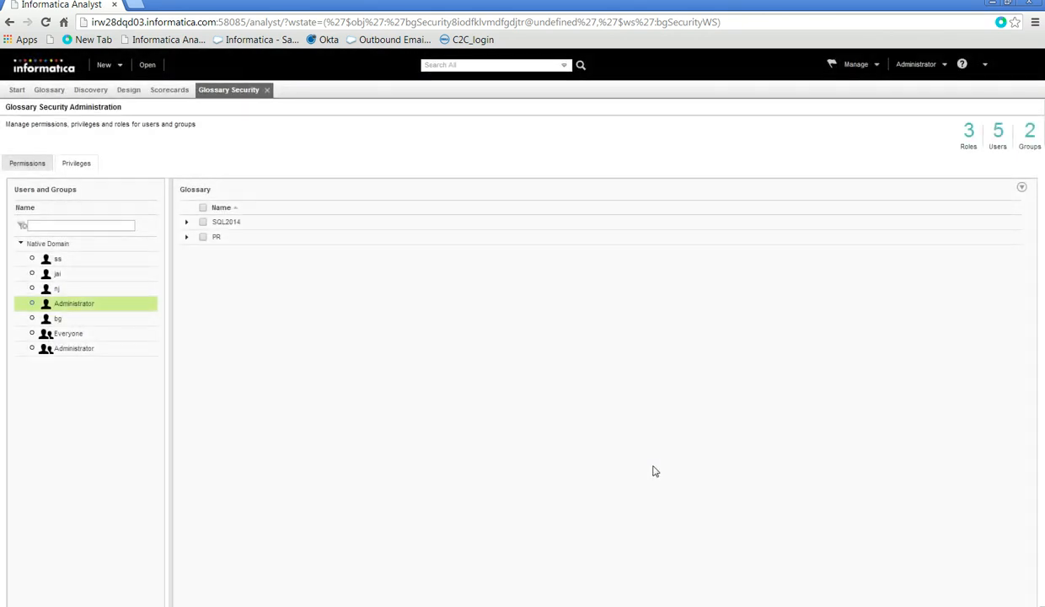
mouse_move(148, 64)
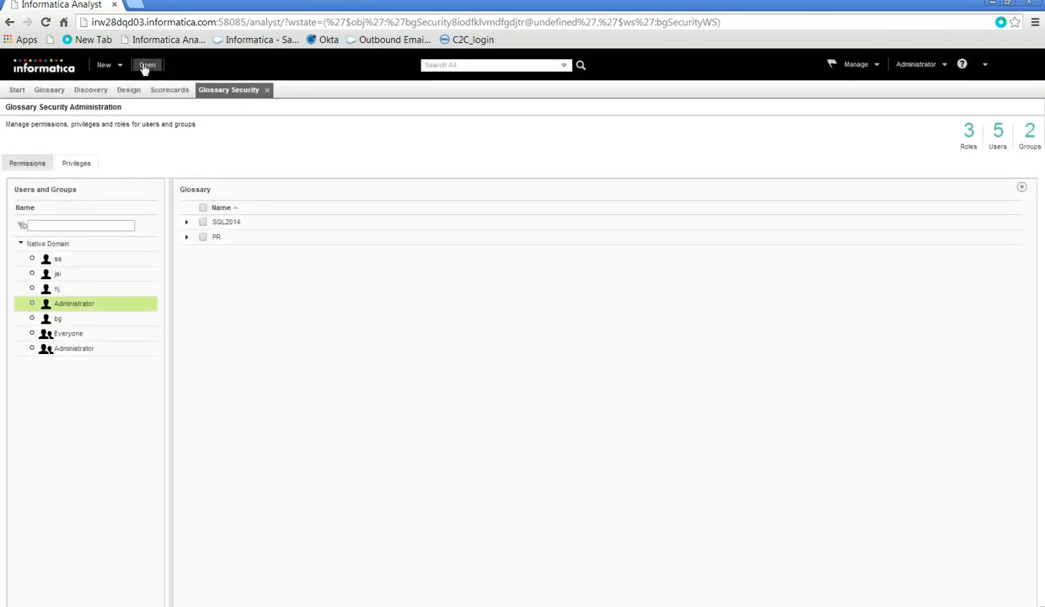
Open the SQL2014 glossary from the Library's Glossaries asset list.
left_click(149, 64)
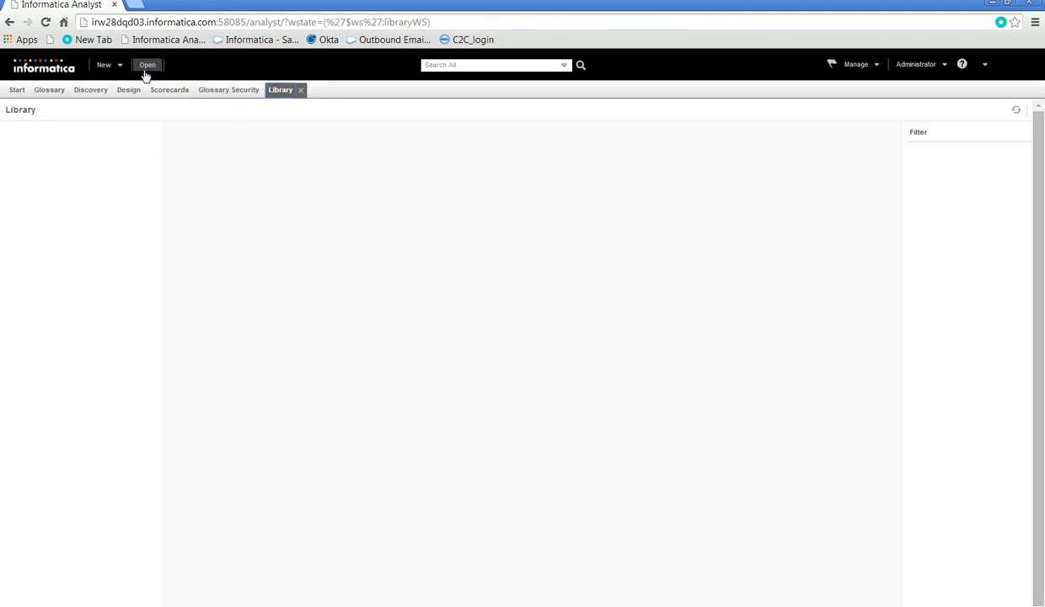
left_click(147, 64)
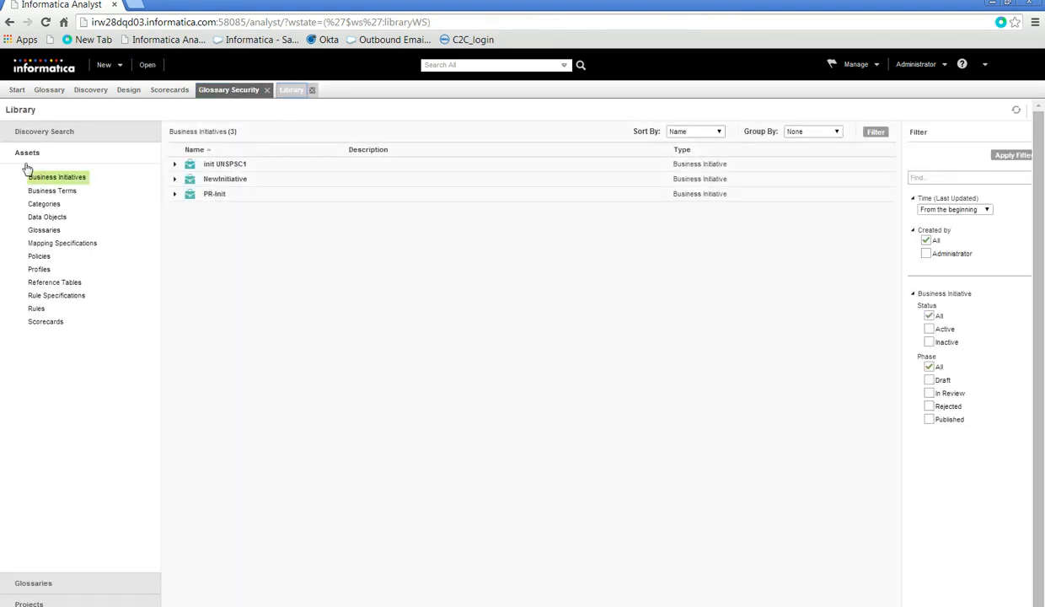
left_click(267, 89)
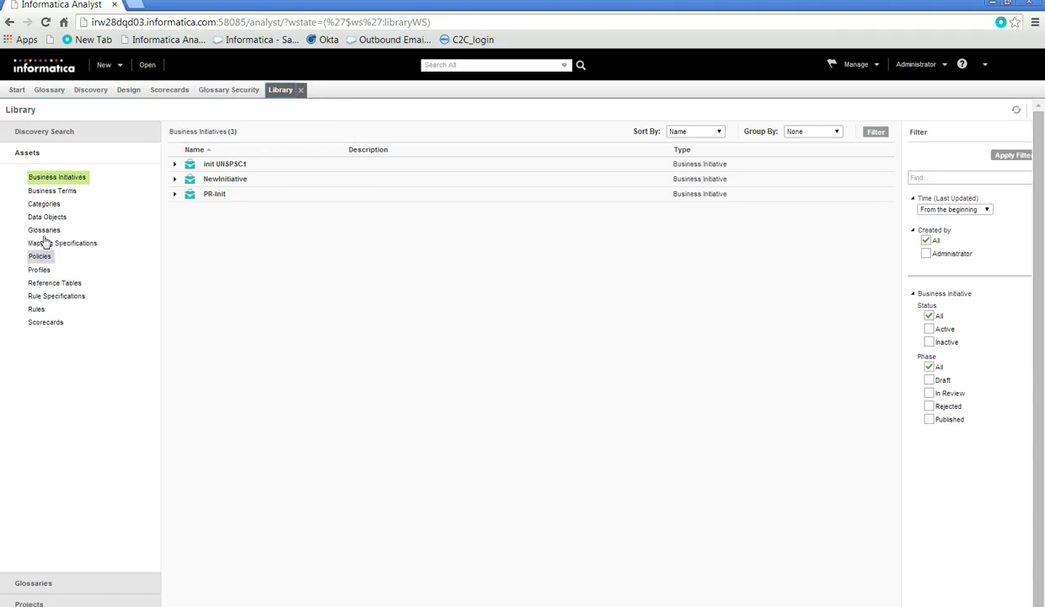
left_click(43, 229)
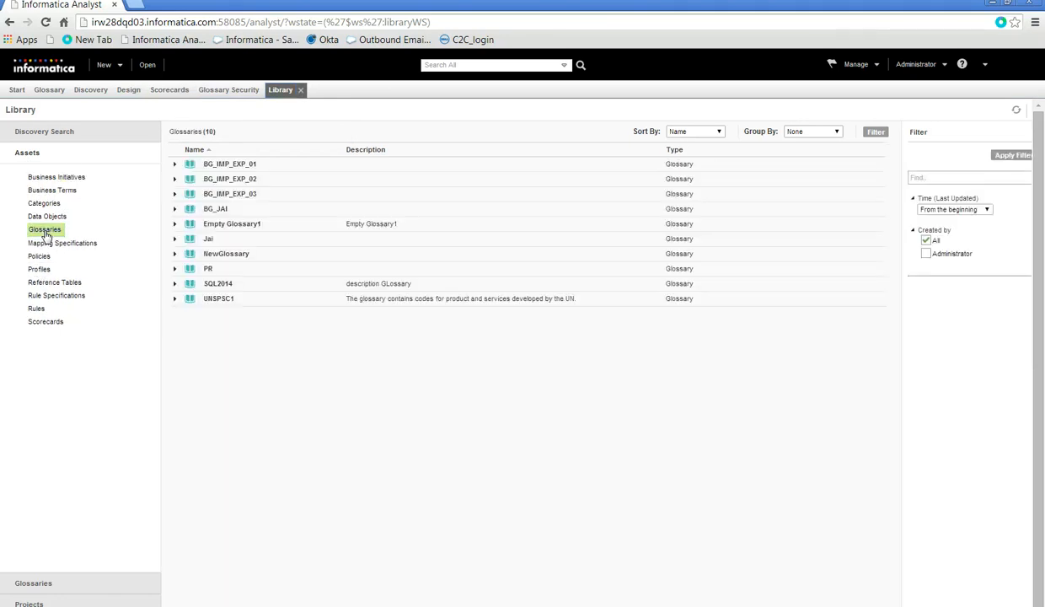
left_click(218, 283)
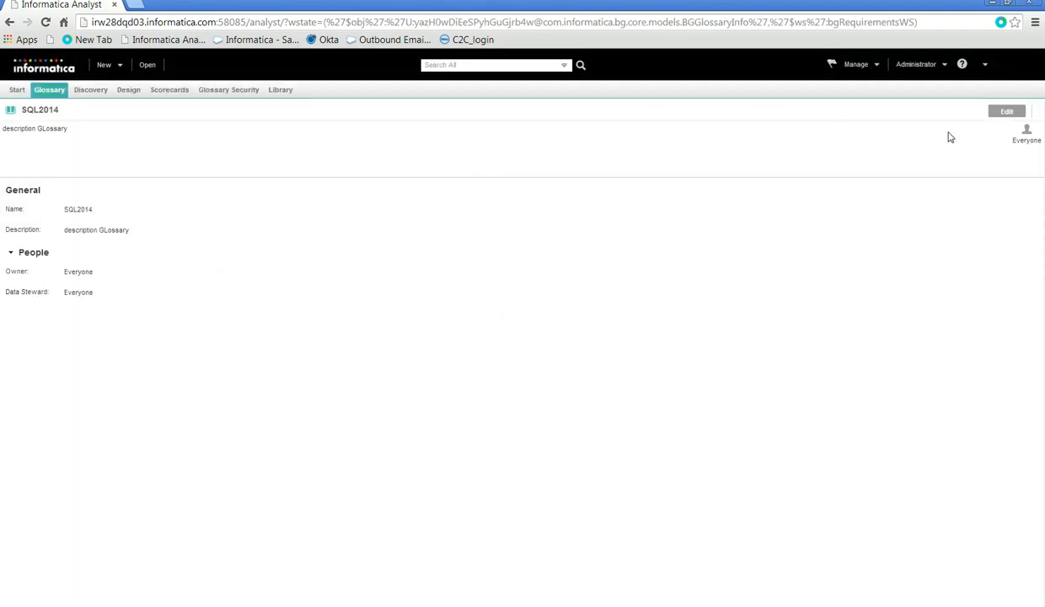
Put the SQL2014 glossary in edit mode and switch to its Business Term Template.
left_click(1007, 112)
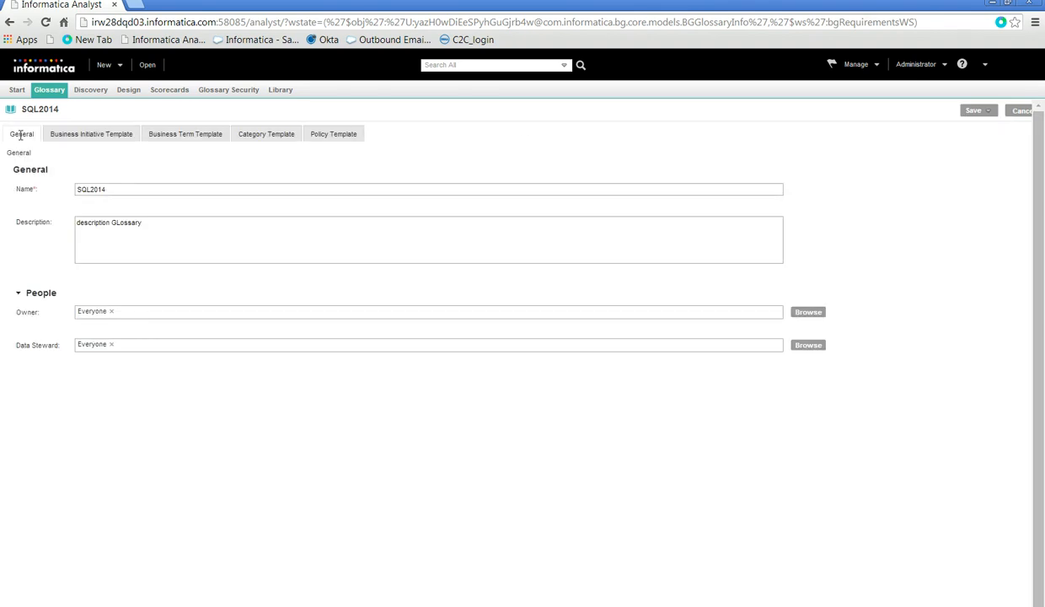
mouse_move(91, 136)
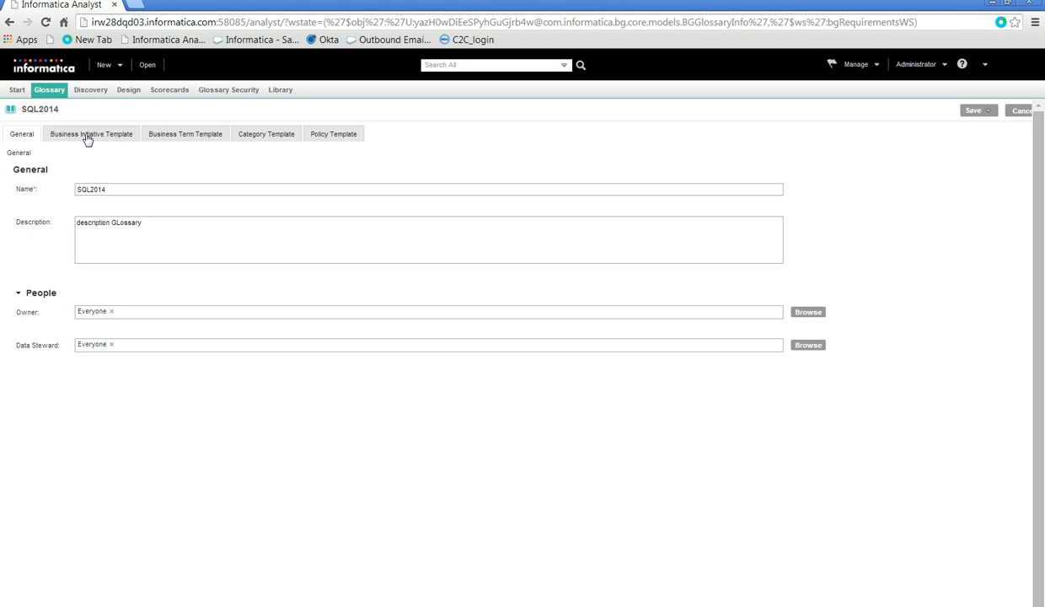
mouse_move(194, 138)
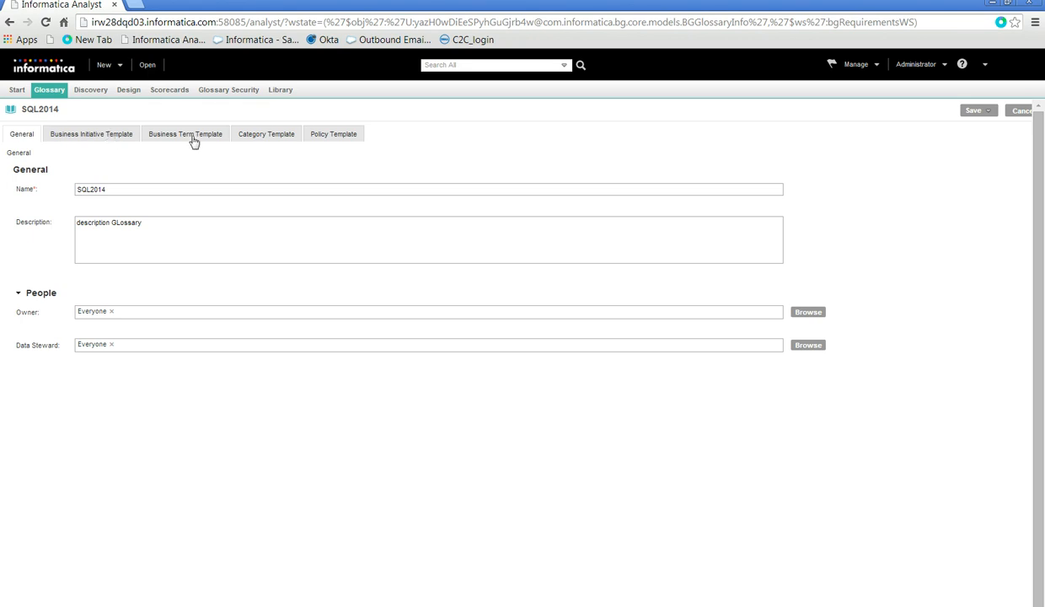
mouse_move(324, 136)
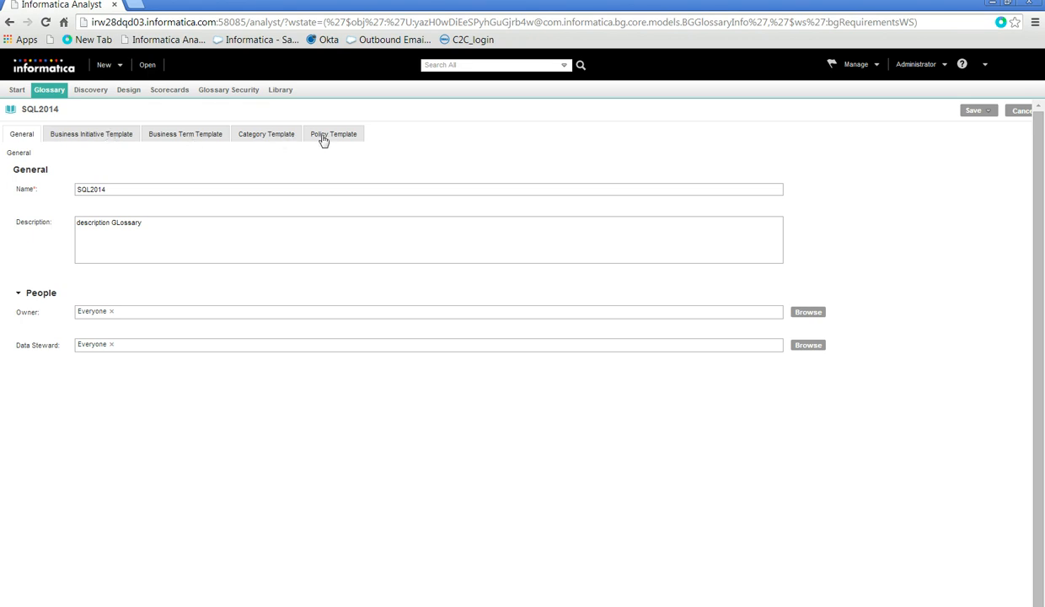
left_click(185, 134)
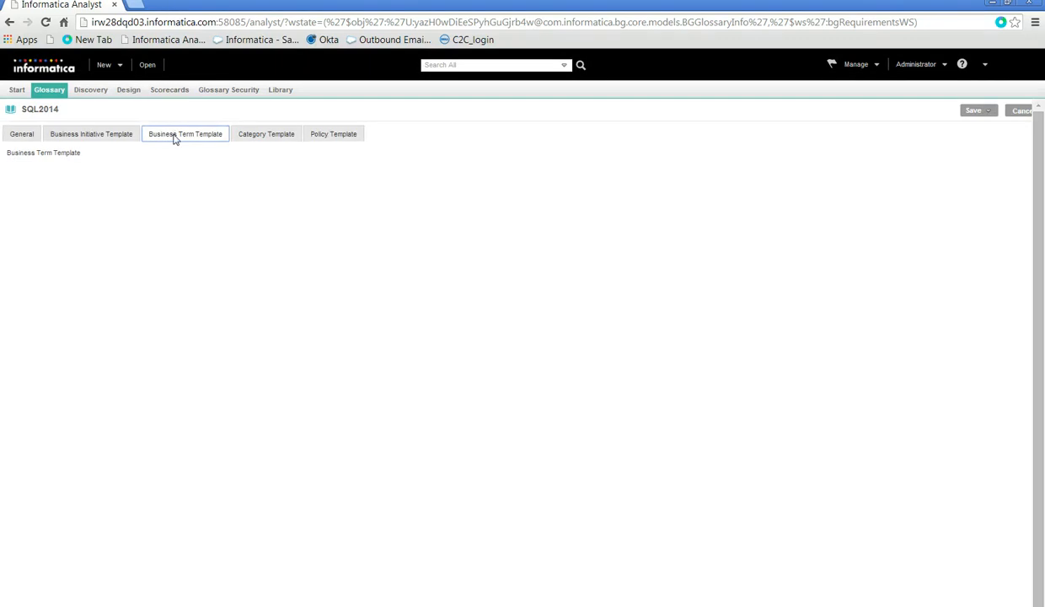
Let the Business Term Template load and scroll through its sections and back to the top.
left_click(186, 133)
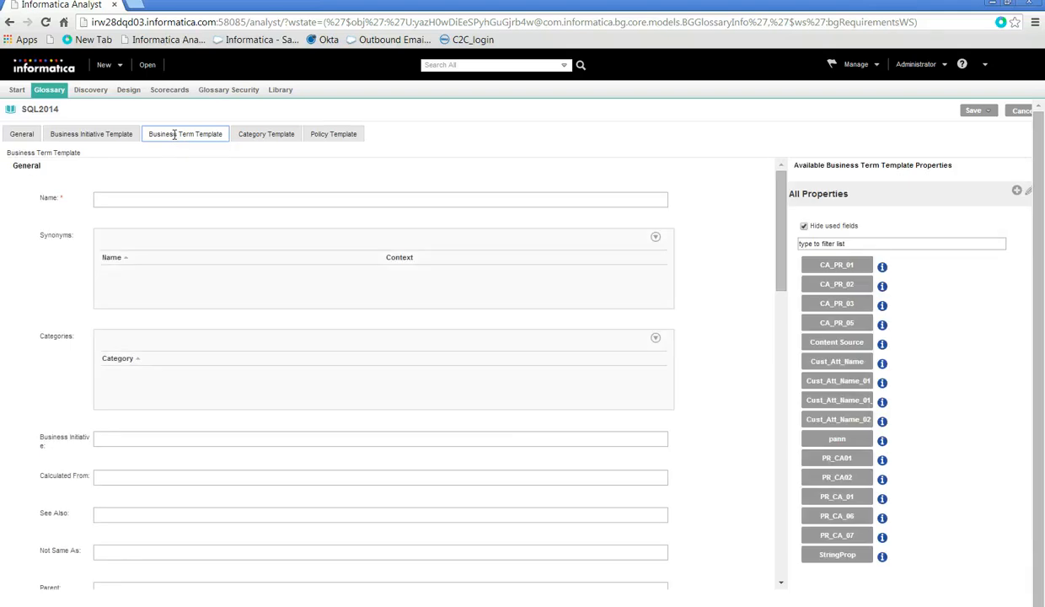
mouse_move(246, 216)
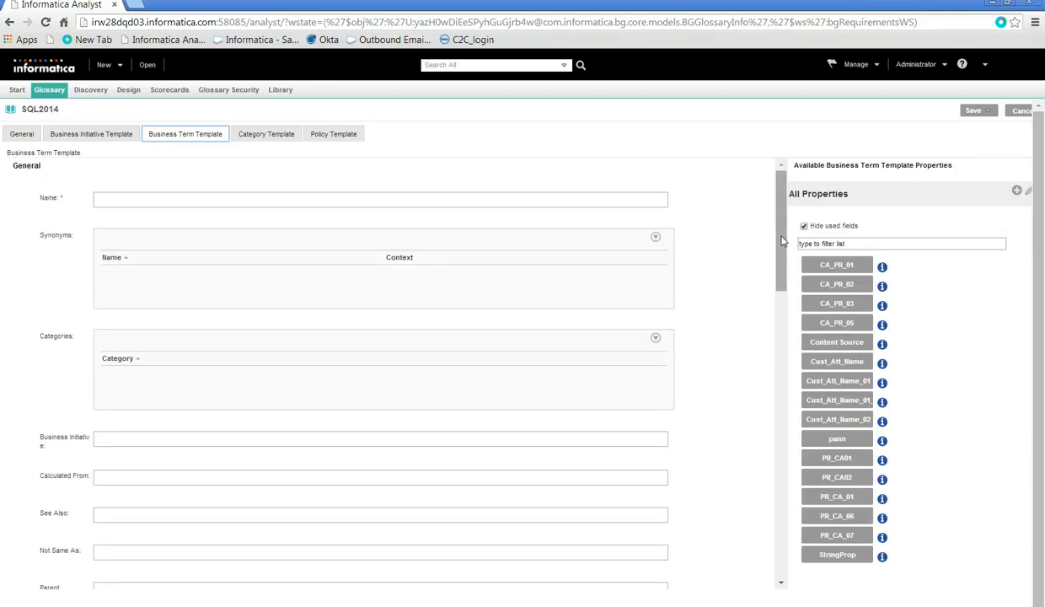
scroll("down", 3)
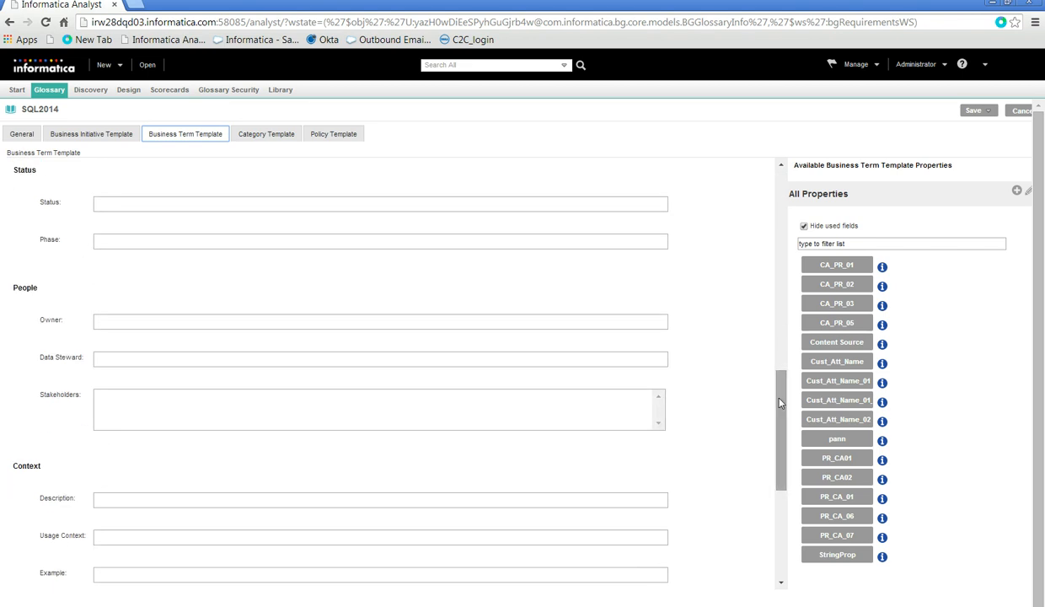
scroll("up", 3)
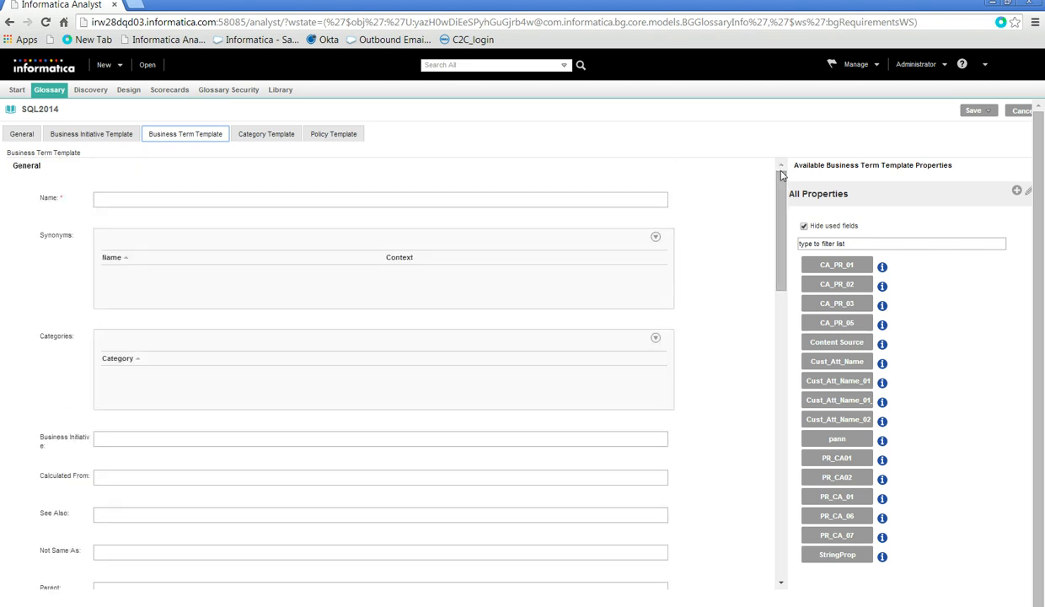
mouse_move(54, 209)
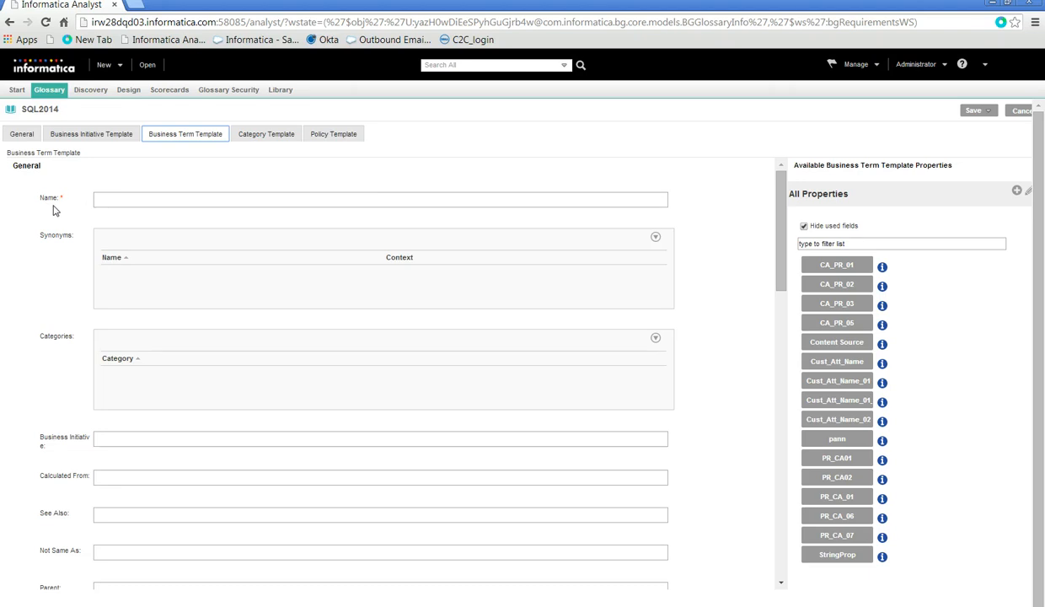
mouse_move(45, 248)
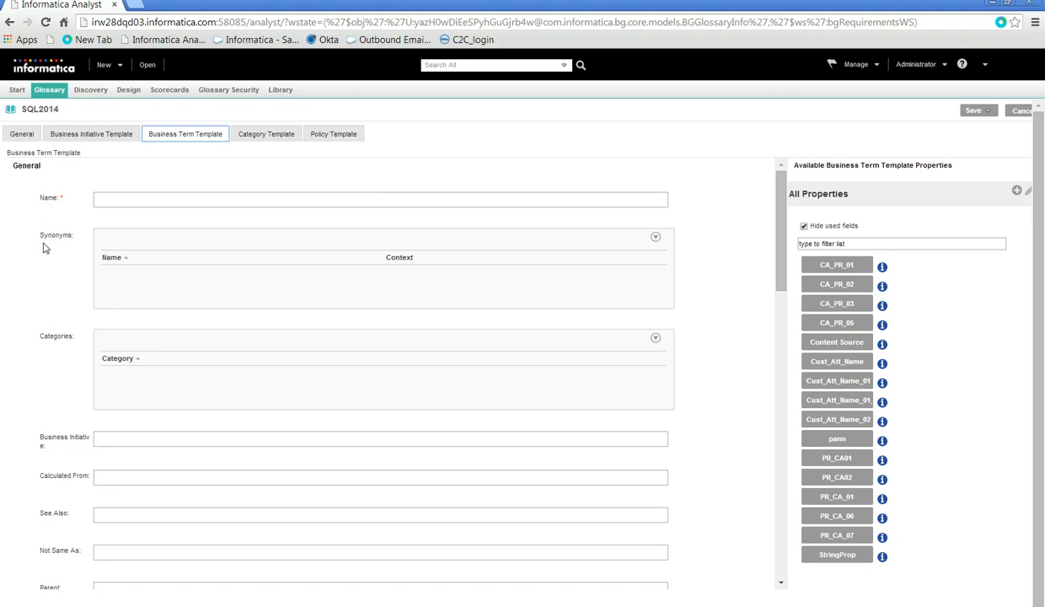
mouse_move(61, 307)
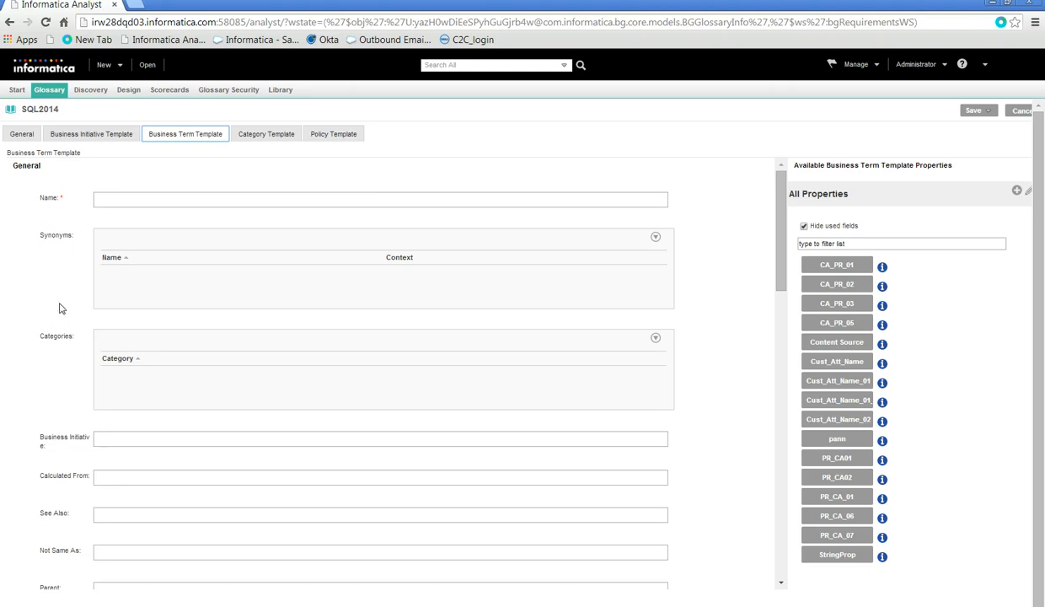
mouse_move(47, 264)
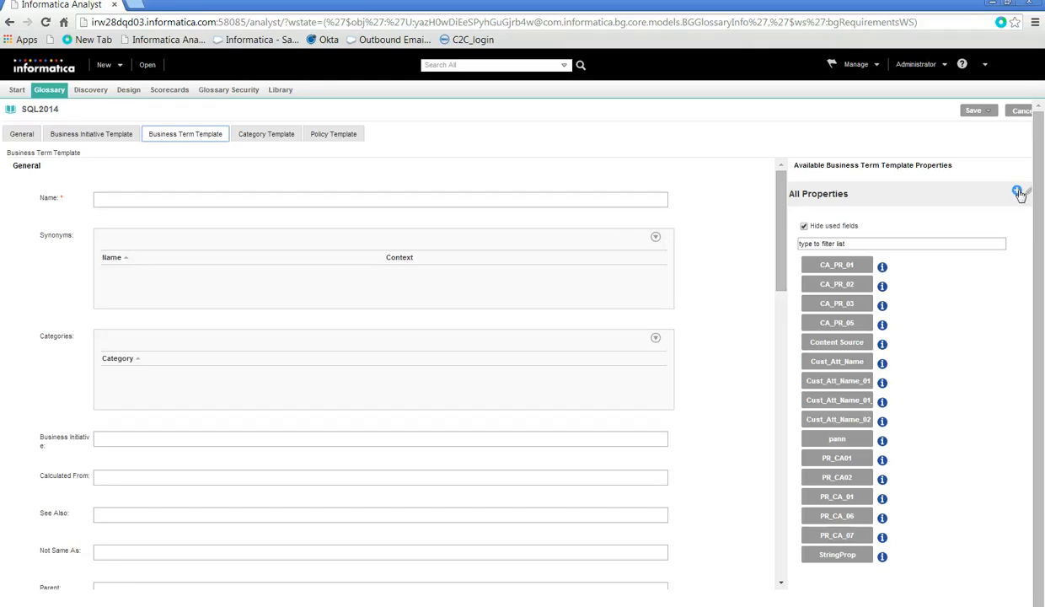
Create a new template property and name it Field_Demo in its model definition.
left_click(1018, 192)
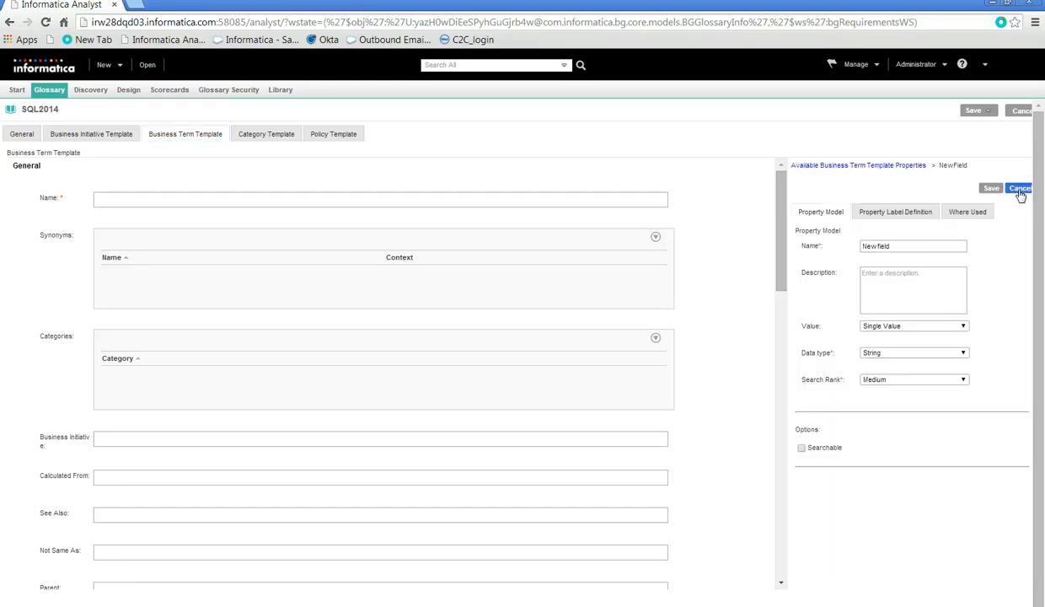
mouse_move(1015, 202)
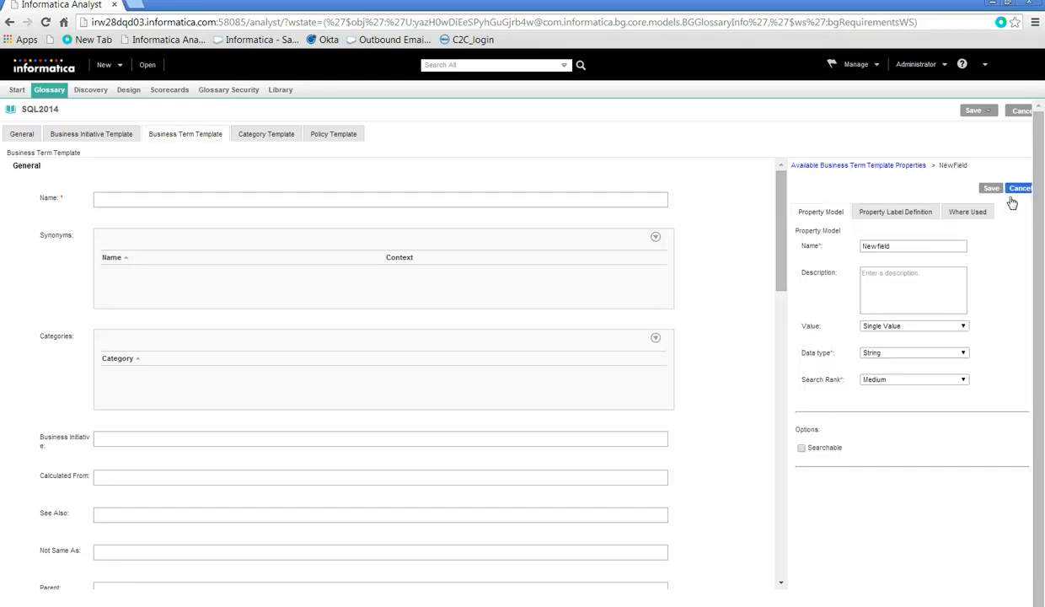
triple_click(914, 246)
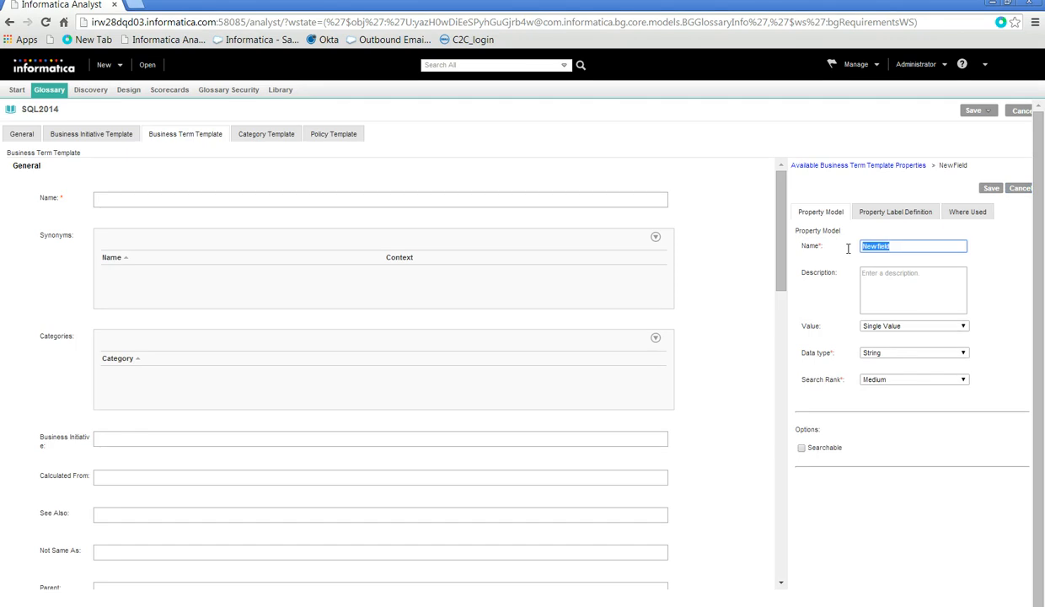
mouse_move(850, 253)
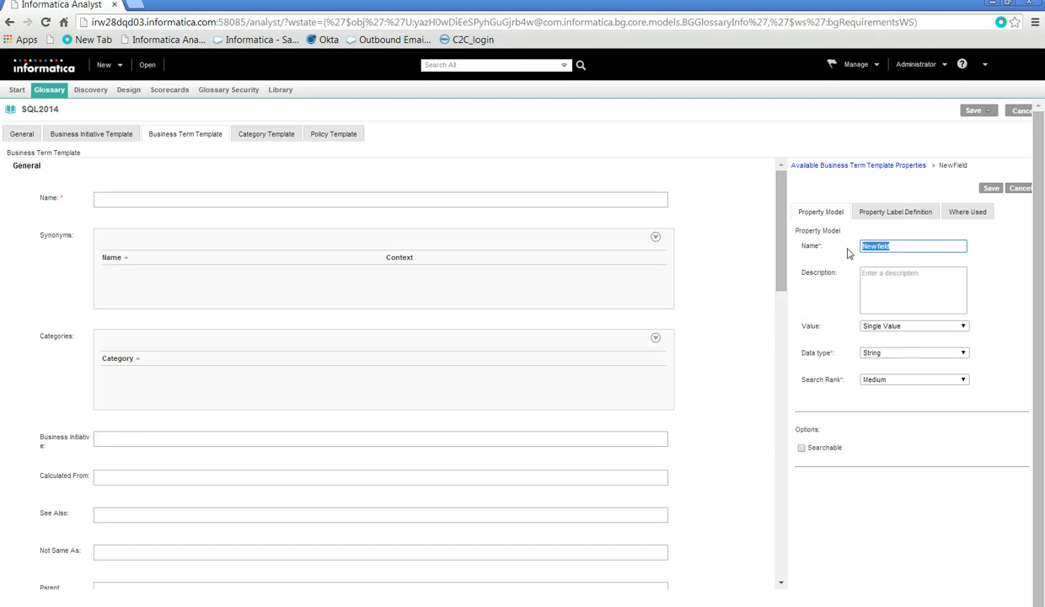
type("Field_Dem")
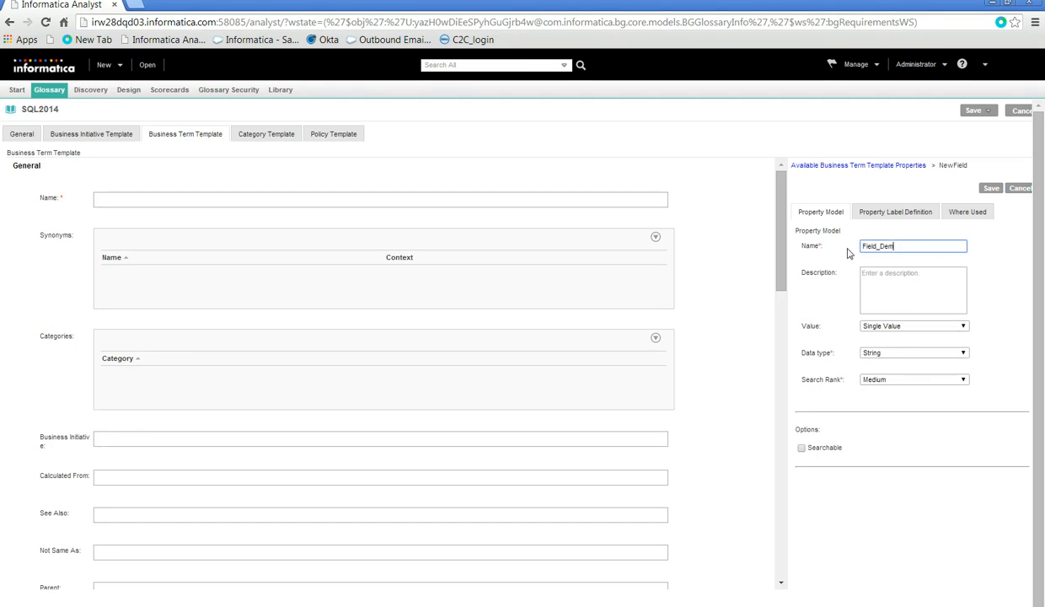
type("o")
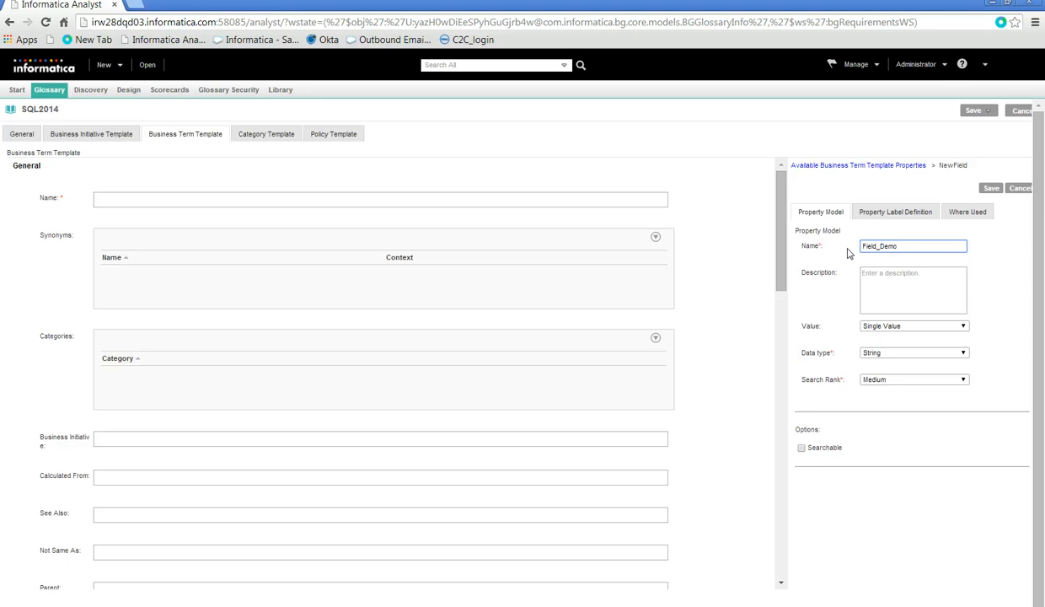
mouse_move(823, 252)
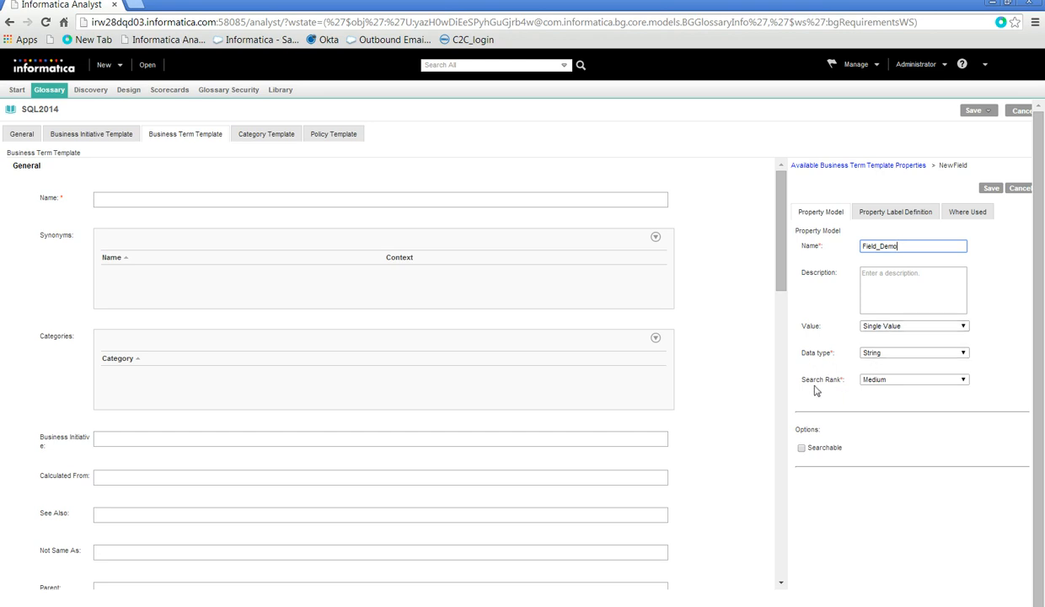
mouse_move(887, 391)
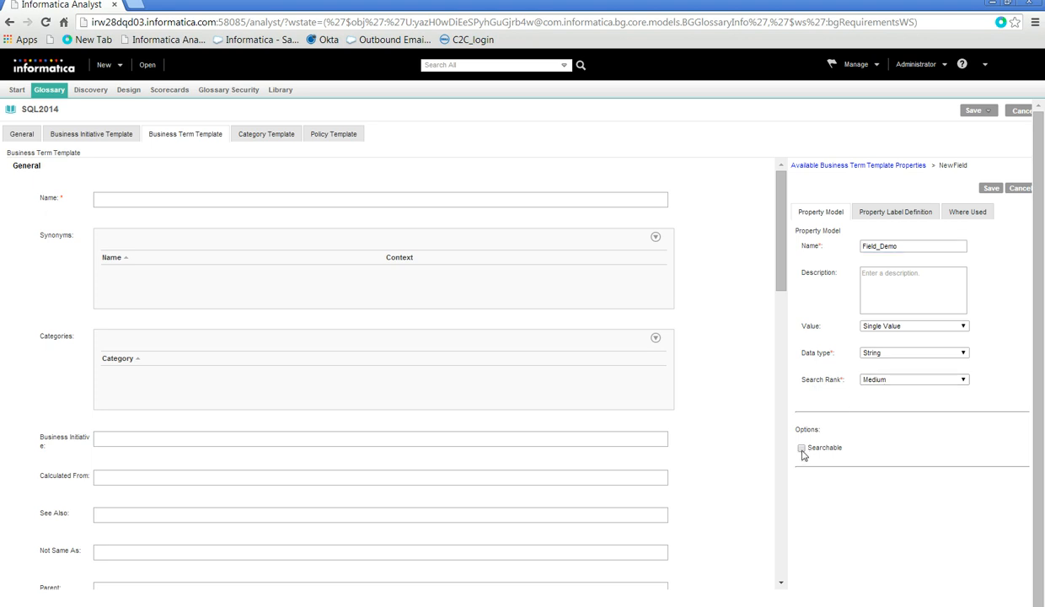
left_click(801, 448)
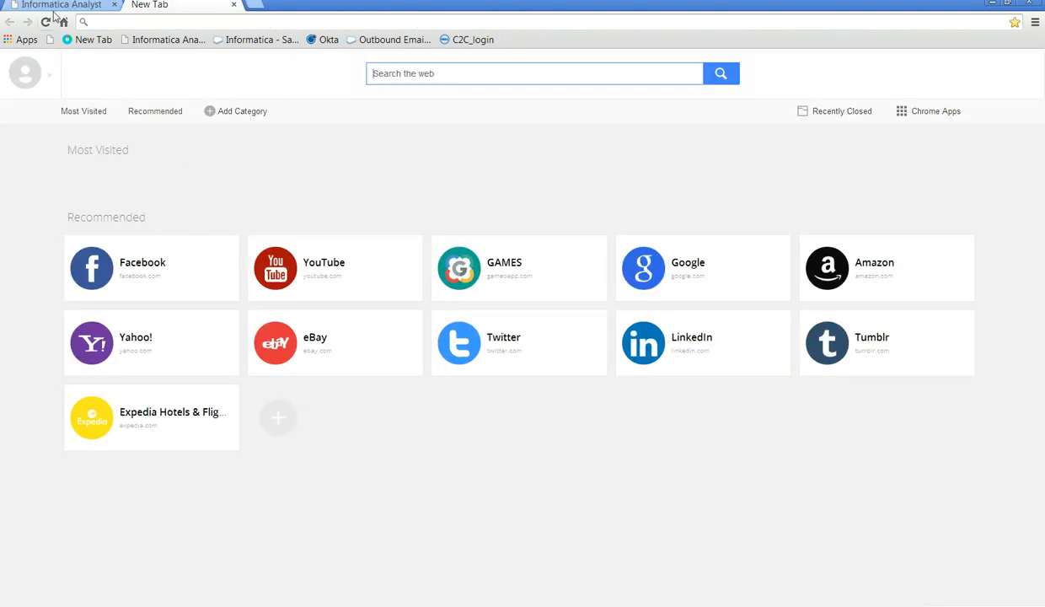
Label it Field_Demo in the General section, required, with default value 'Demo default', and save.
left_click(61, 5)
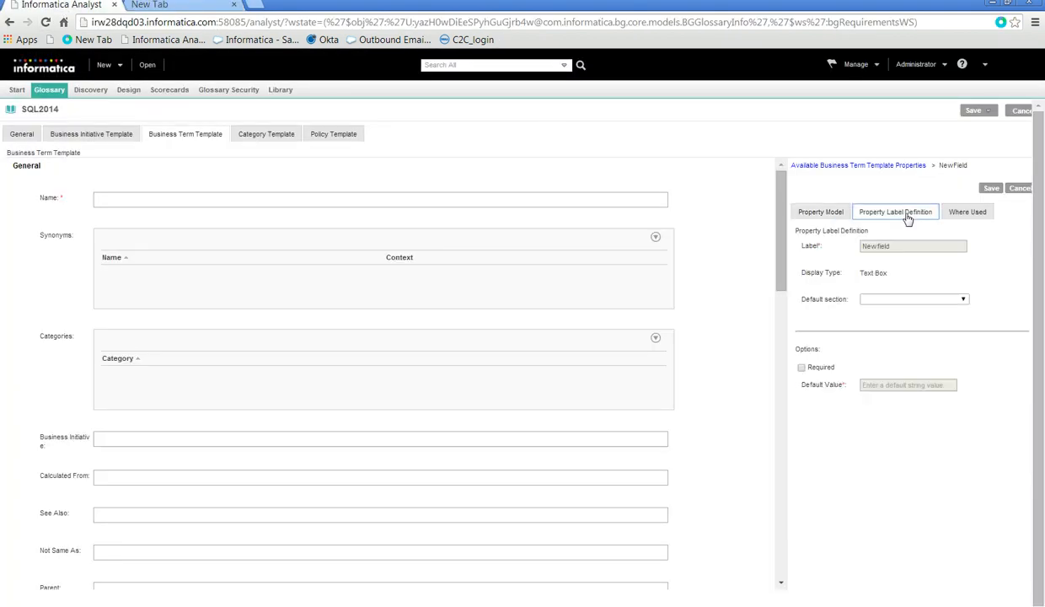
mouse_move(903, 249)
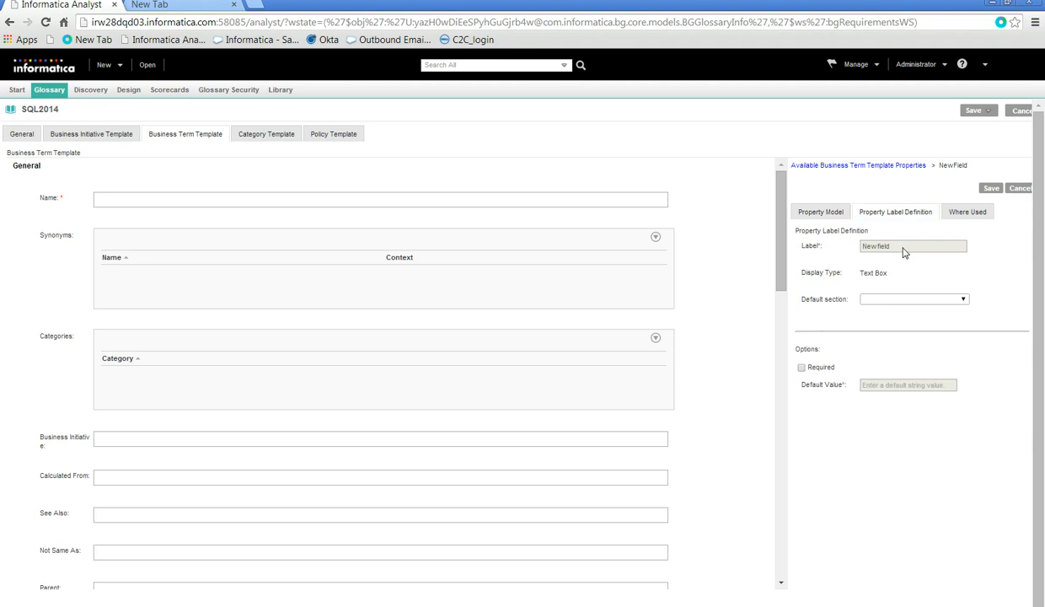
left_click(914, 298)
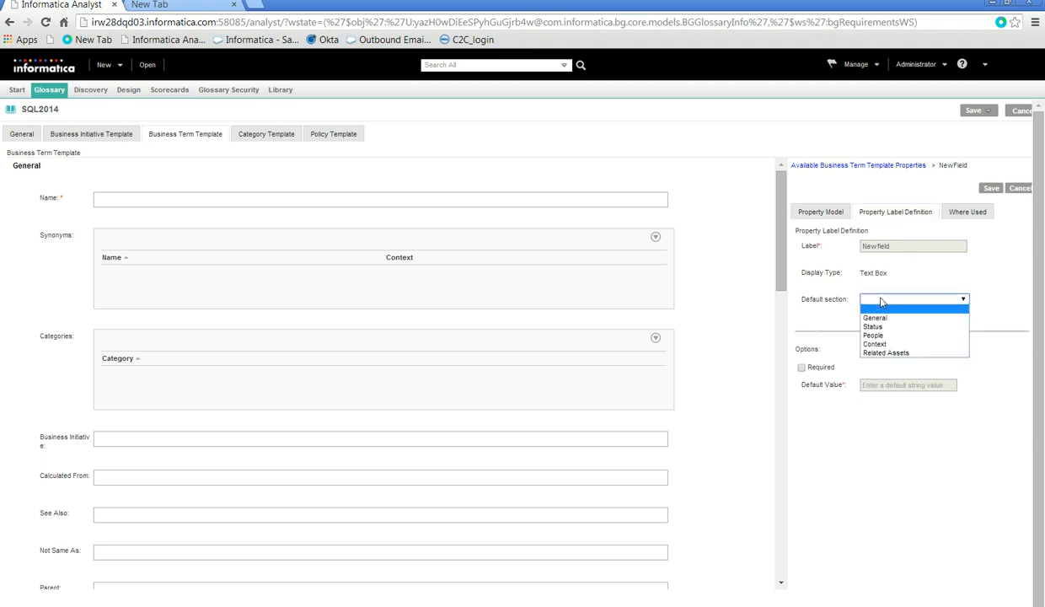
left_click(874, 317)
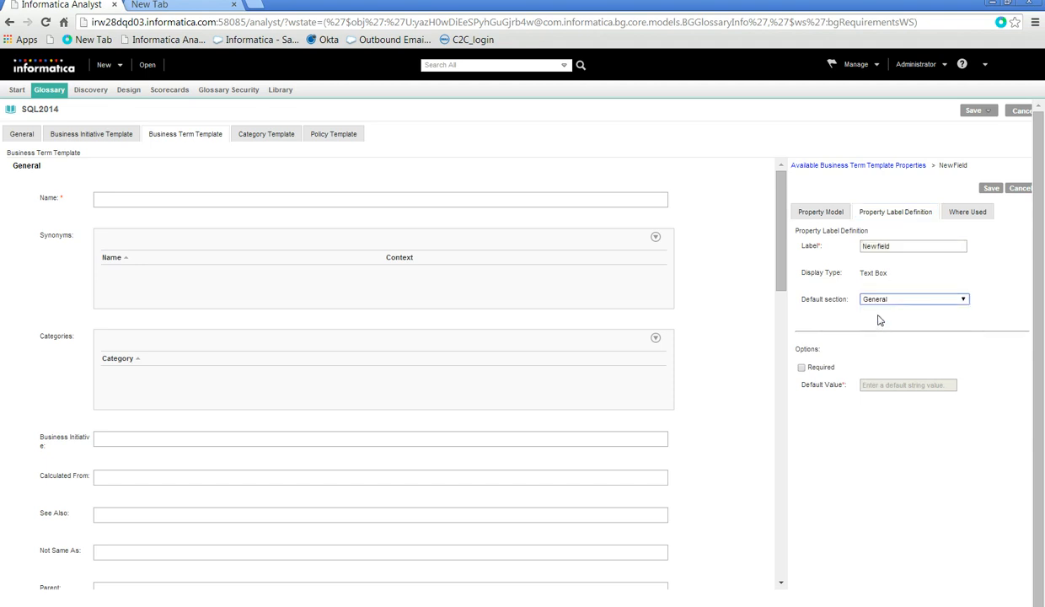
triple_click(913, 246)
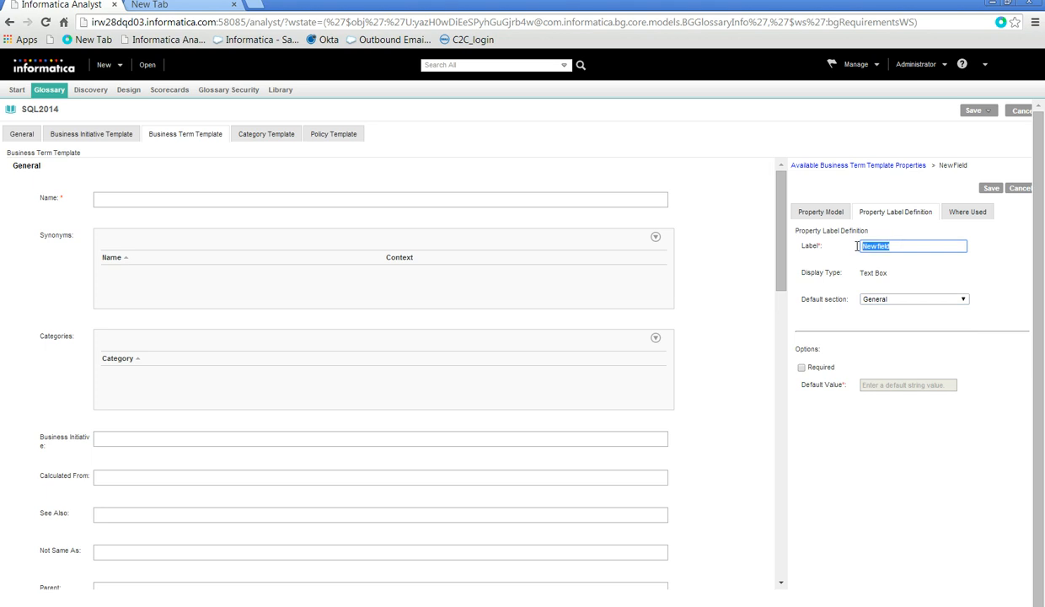
type("Field_D")
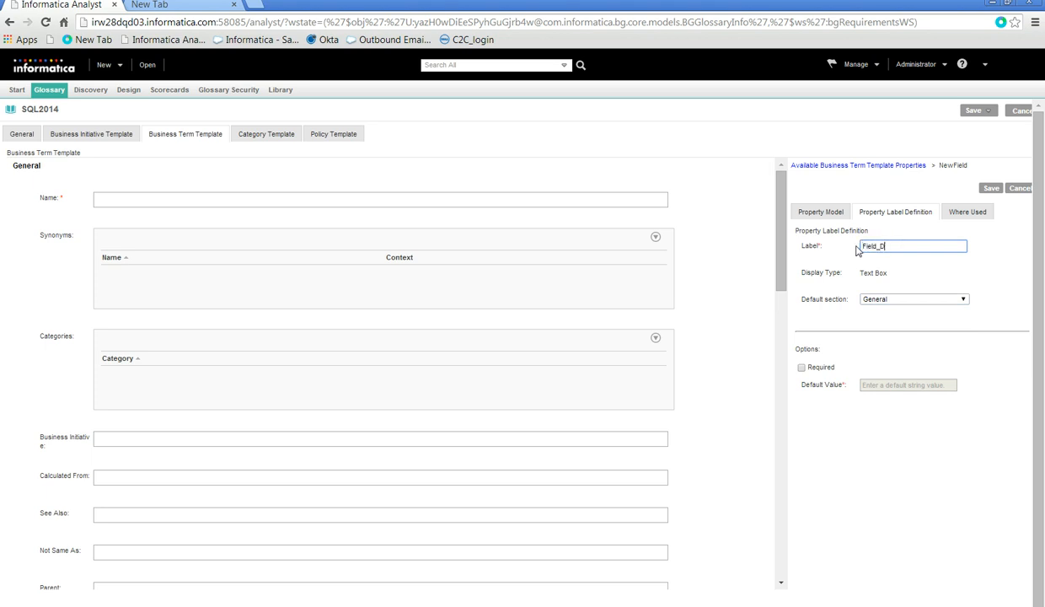
type("emo")
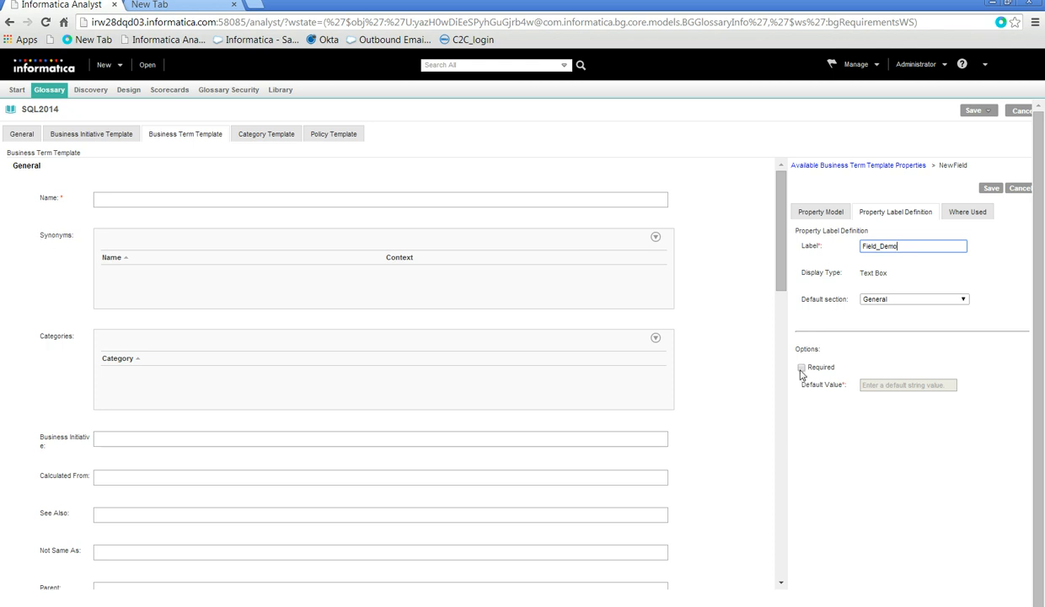
left_click(801, 367)
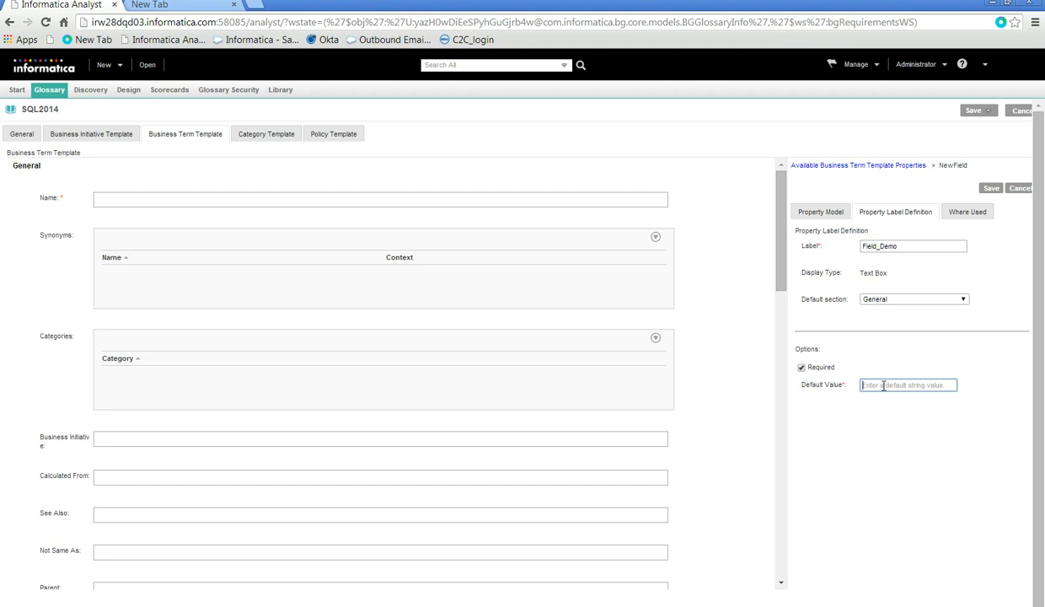
type("Demo default")
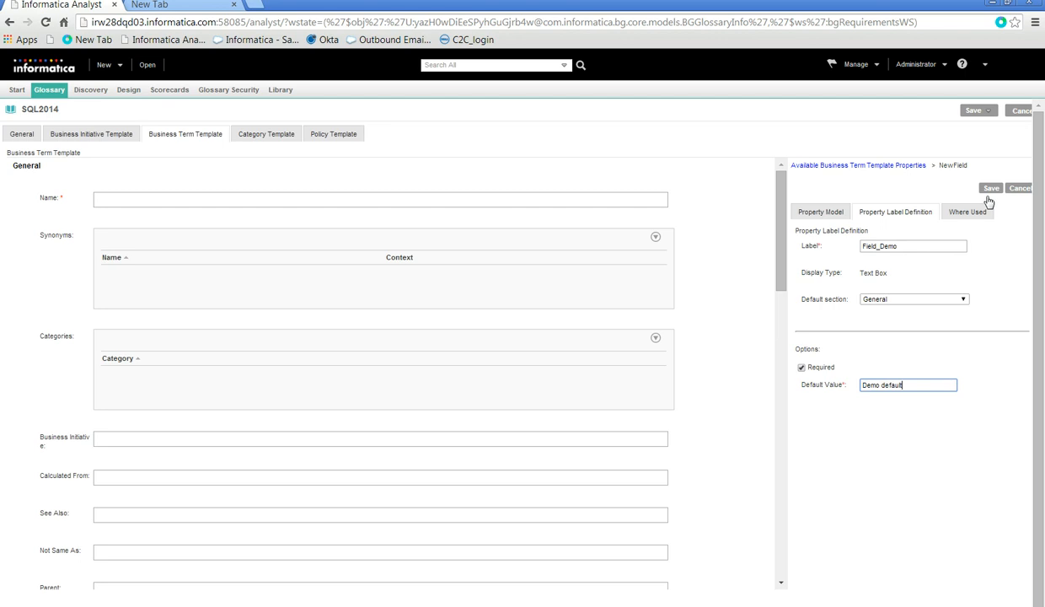
left_click(991, 189)
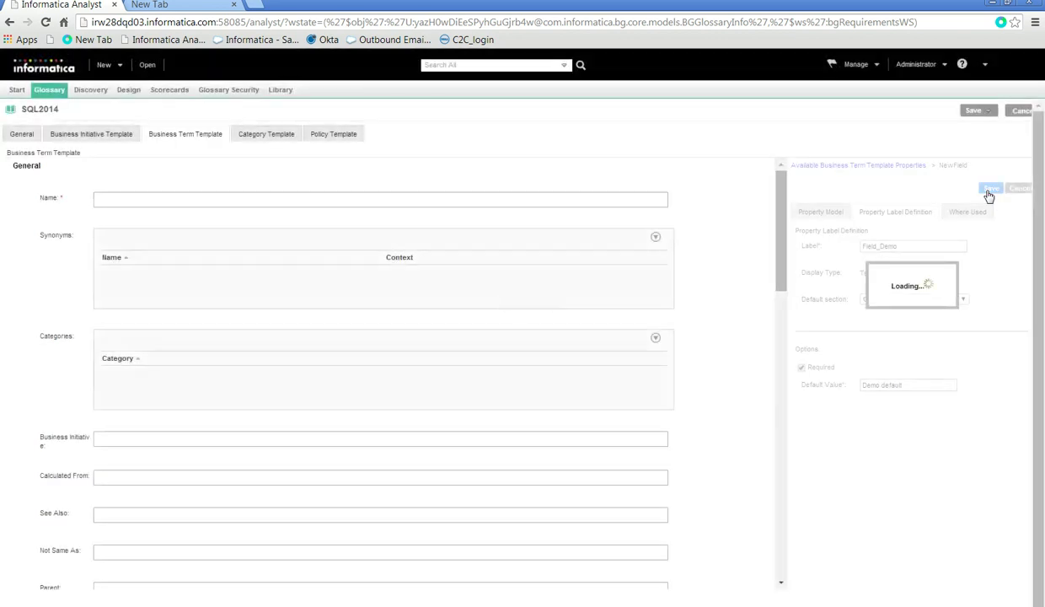
left_click(991, 189)
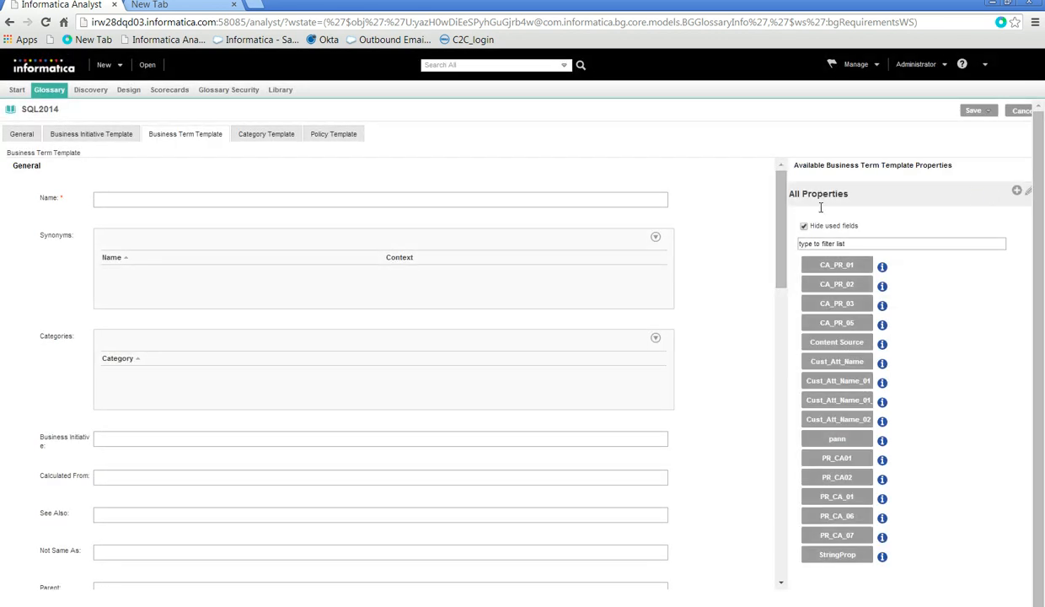
scroll("down", 3)
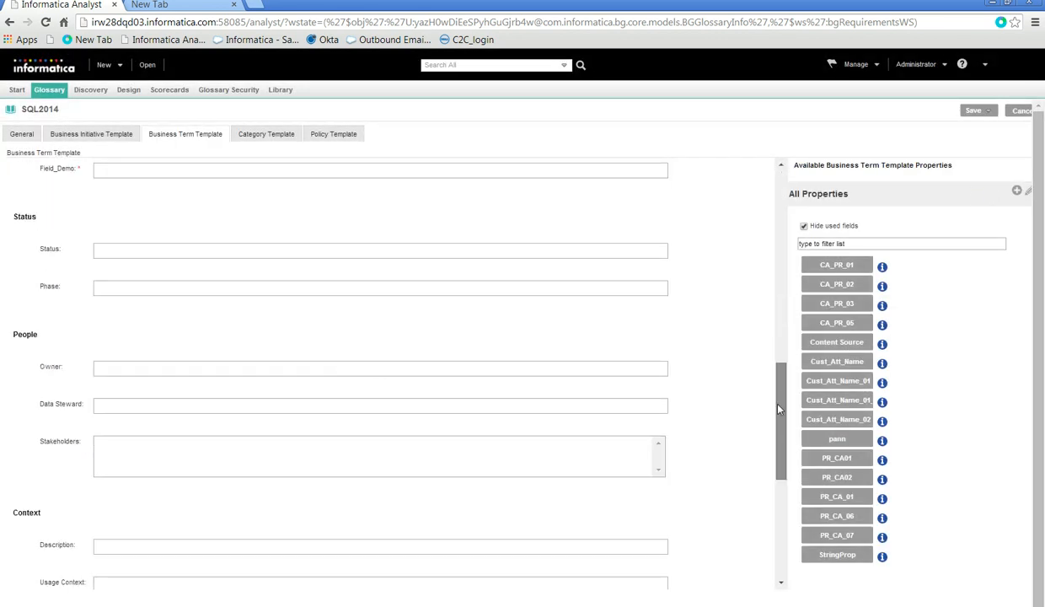
scroll("up", 3)
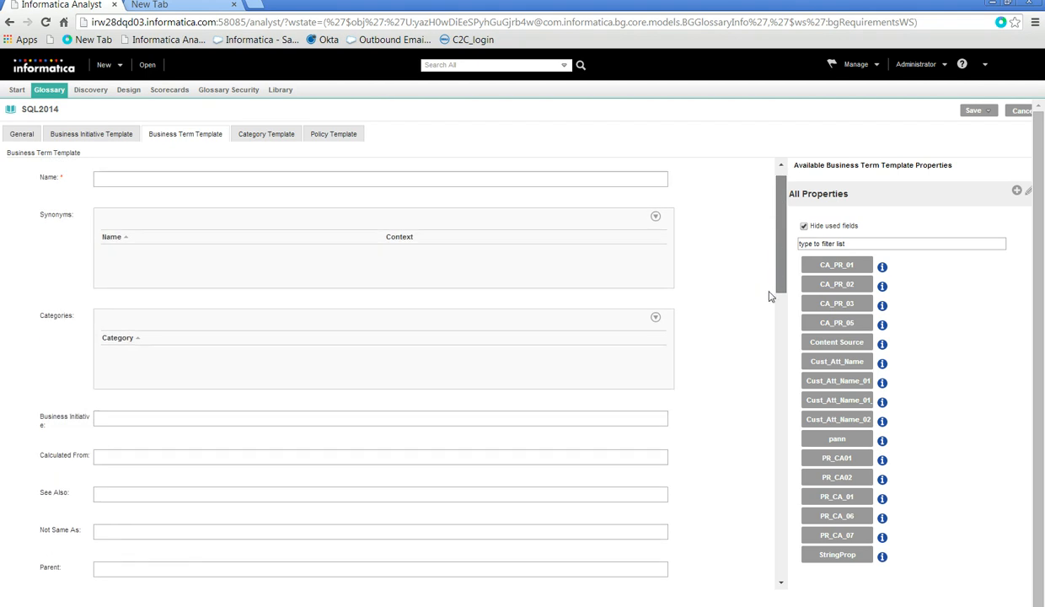
scroll("down", 3)
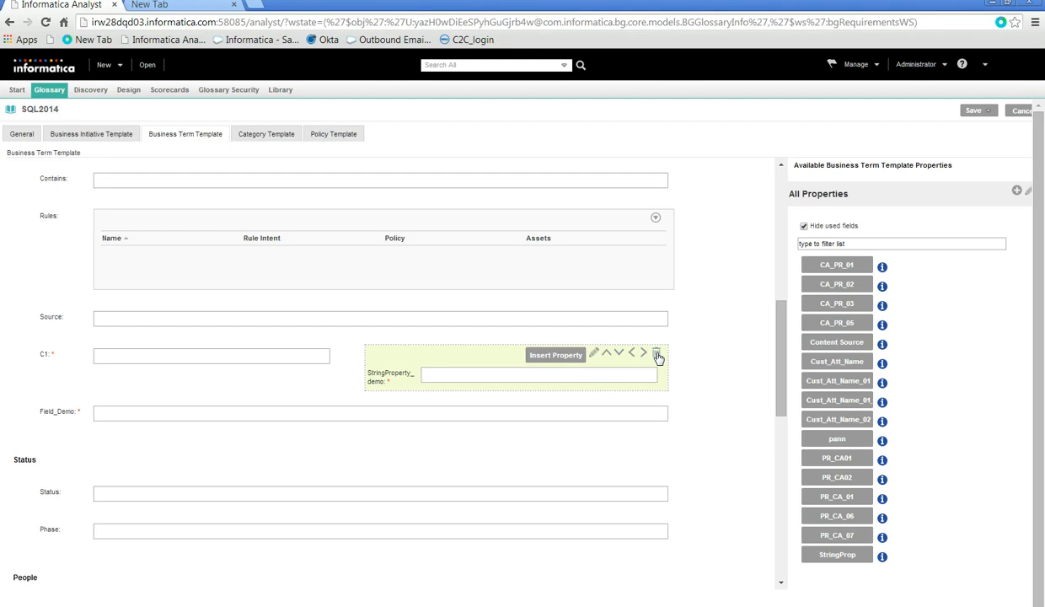
Delete the StringProperty_demo field from the template and move Field_Demo up beside C1.
left_click(657, 353)
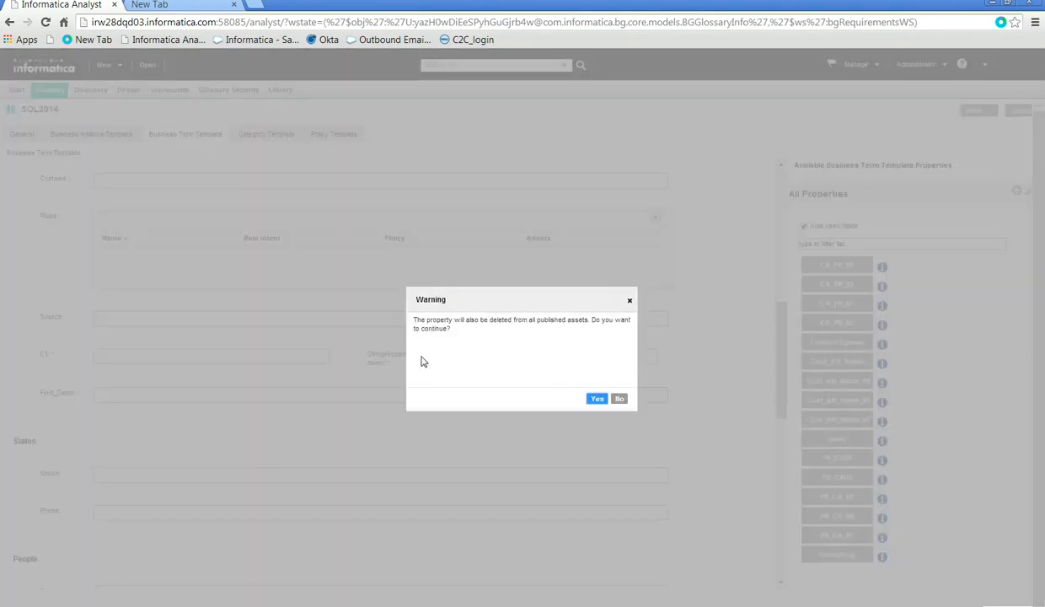
left_click(597, 398)
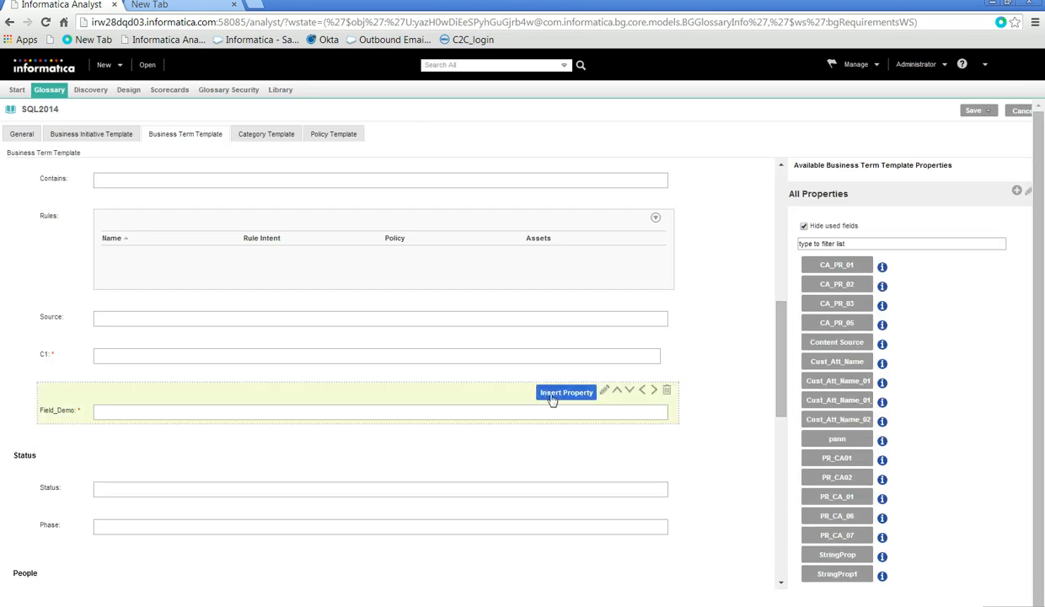
mouse_move(627, 394)
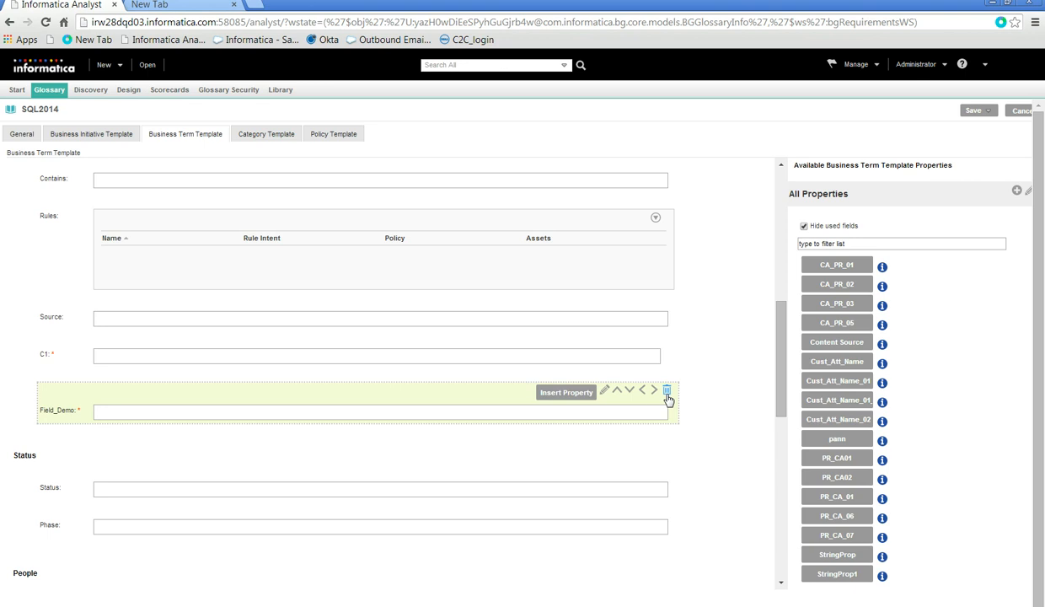
mouse_move(616, 394)
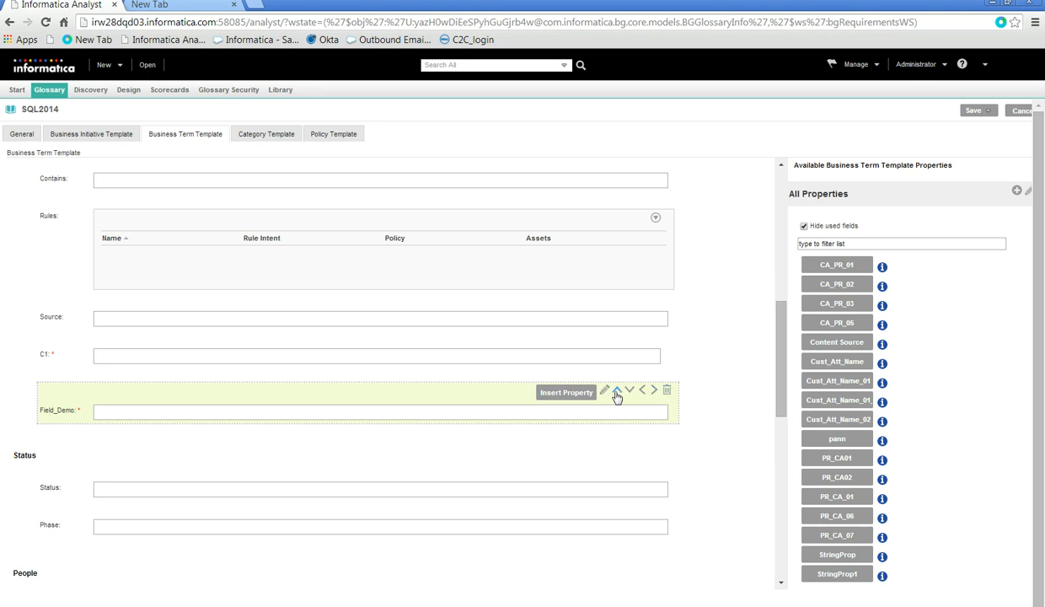
left_click(643, 391)
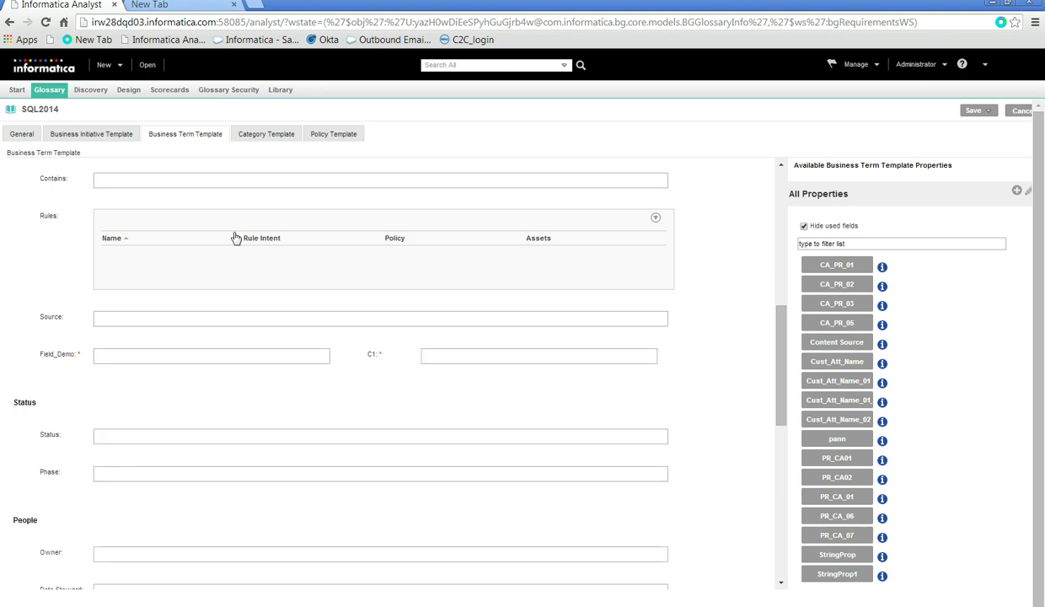
mouse_move(350, 206)
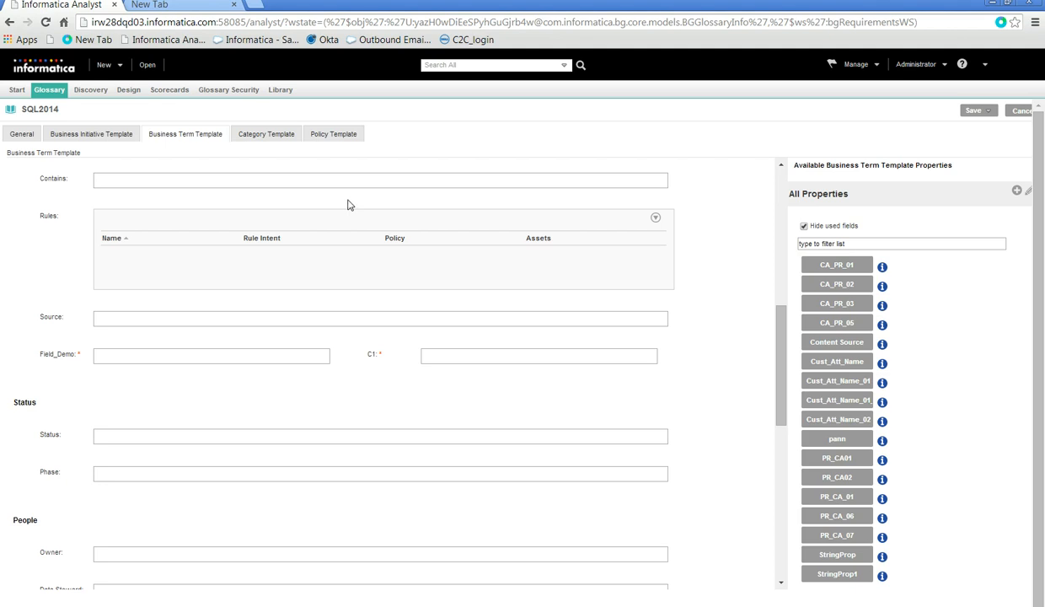
Create property Demo_MultiValue with description demo, multi-value, Enum type and High search rank.
left_click(1018, 189)
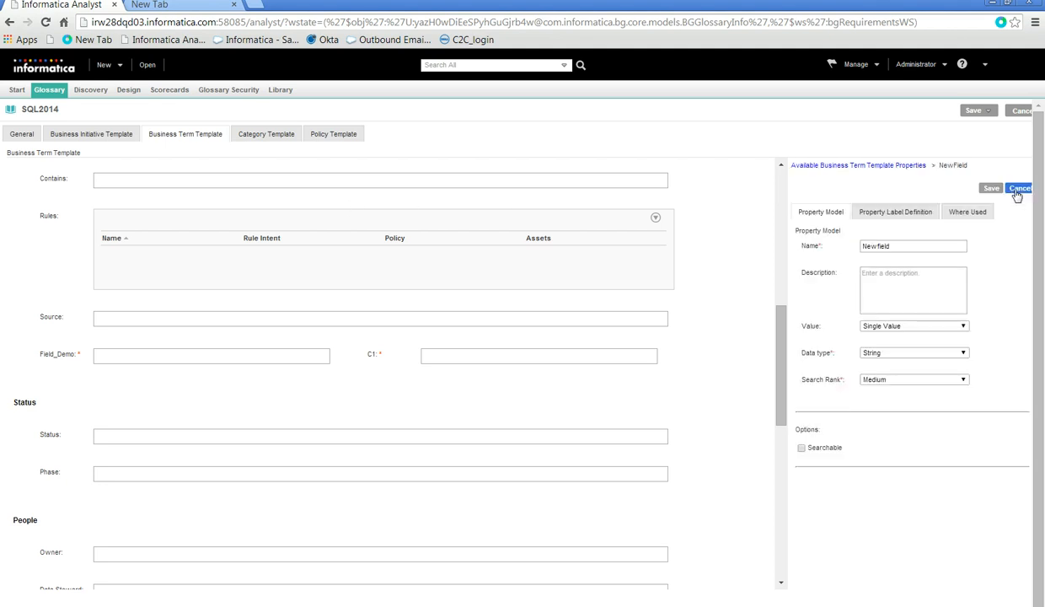
triple_click(913, 246)
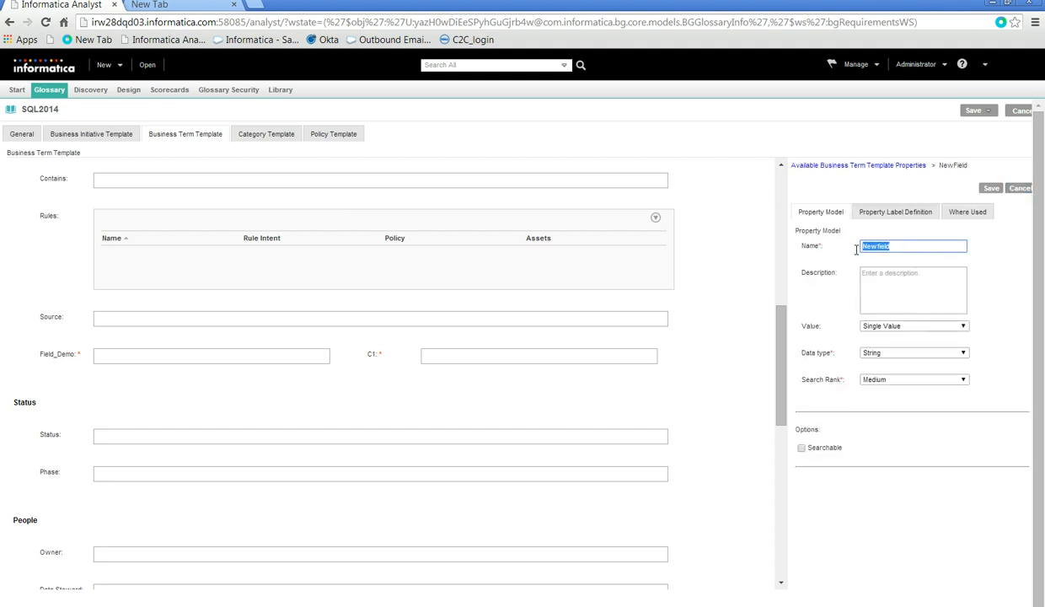
mouse_move(853, 256)
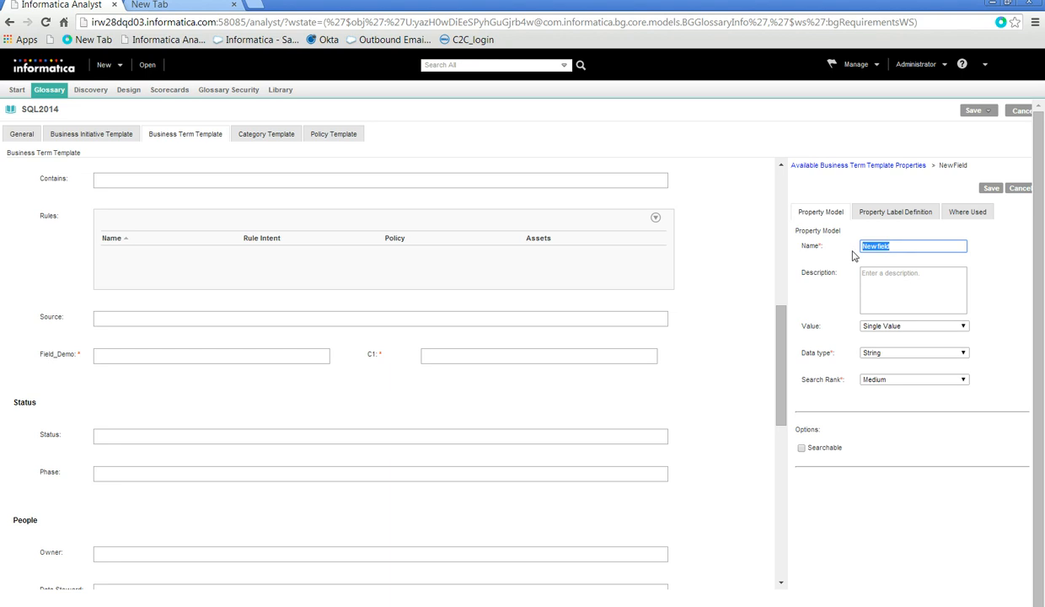
type("Demo_MultiVake")
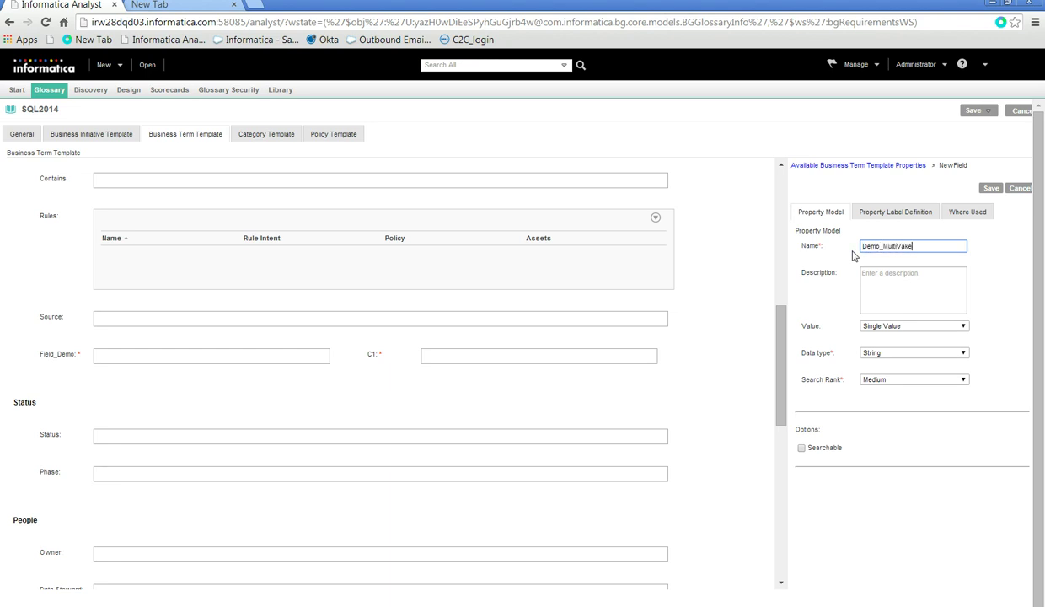
key("backspace")
type("lu")
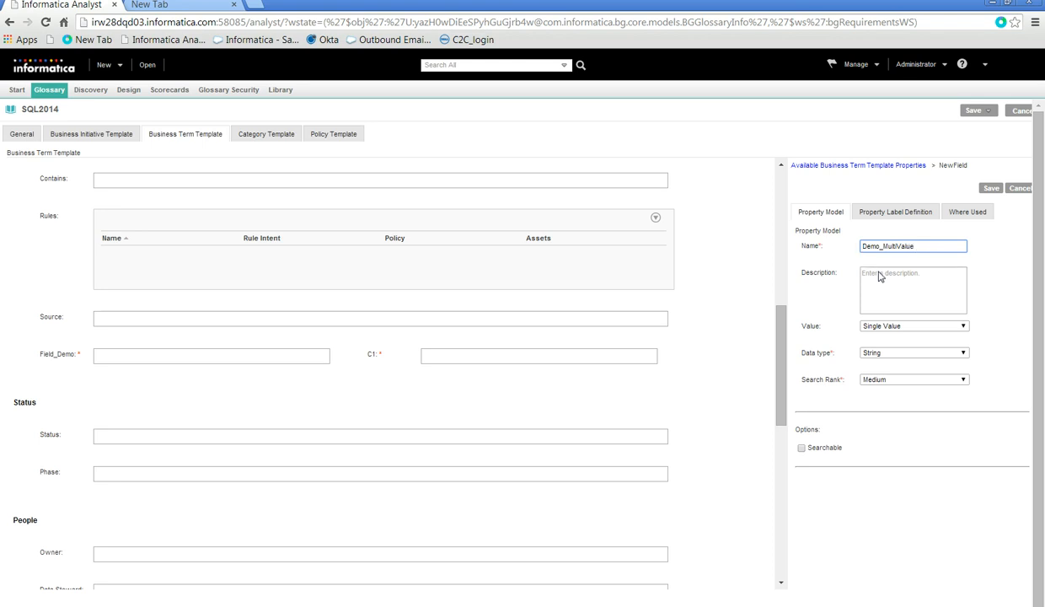
type("demo")
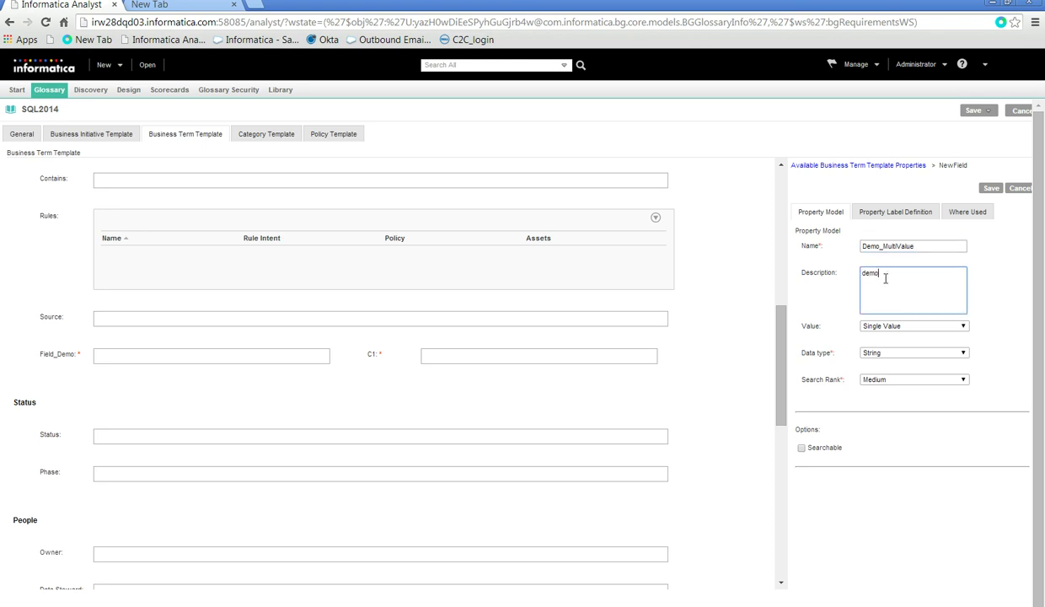
left_click(914, 325)
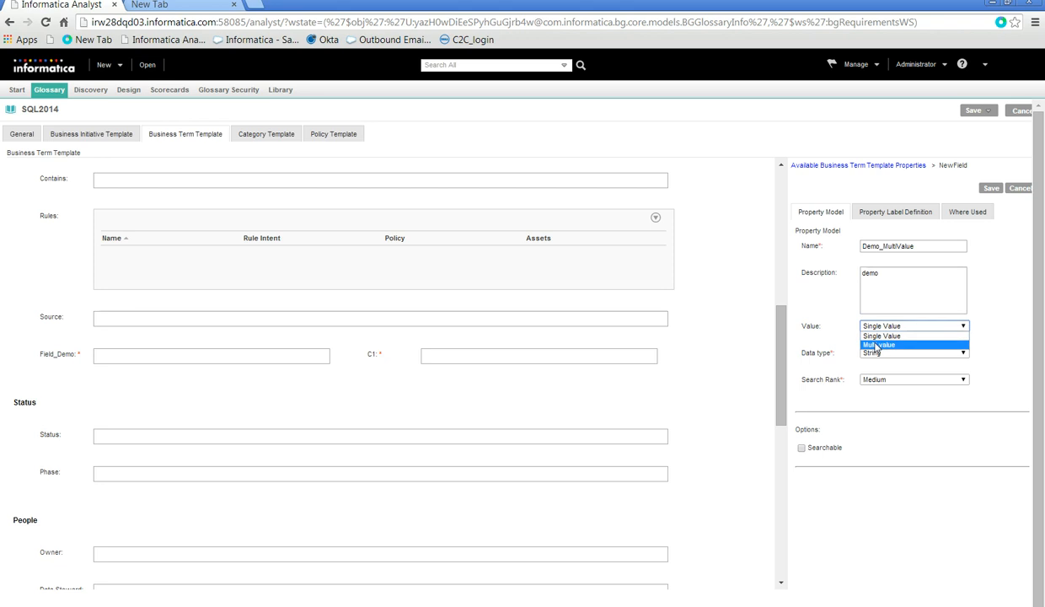
left_click(880, 344)
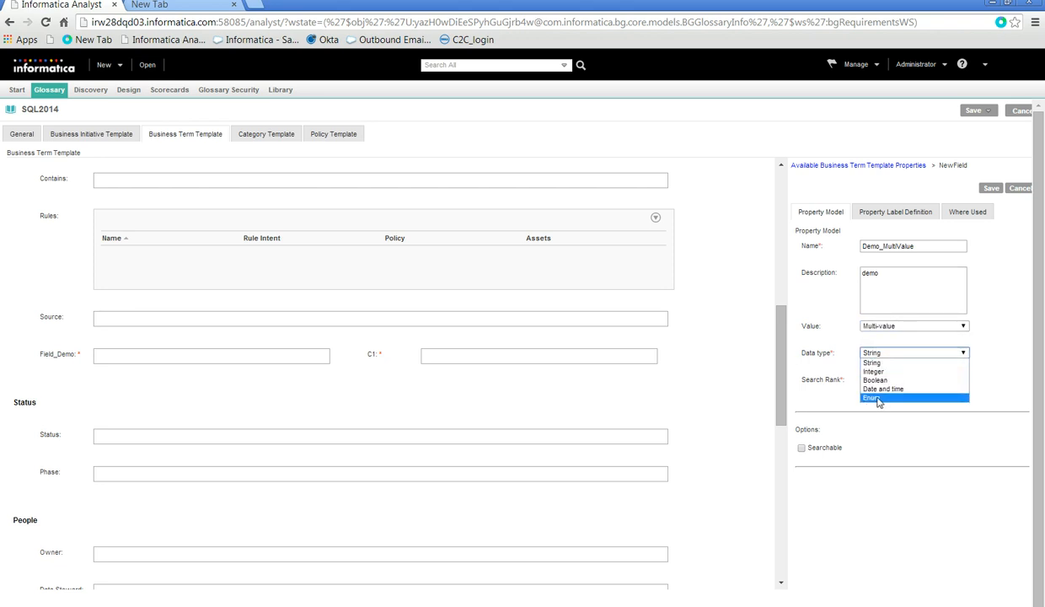
left_click(873, 397)
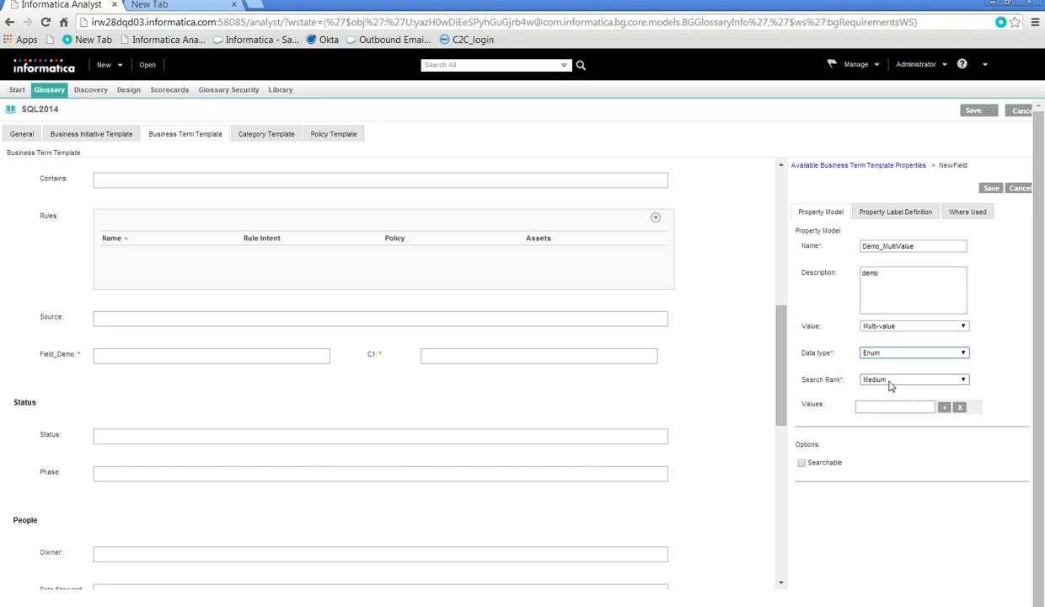
left_click(914, 379)
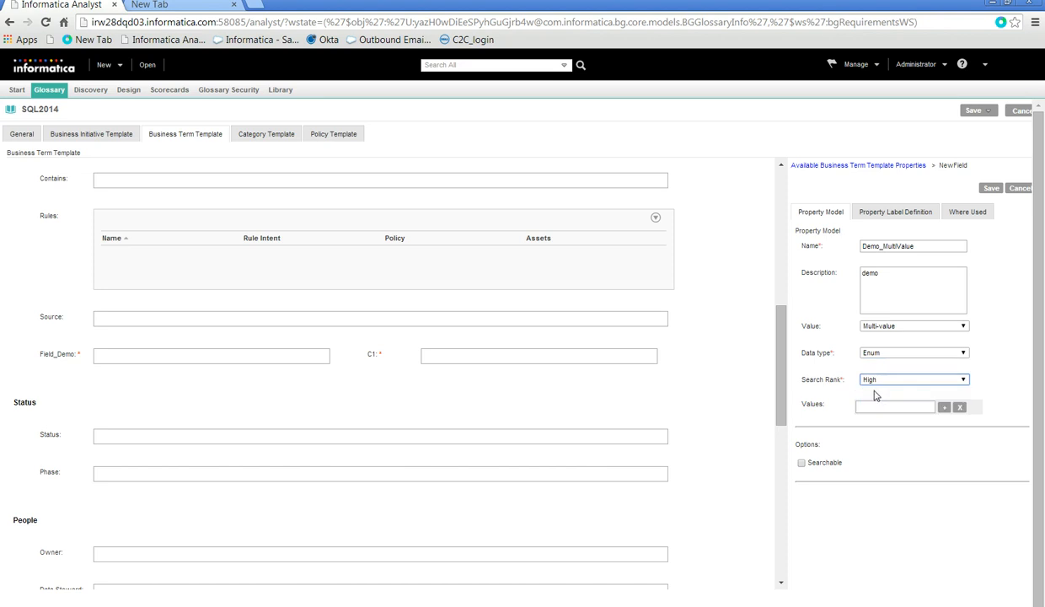
Add the enum values ERROR, DEBUG and TERSE and mark the property searchable.
left_click(895, 406)
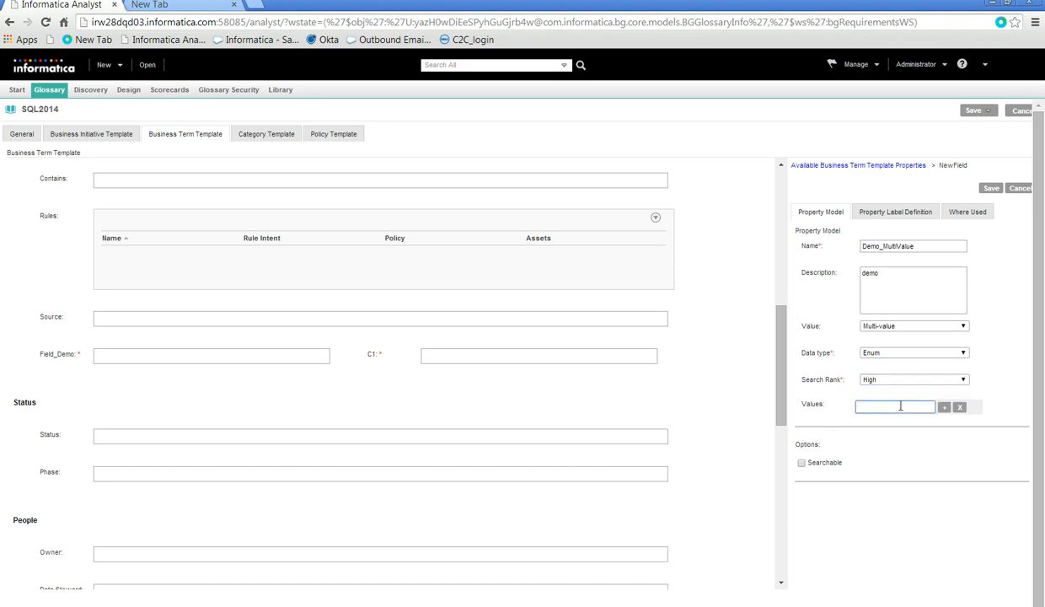
type("ERROR")
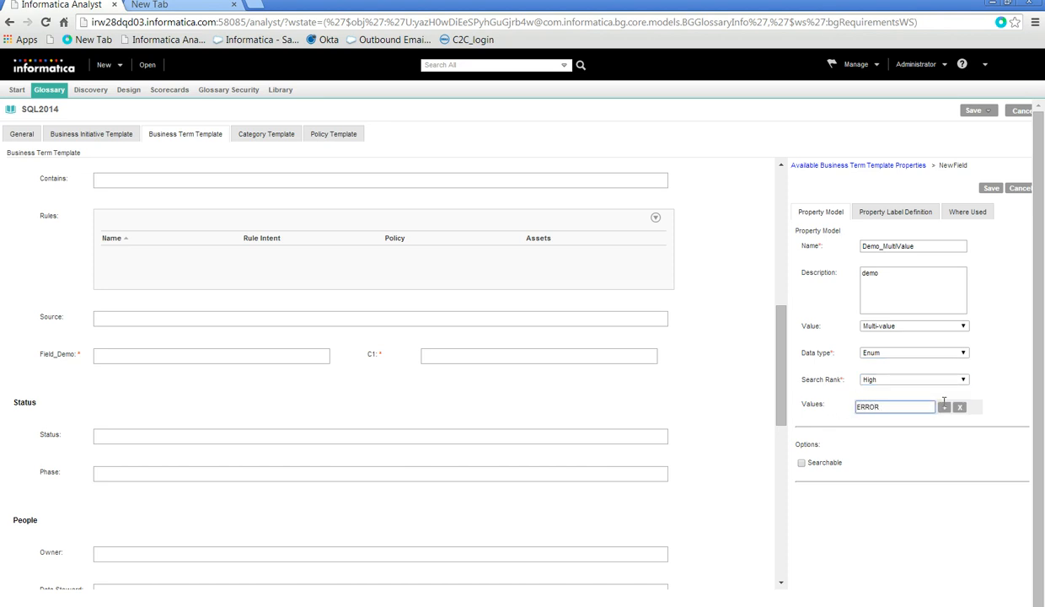
left_click(944, 406)
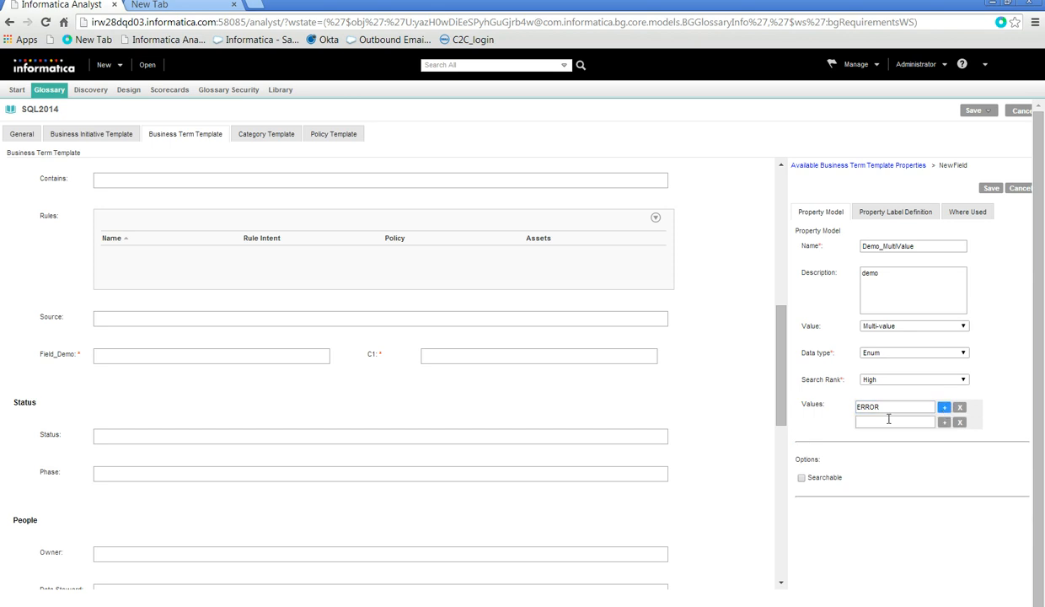
type("DEBUG")
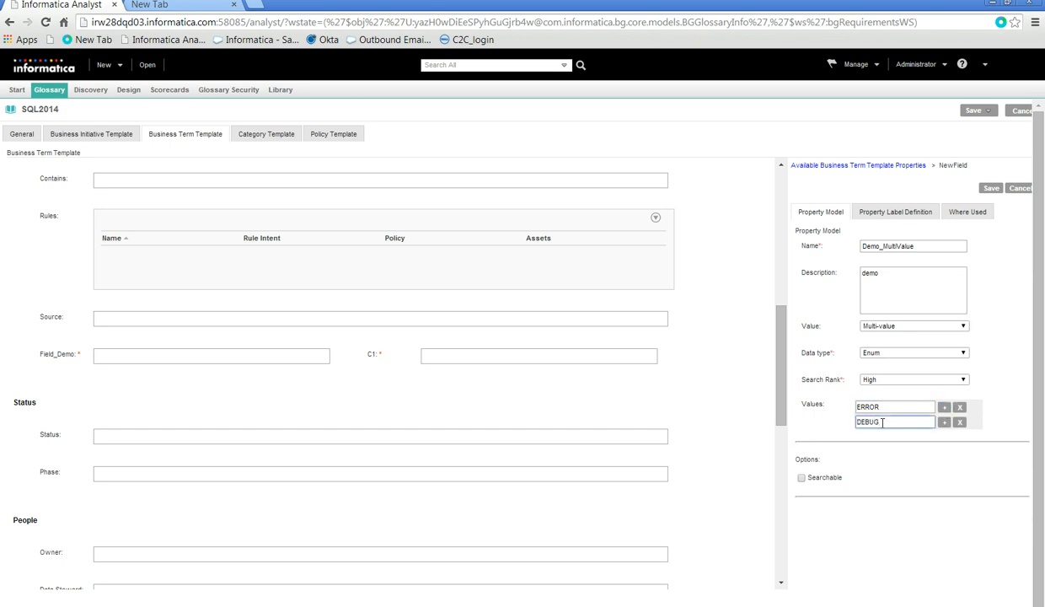
left_click(944, 422)
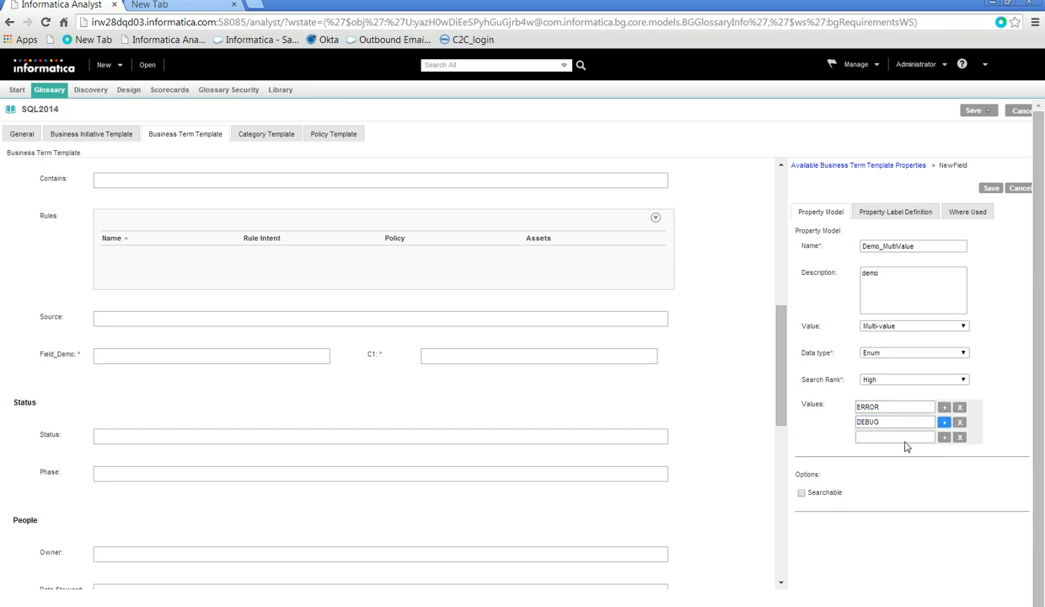
type("TERSE")
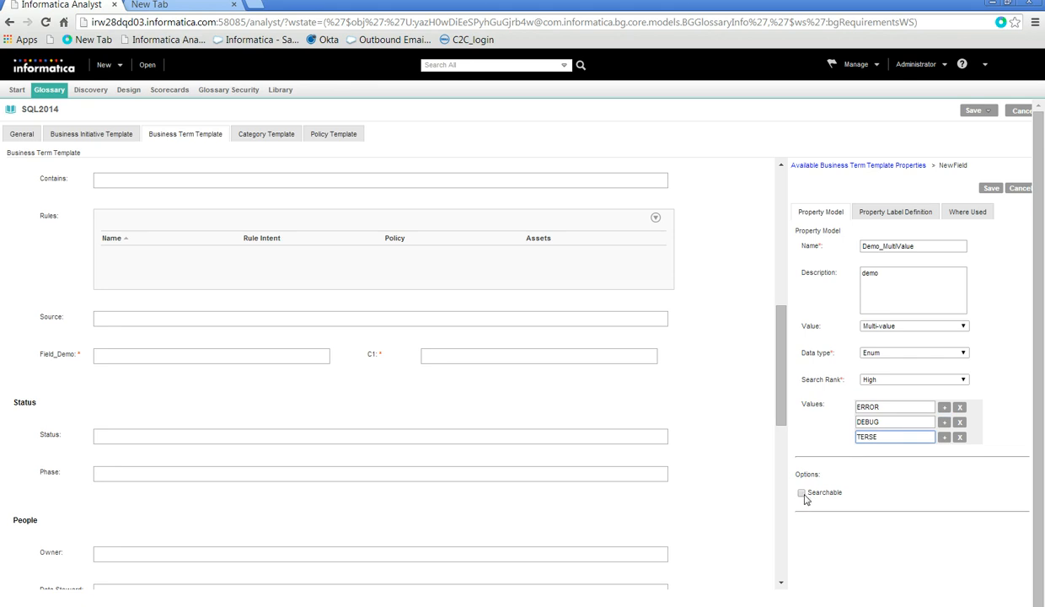
left_click(801, 492)
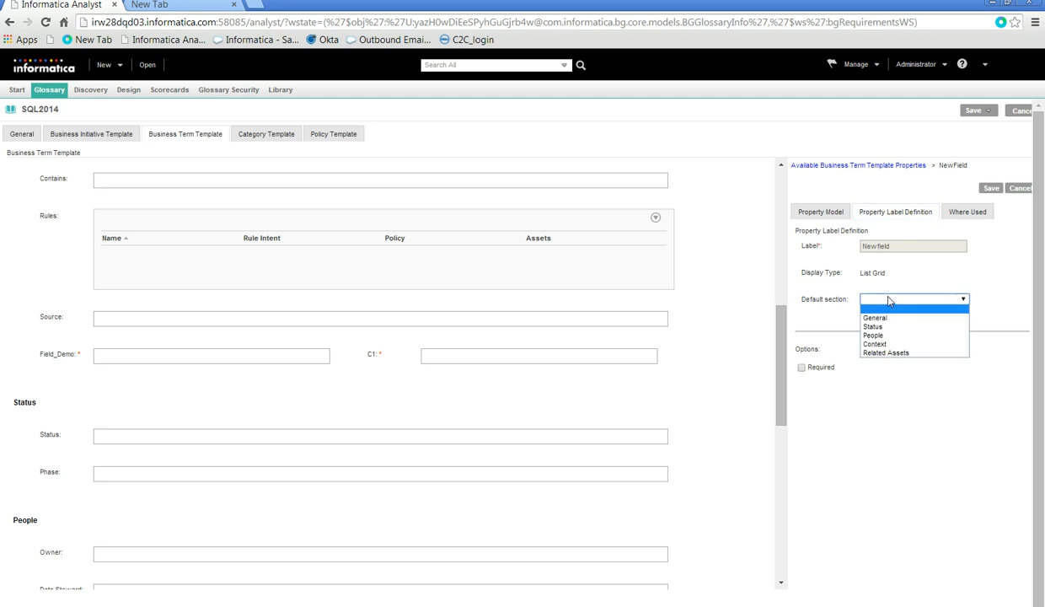
Place the field in the Context section, label it Enum_MultiValue_Demo, and save.
left_click(875, 344)
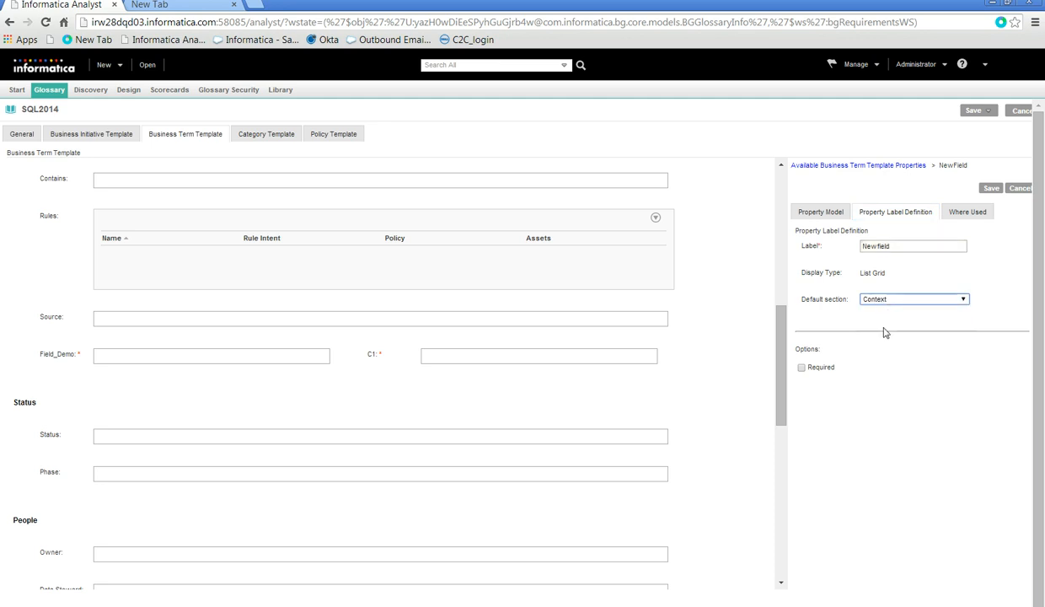
triple_click(913, 246)
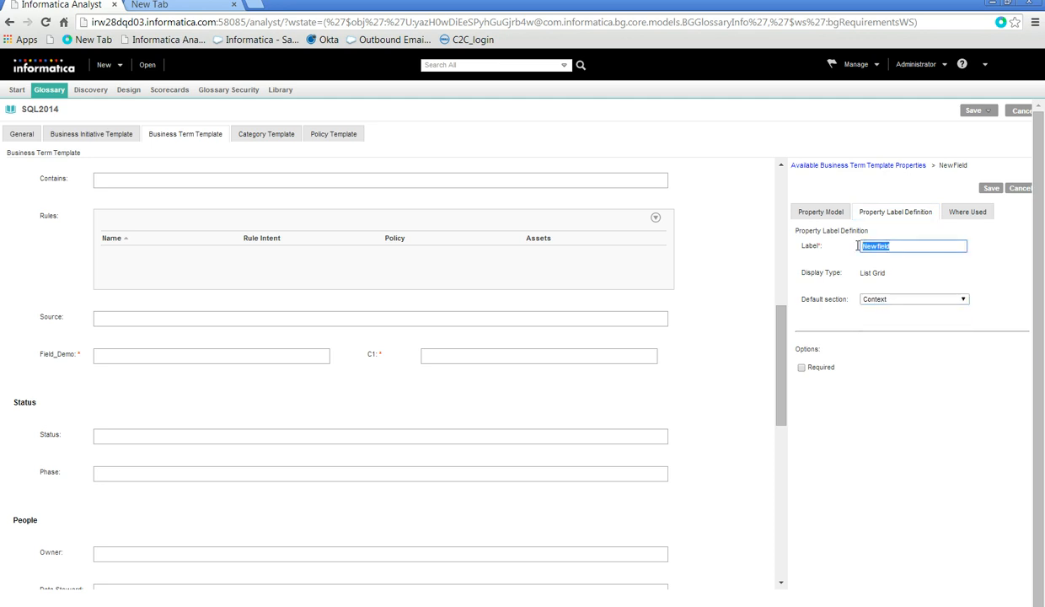
type("E")
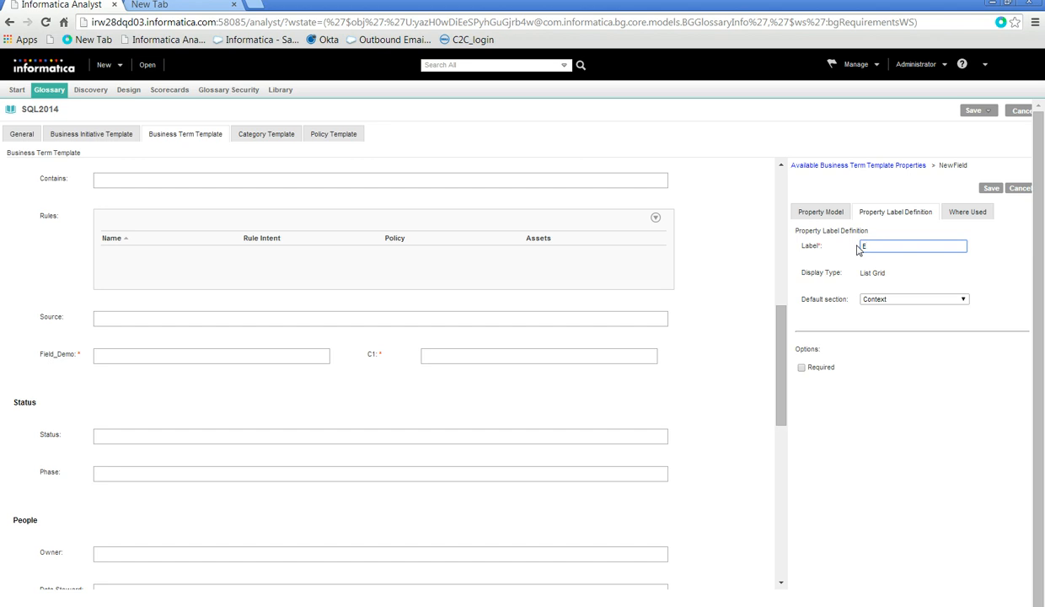
type("Enum_Mu")
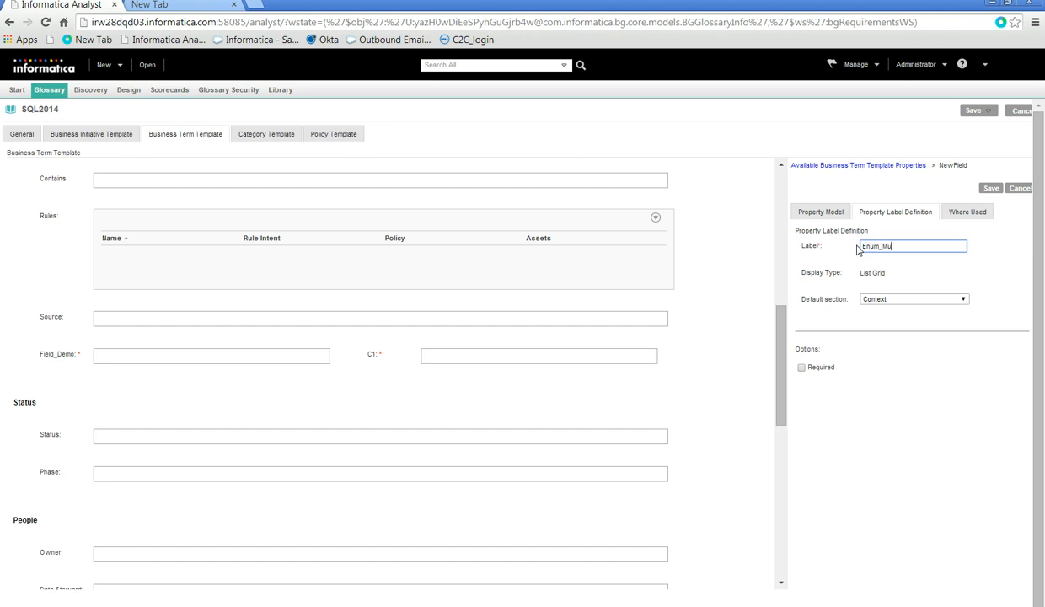
type("ltiValue")
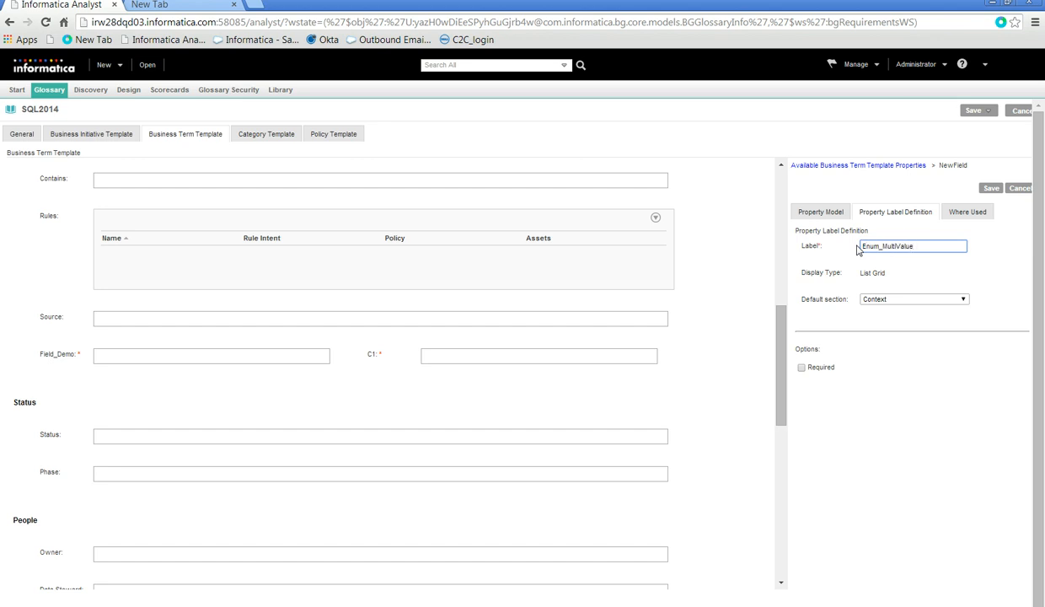
type("_Demo")
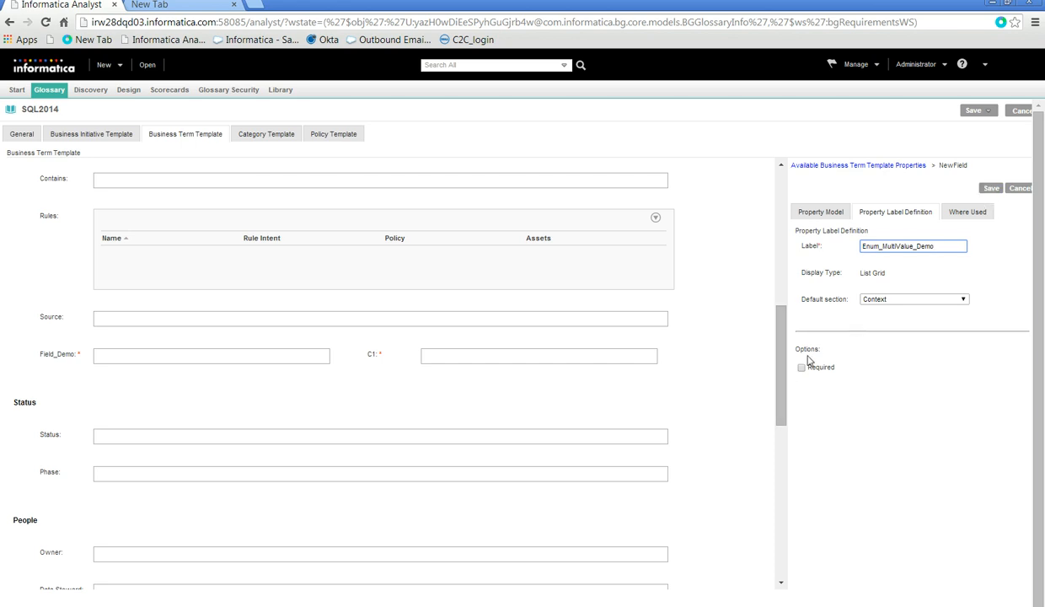
mouse_move(802, 378)
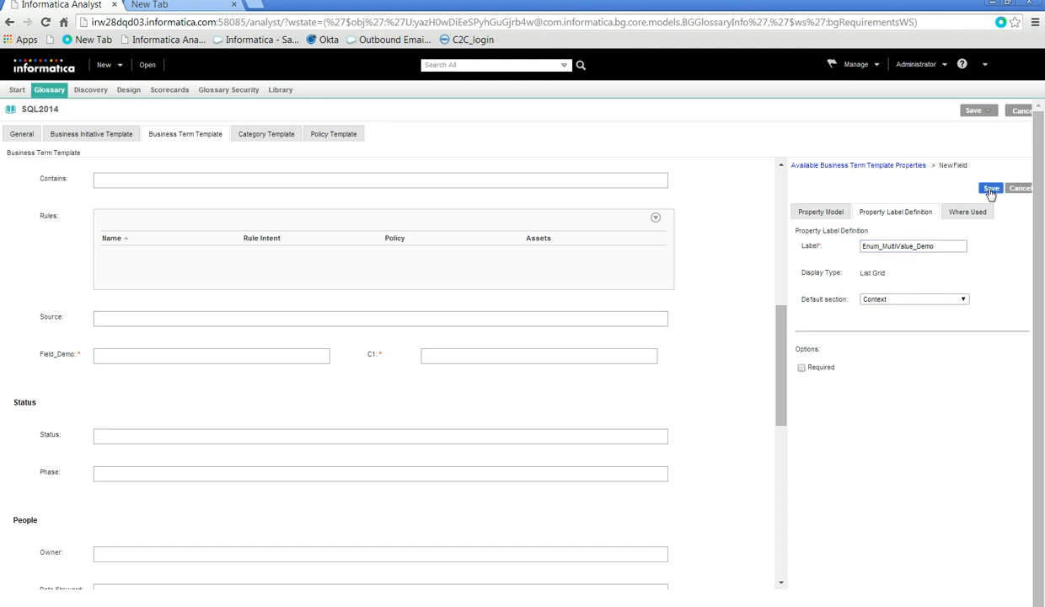
left_click(991, 189)
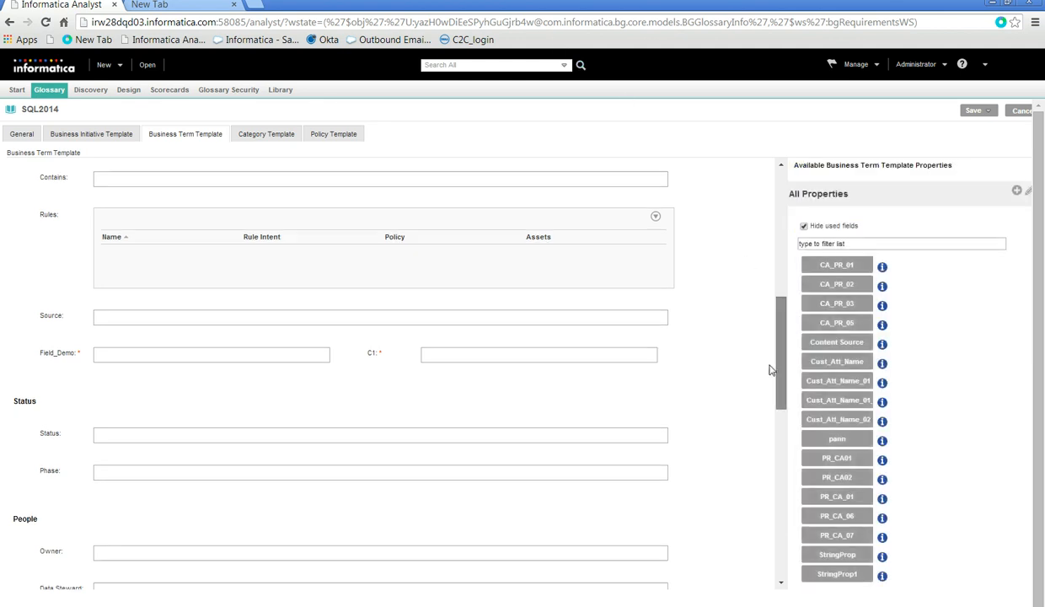
Check the new Enum_MultiValue_Demo list in the template, viewing its options without adding a value.
scroll("down", 3)
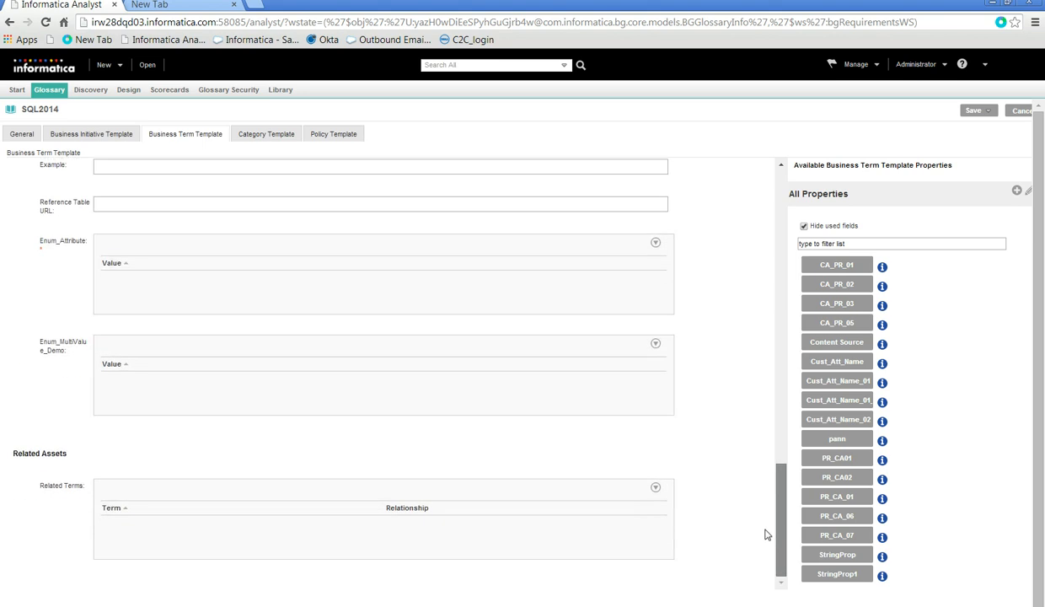
scroll("up", 3)
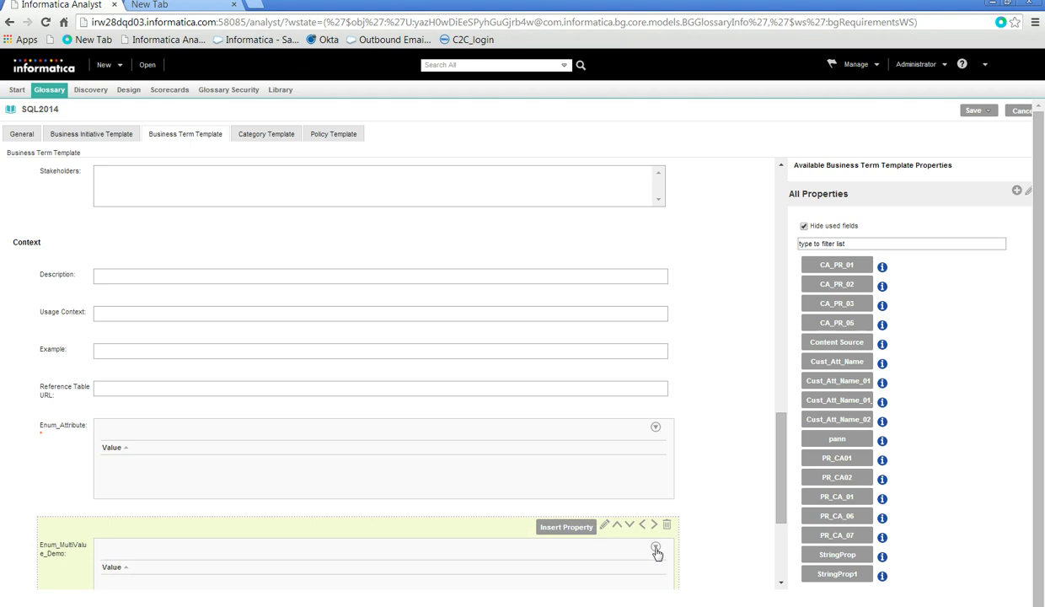
left_click(655, 549)
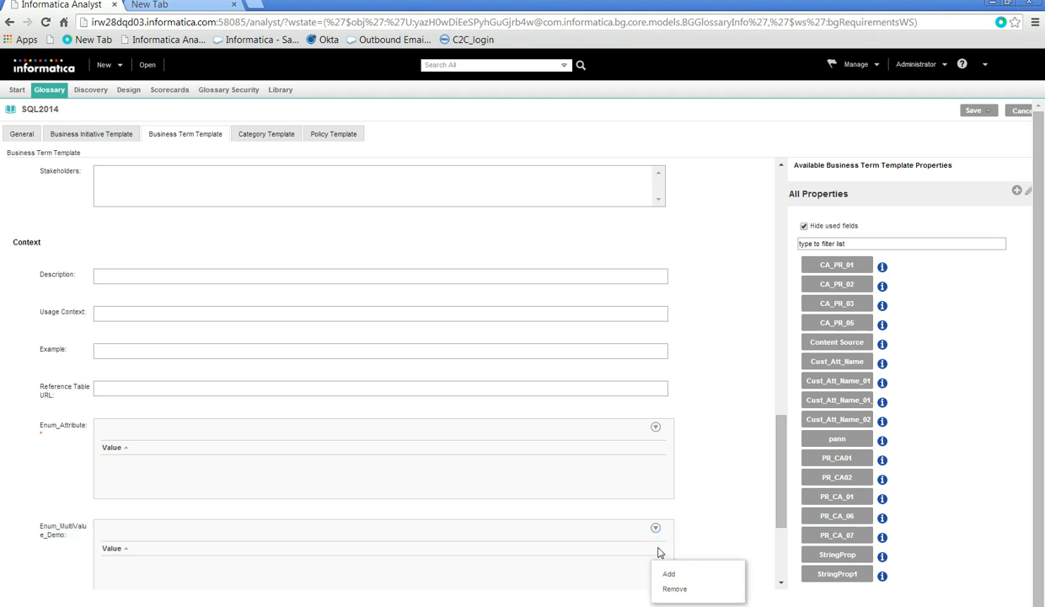
left_click(836, 283)
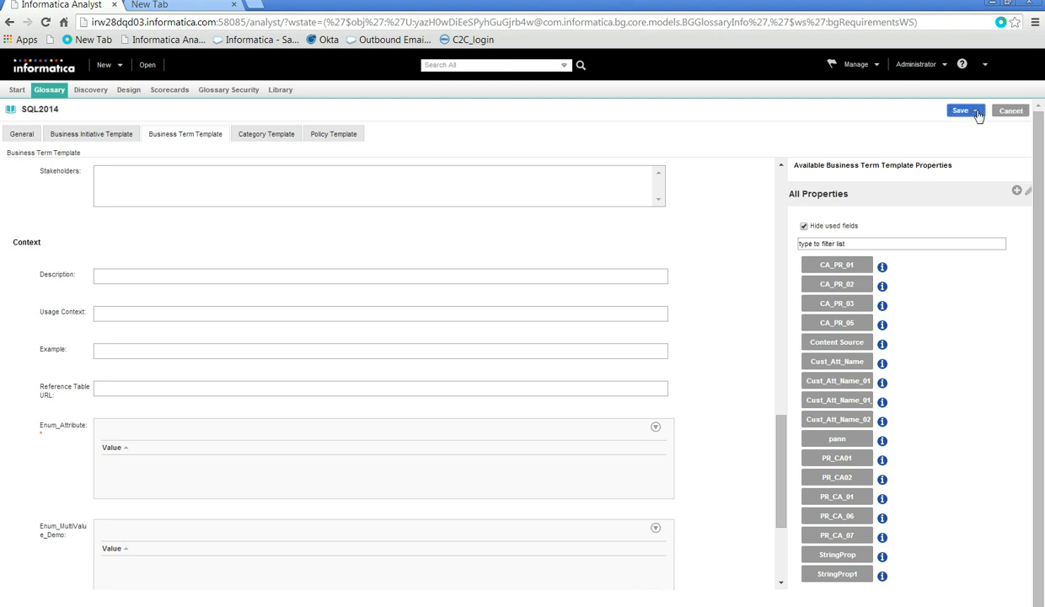
mouse_move(964, 117)
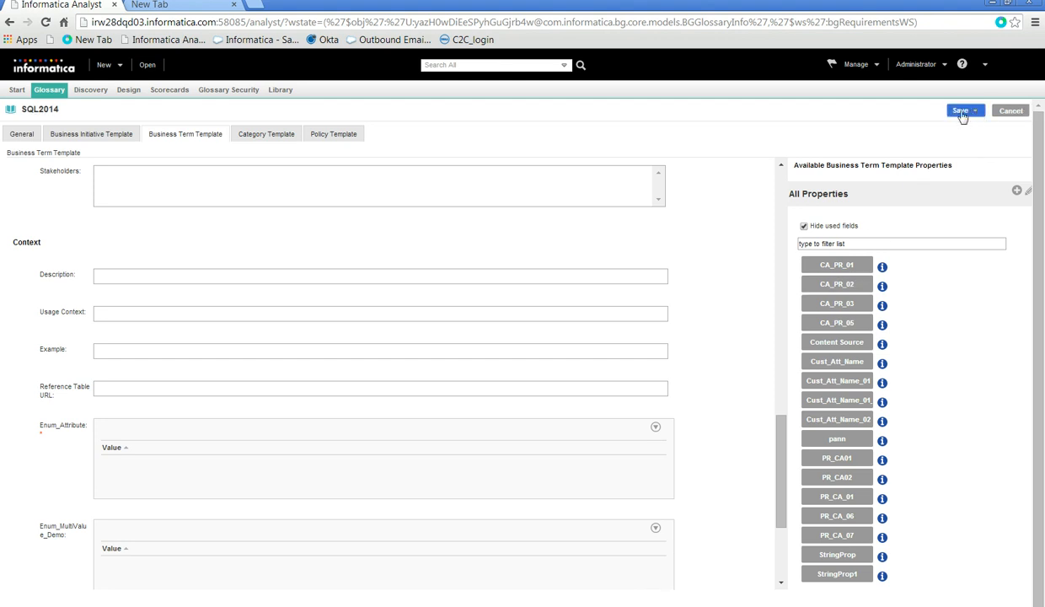
Save and finish the SQL2014 template edits, returning to the glossary's read-only details.
left_click(961, 111)
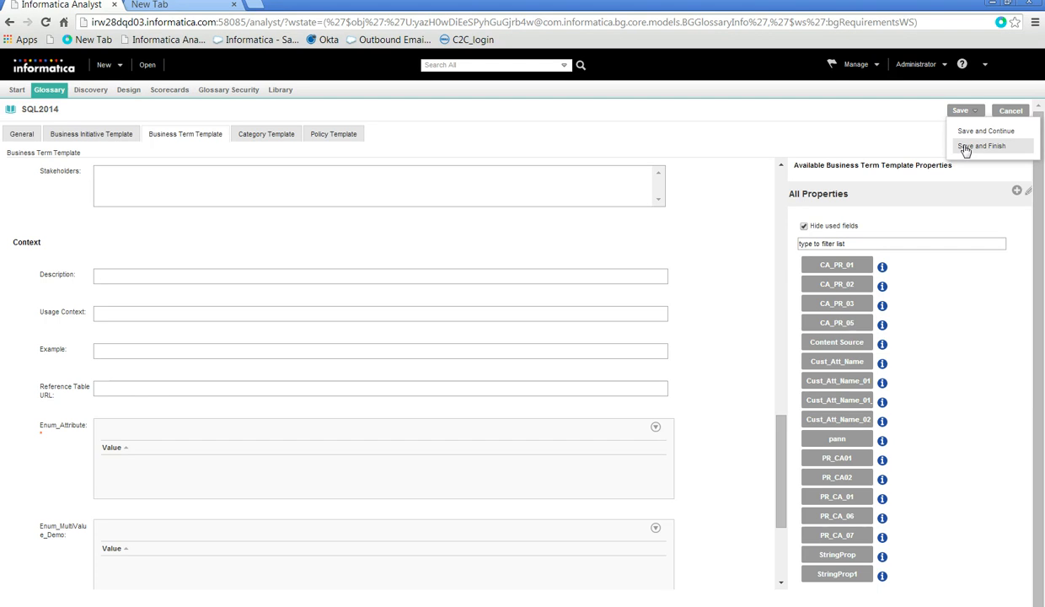
left_click(981, 145)
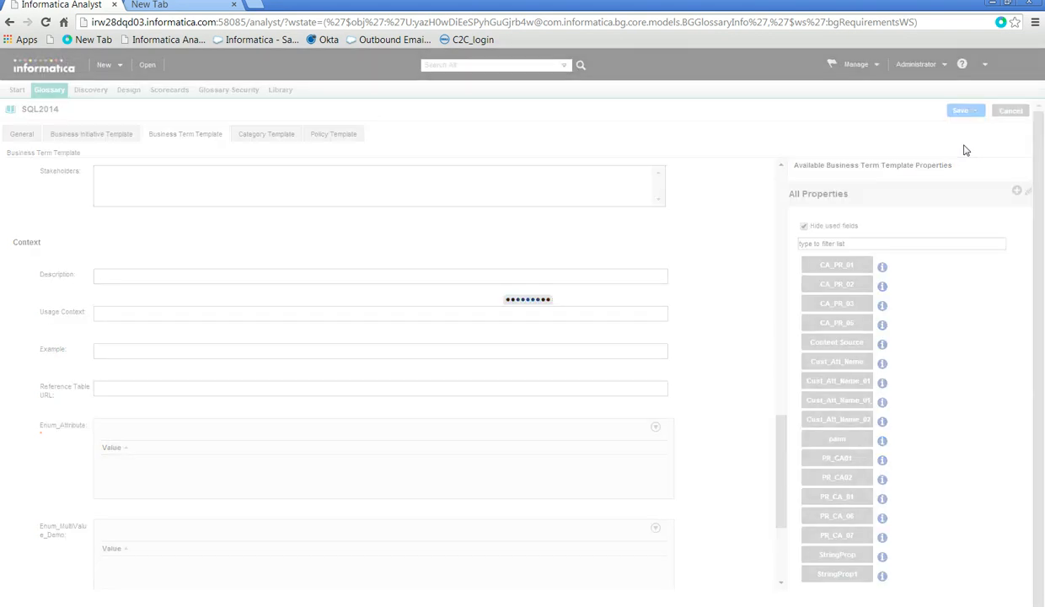
left_click(961, 111)
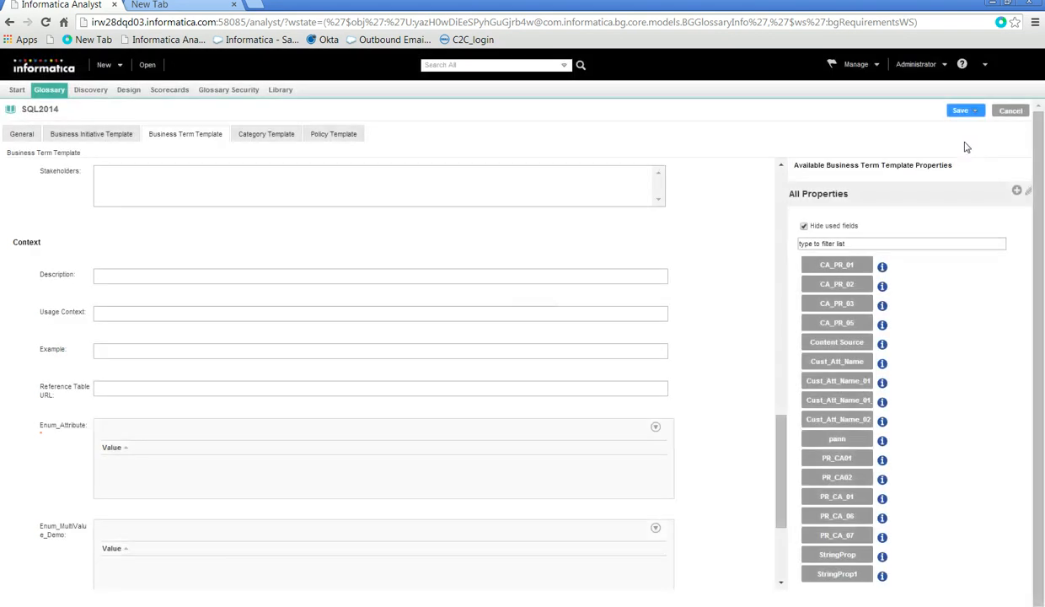
left_click(961, 109)
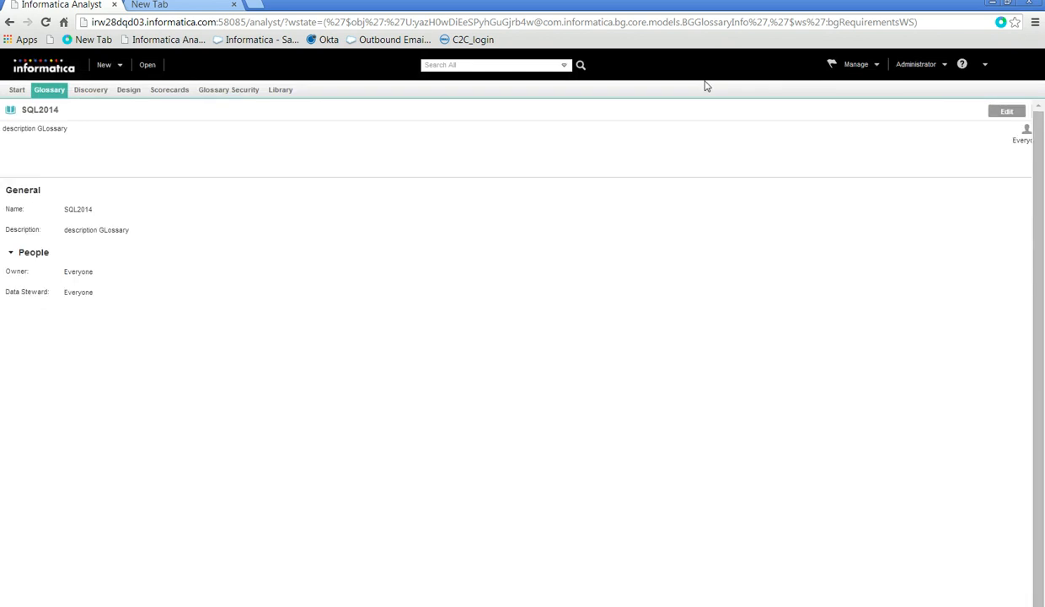
Start a new business term in the SQL2014 glossary via Glossary > New > Business Term.
left_click(47, 89)
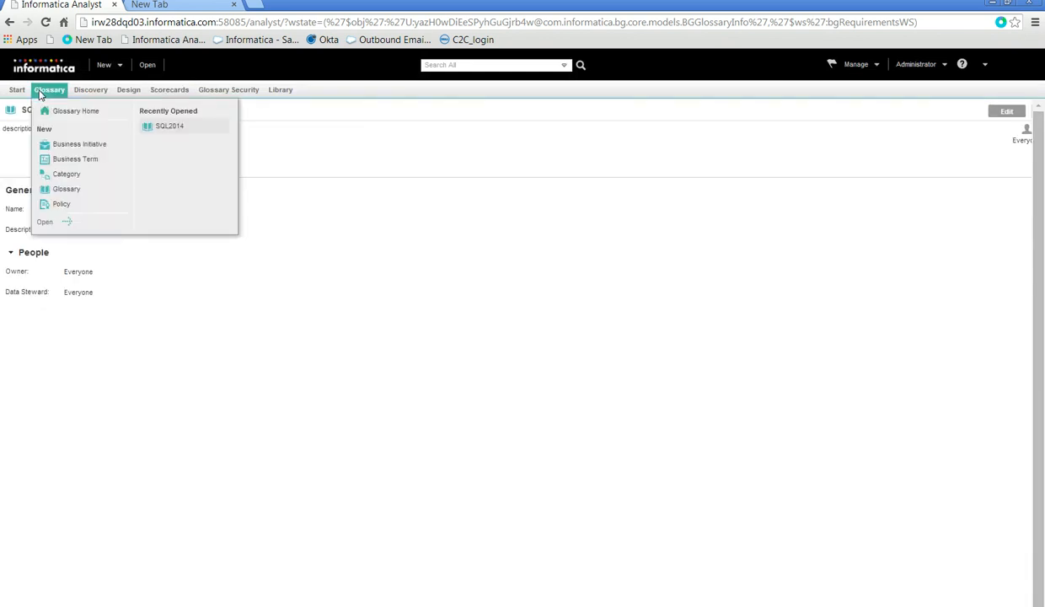
mouse_move(75, 158)
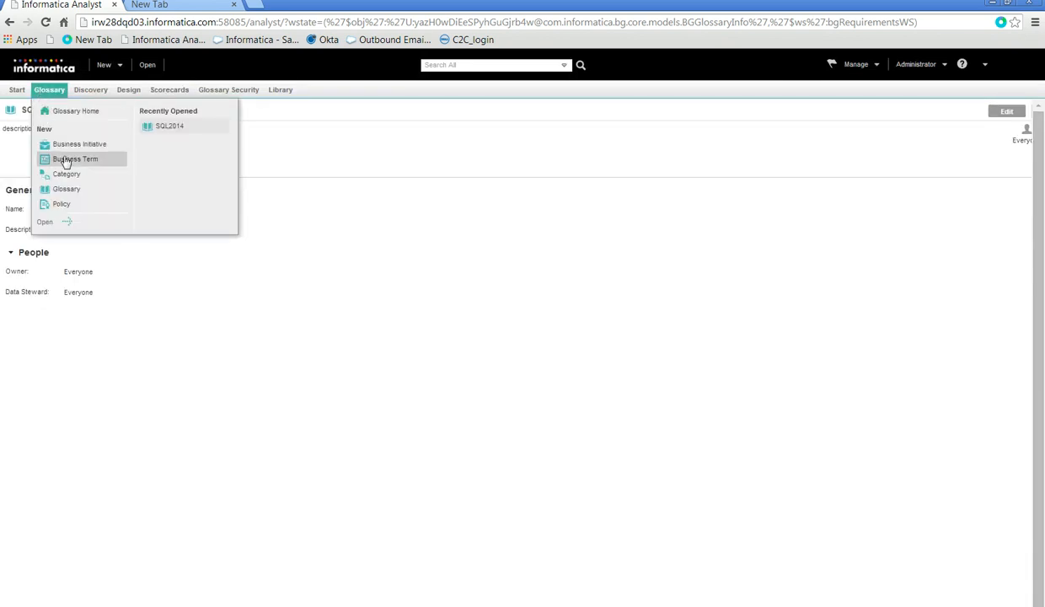
left_click(75, 158)
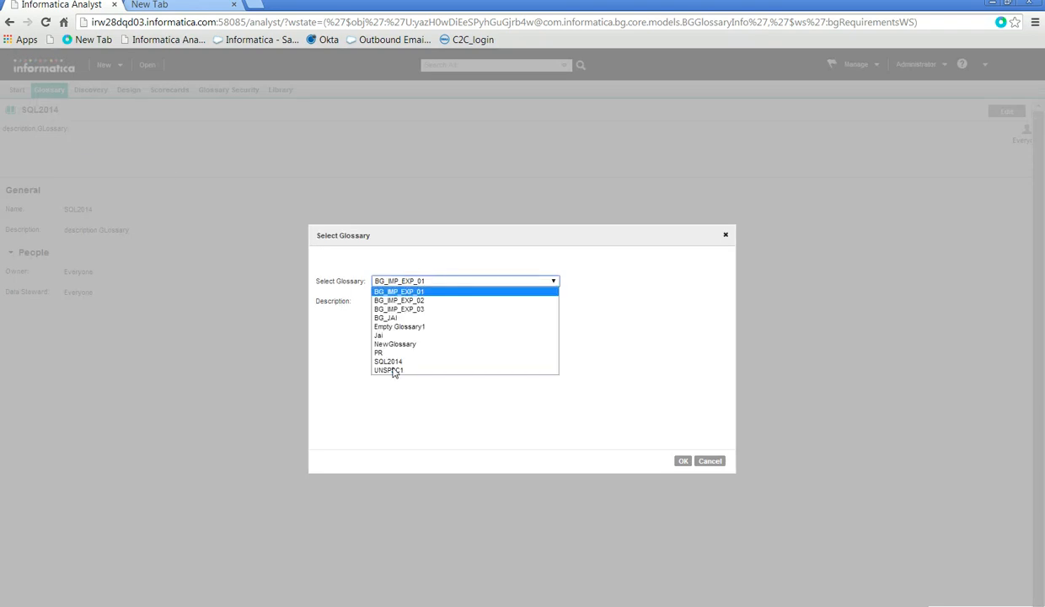
left_click(388, 361)
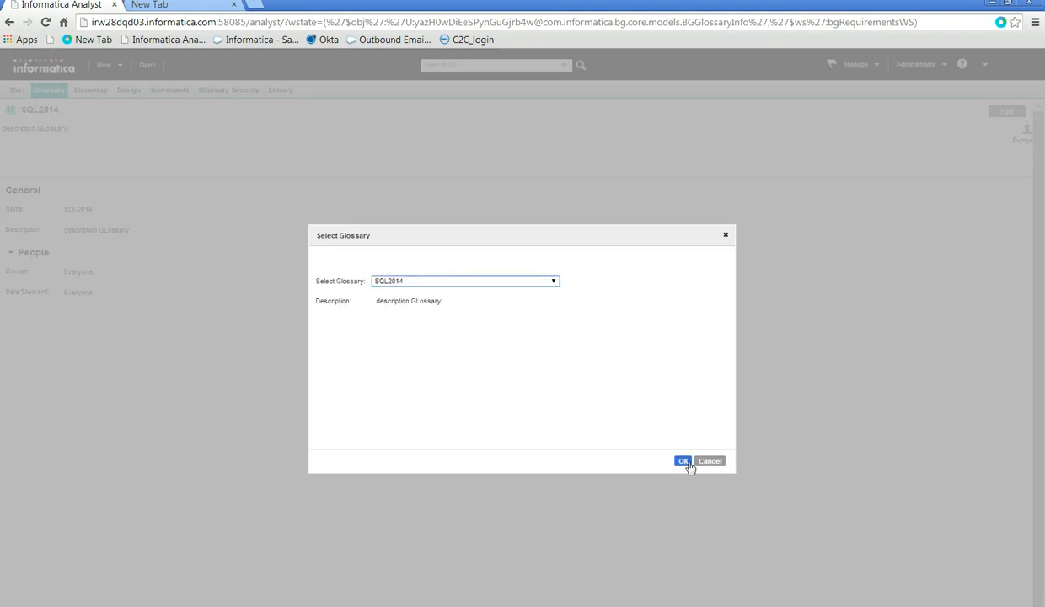
left_click(681, 461)
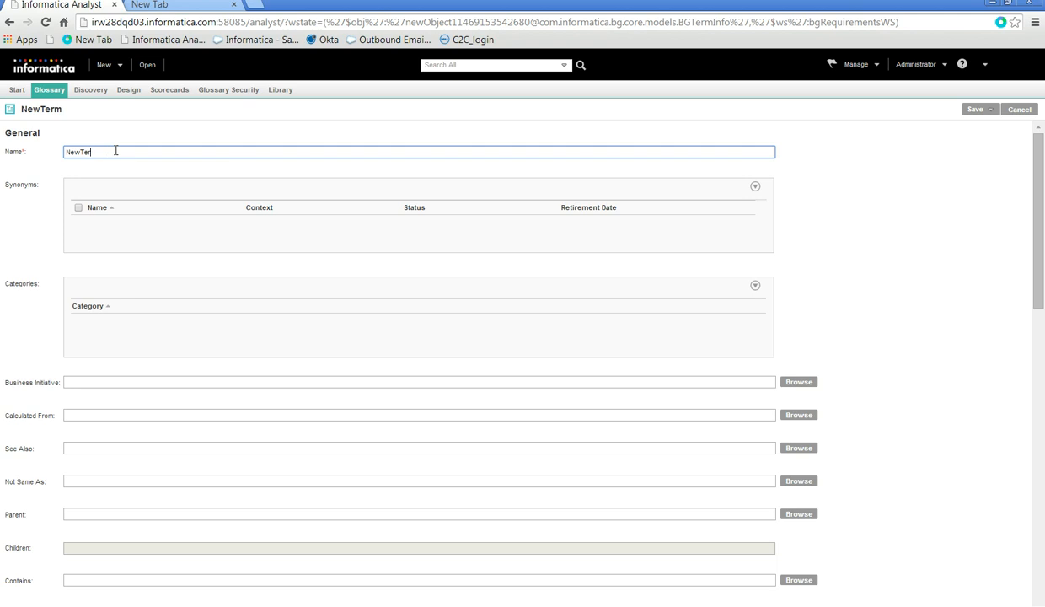
Name the term Demo_term and review Field_Demo's 'Demo default' value and Enum_MultiValue_Demo.
type("Demo_")
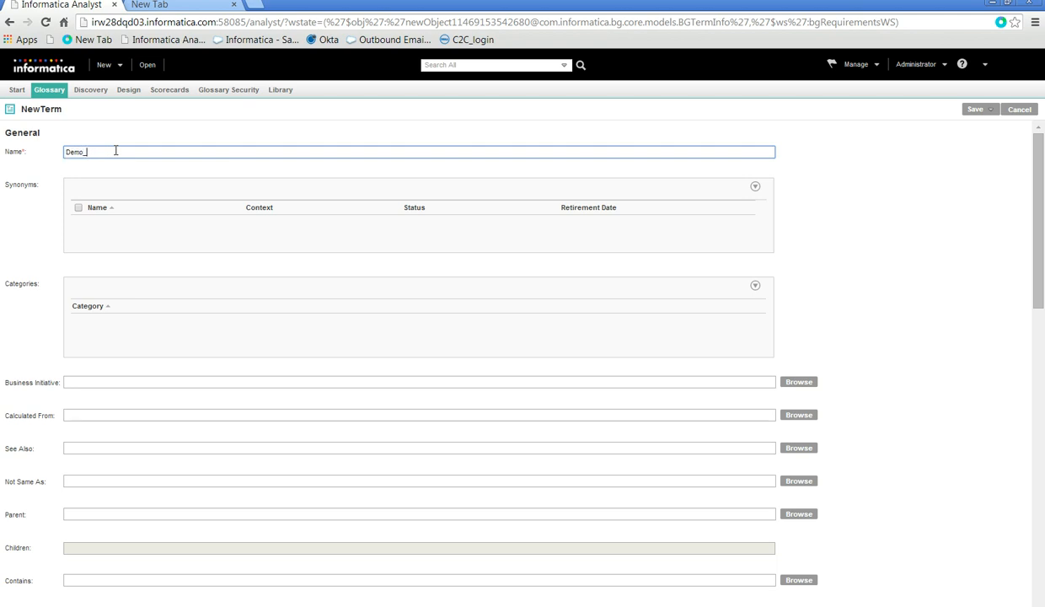
type("term")
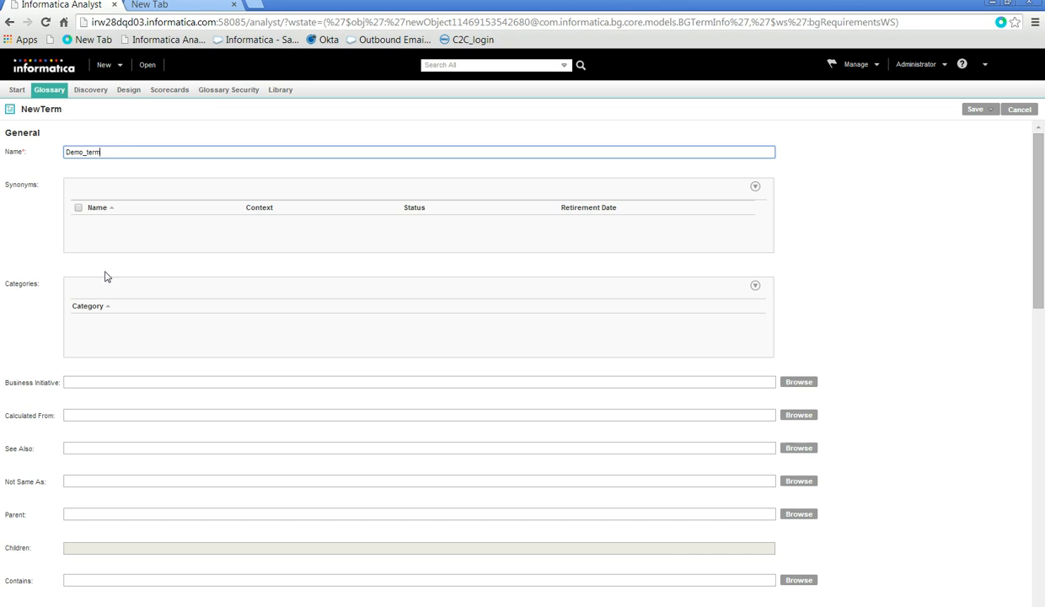
mouse_move(250, 425)
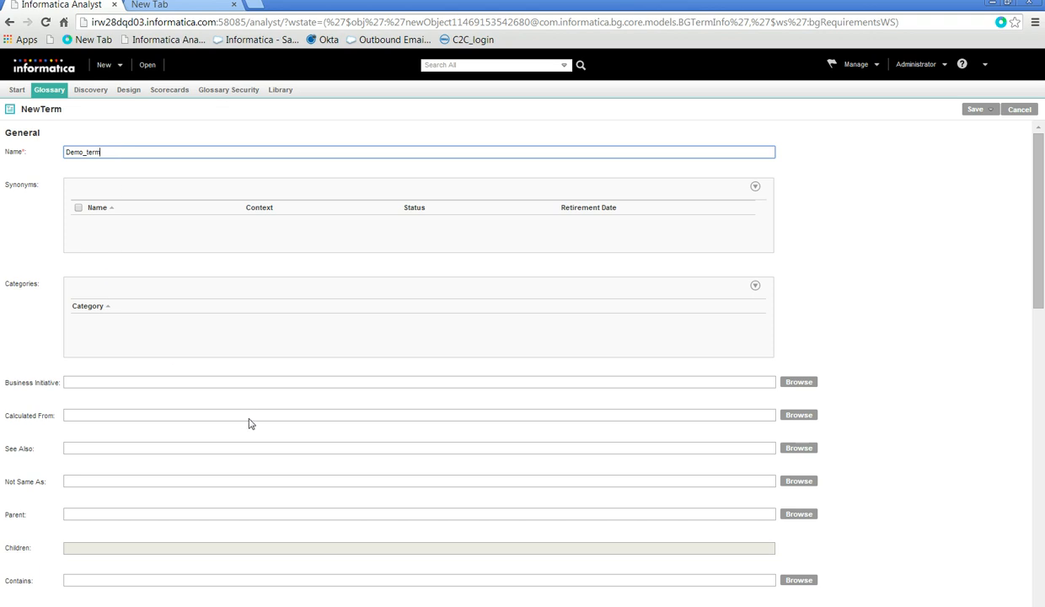
scroll("down", 3)
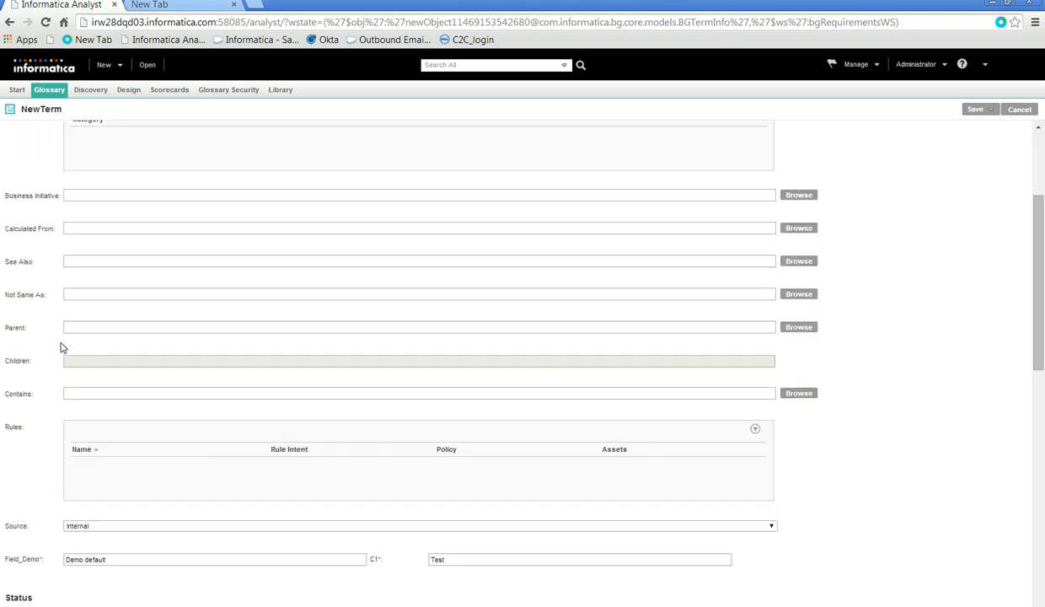
scroll("down", 3)
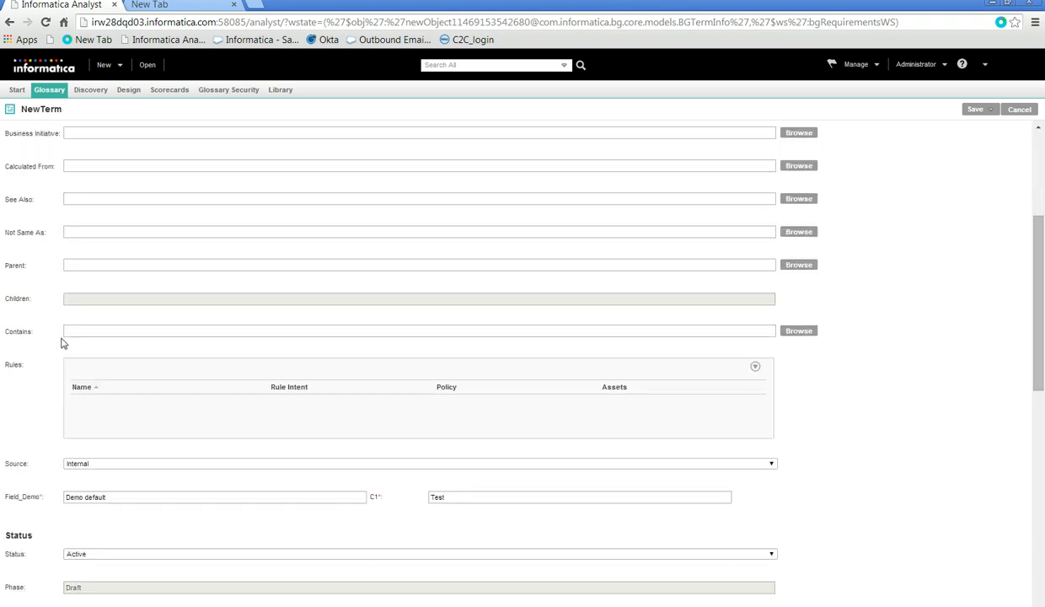
mouse_move(24, 503)
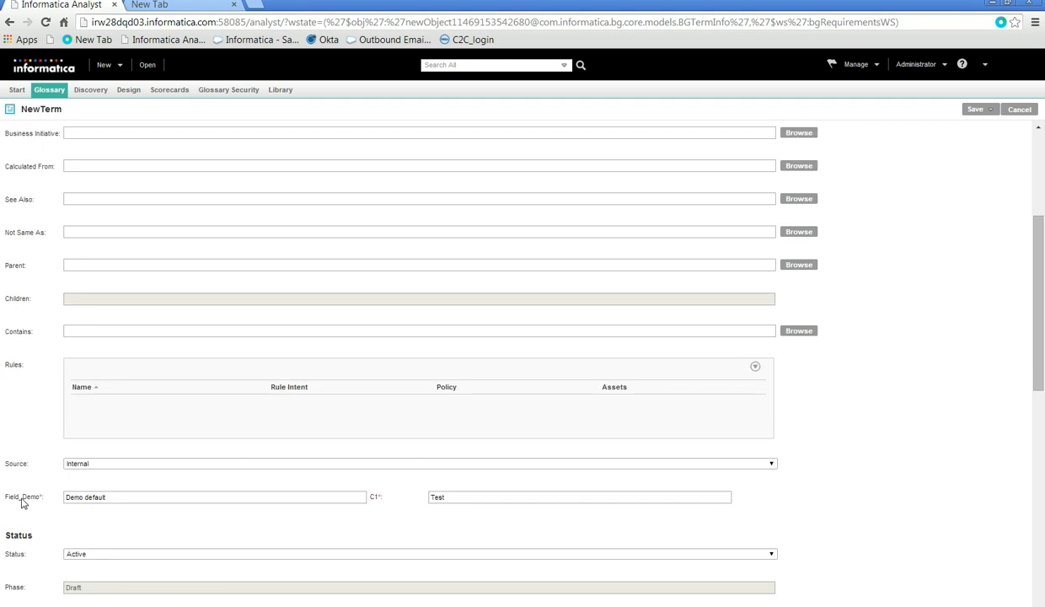
triple_click(211, 495)
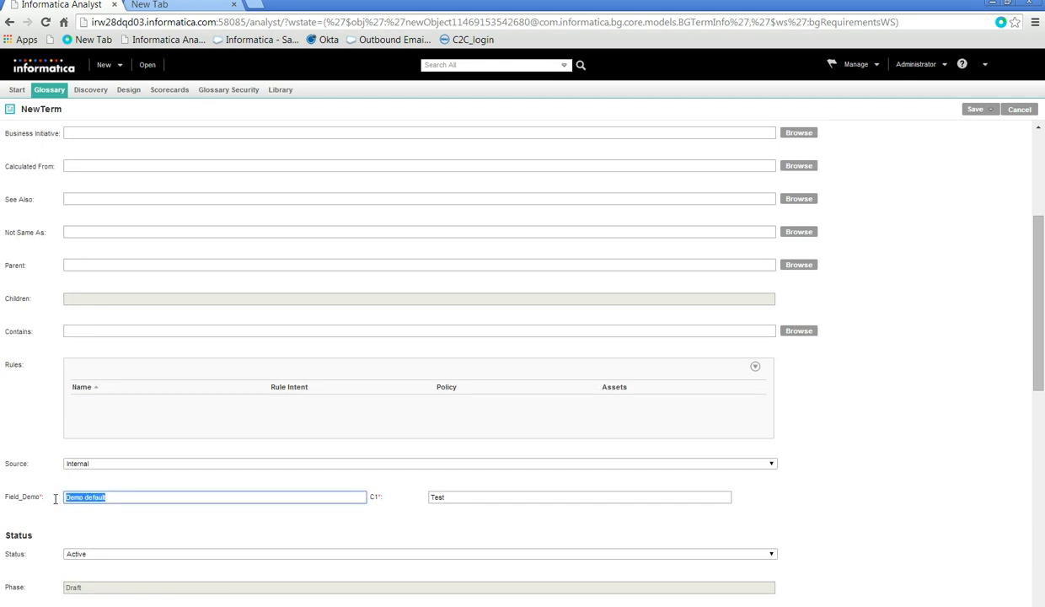
scroll("down", 3)
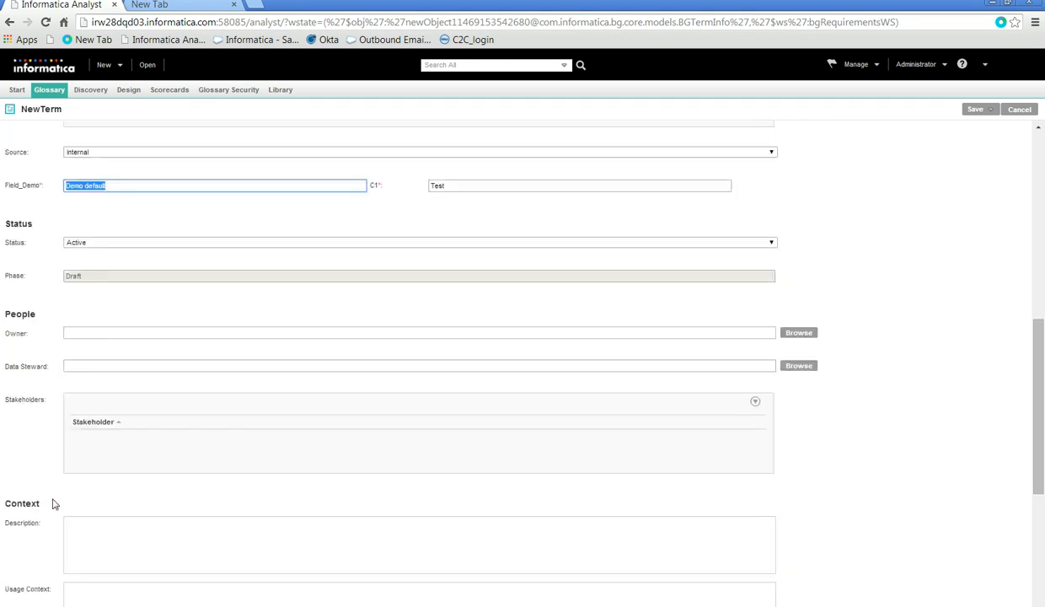
scroll("down", 3)
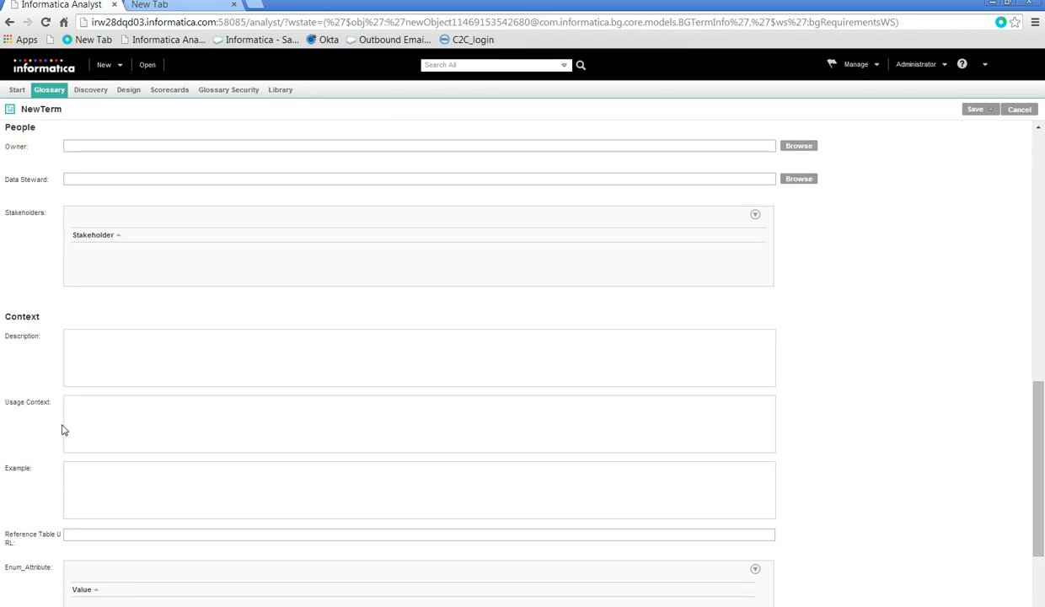
scroll("down", 3)
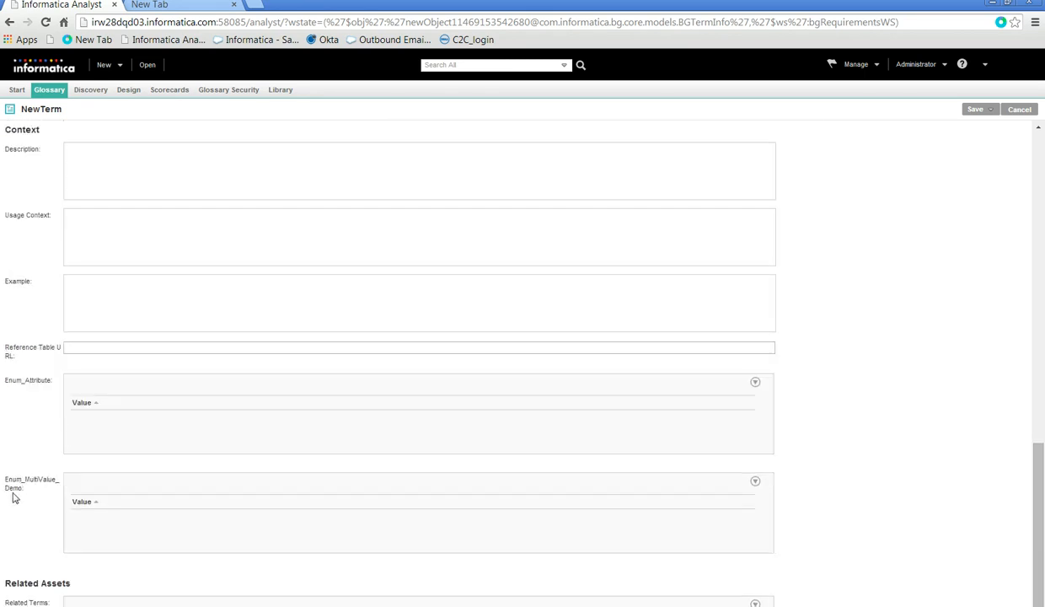
Add DEBUG as an Enum_MultiValue_Demo value and save the Demo_term business term.
left_click(755, 480)
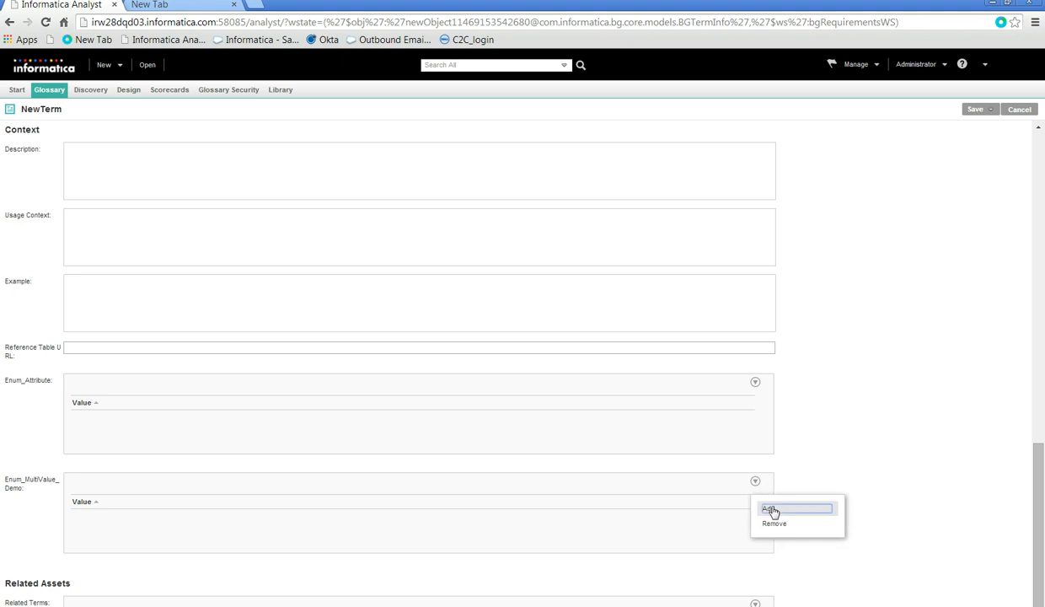
left_click(767, 509)
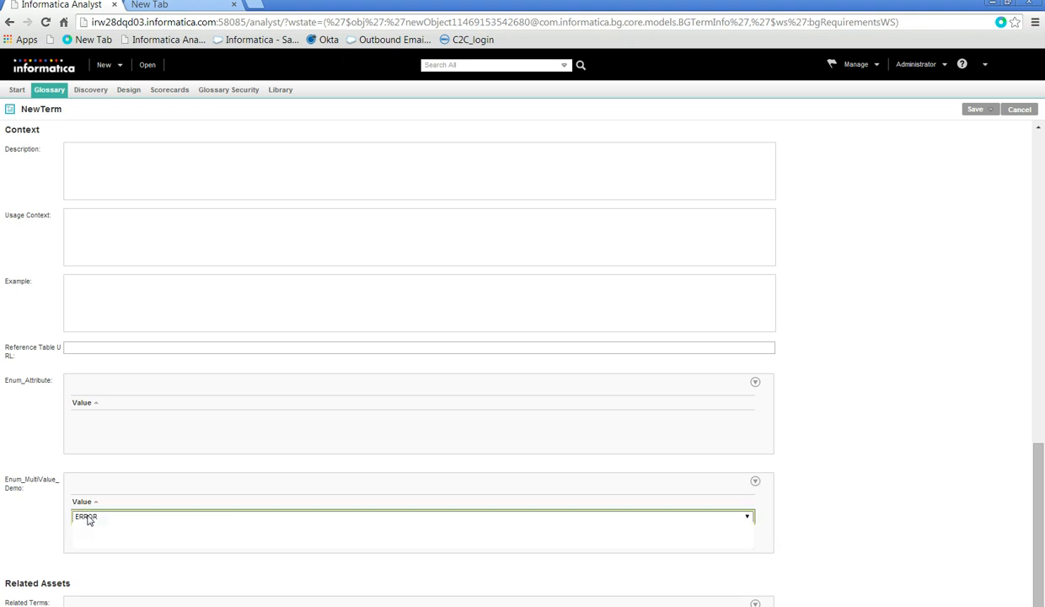
left_click(412, 516)
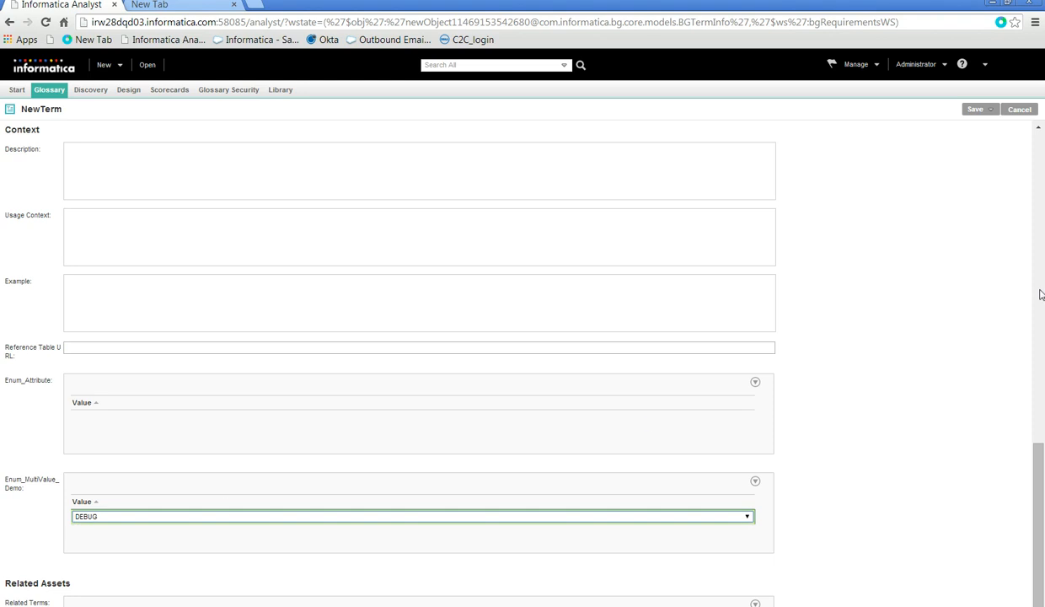
left_click(991, 108)
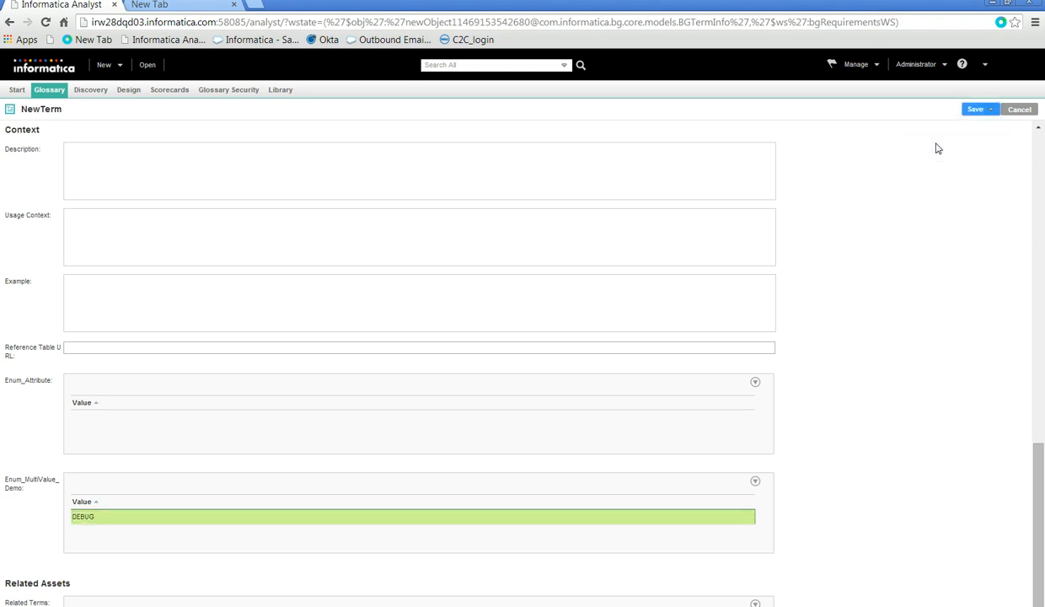
left_click(974, 108)
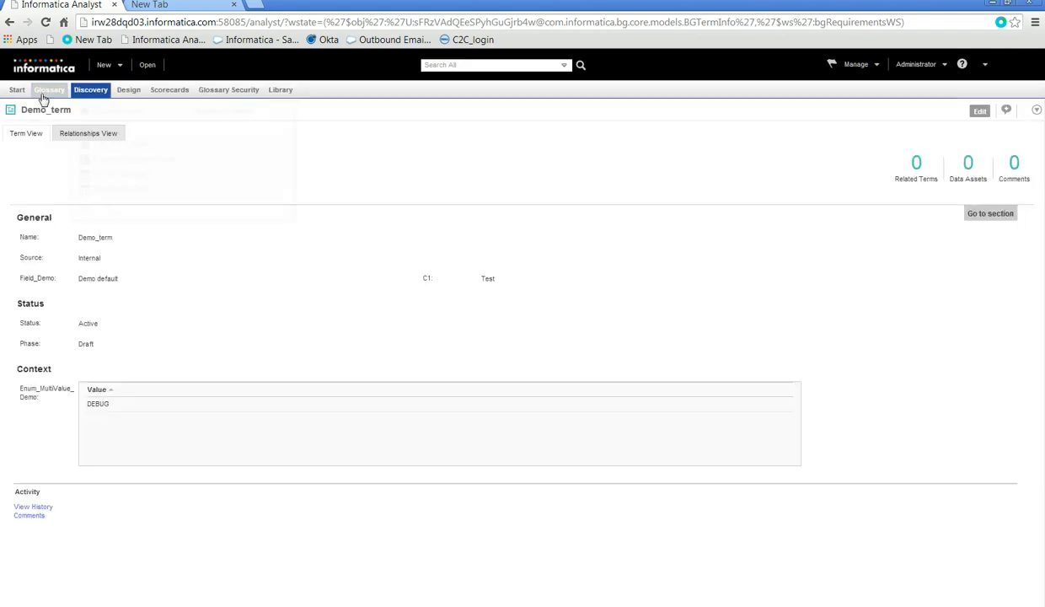
Reopen SQL2014 from Recently Opened in edit mode and show its Business Term Template.
left_click(47, 89)
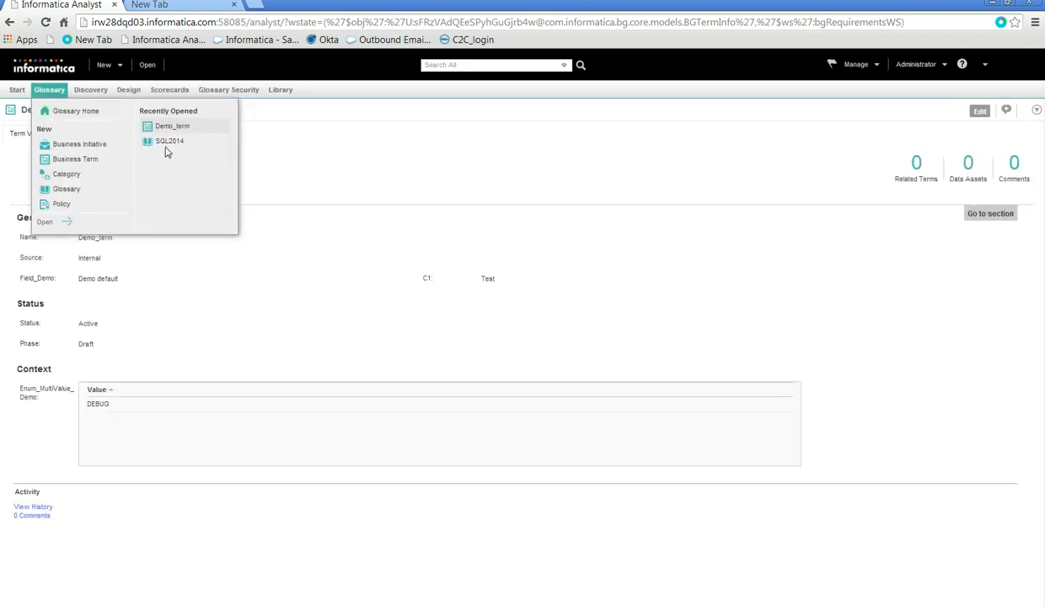
left_click(168, 141)
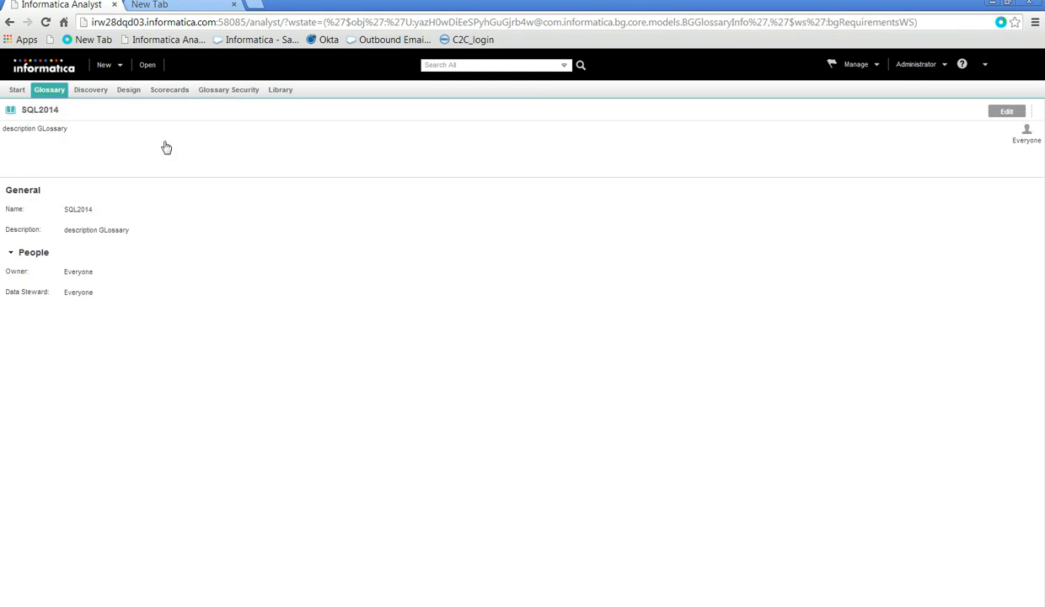
left_click(1007, 111)
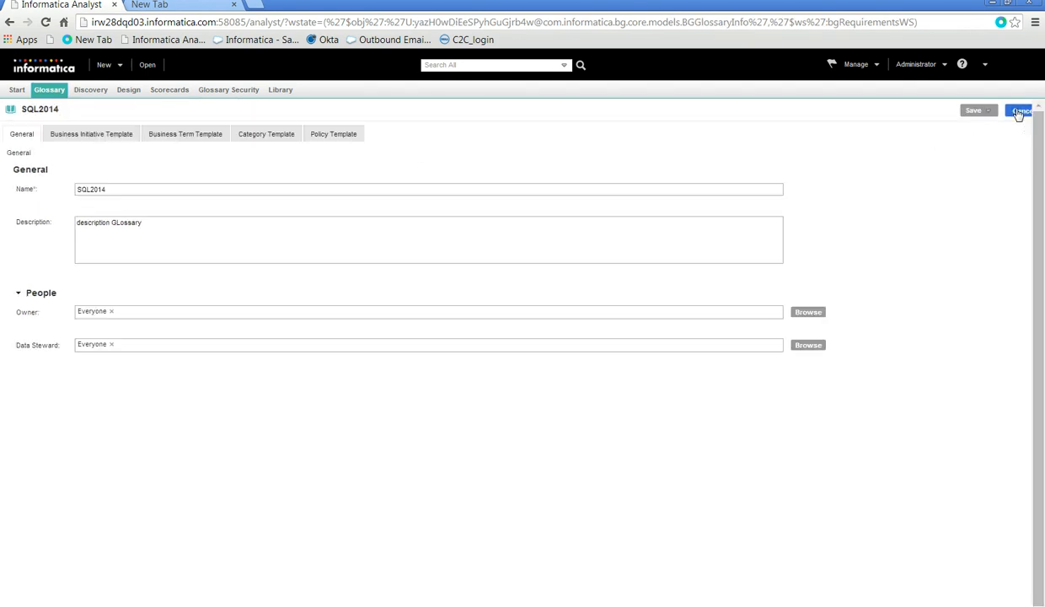
left_click(185, 135)
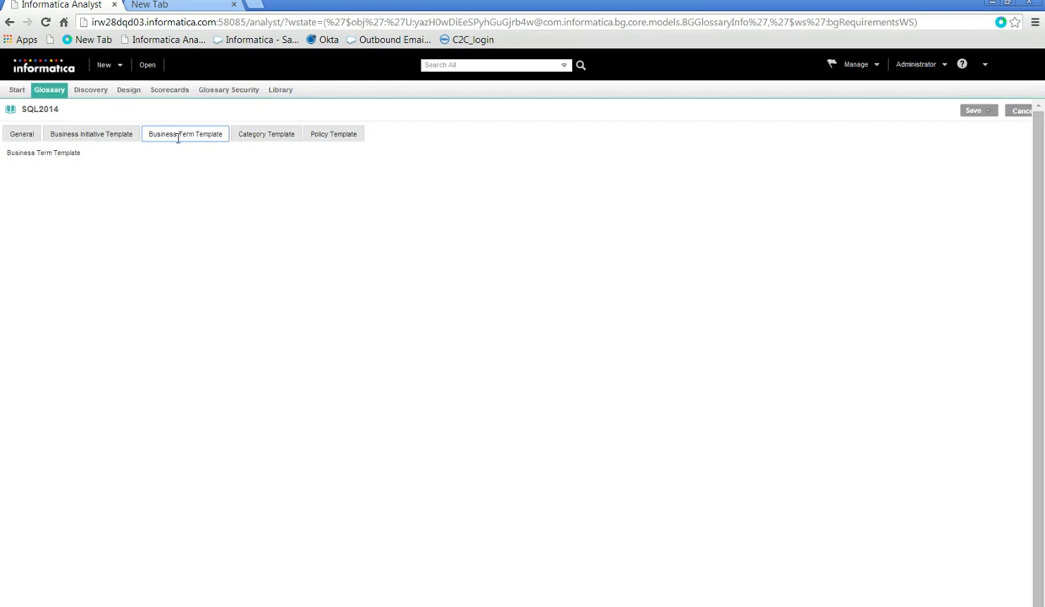
Show Enum_MultiValue_Demo's Where Used details, listing SQL2014 as its only glossary.
left_click(185, 135)
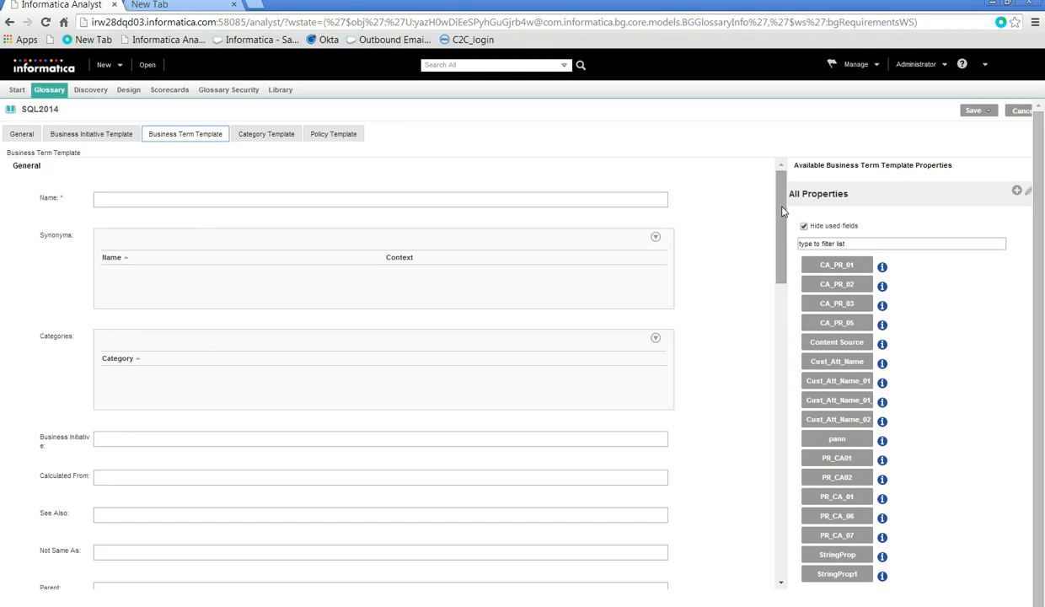
scroll("down", 3)
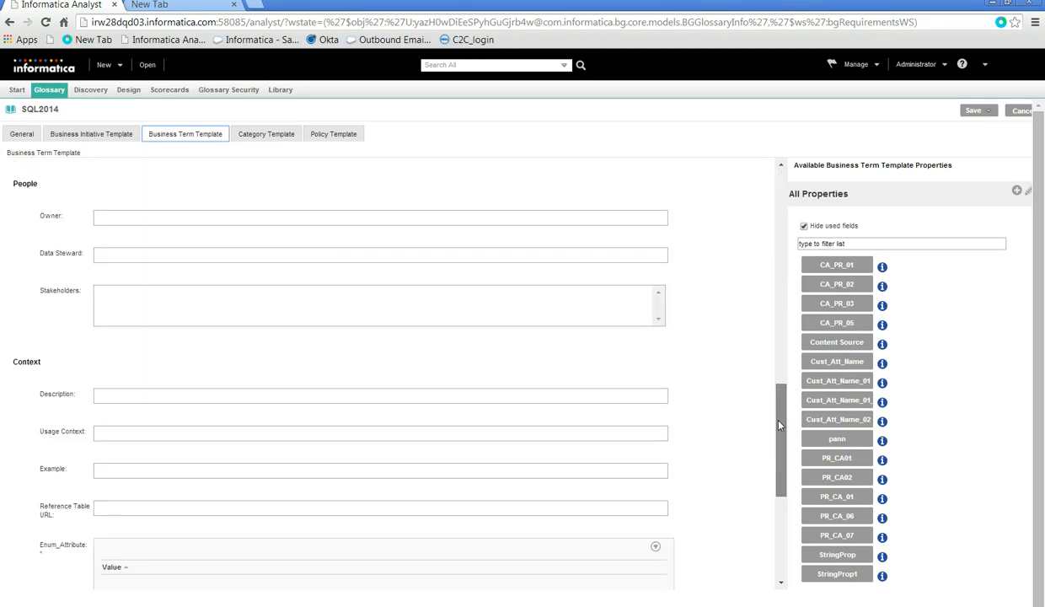
scroll("down", 3)
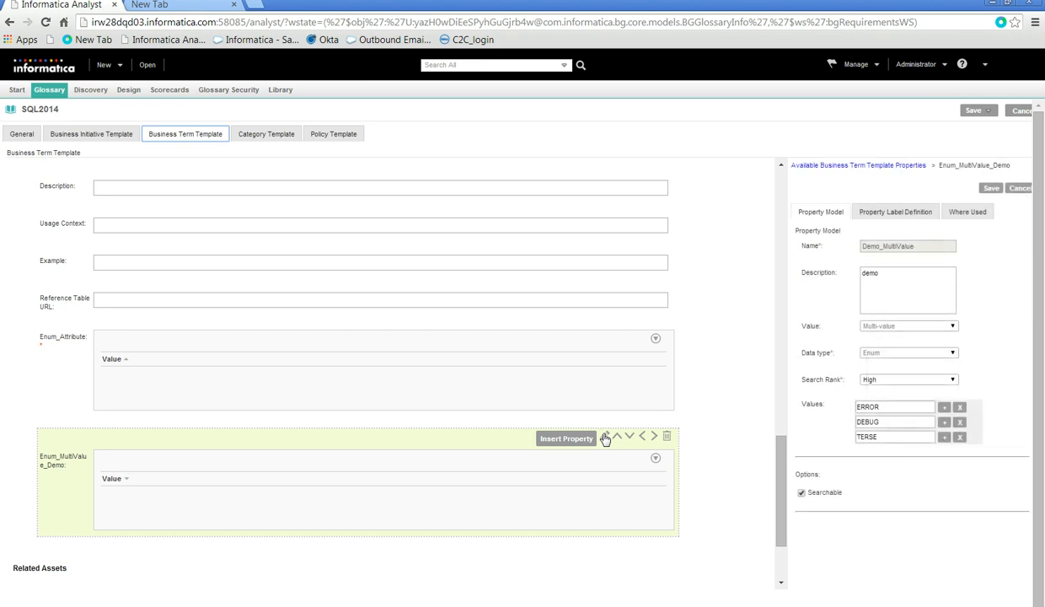
left_click(967, 212)
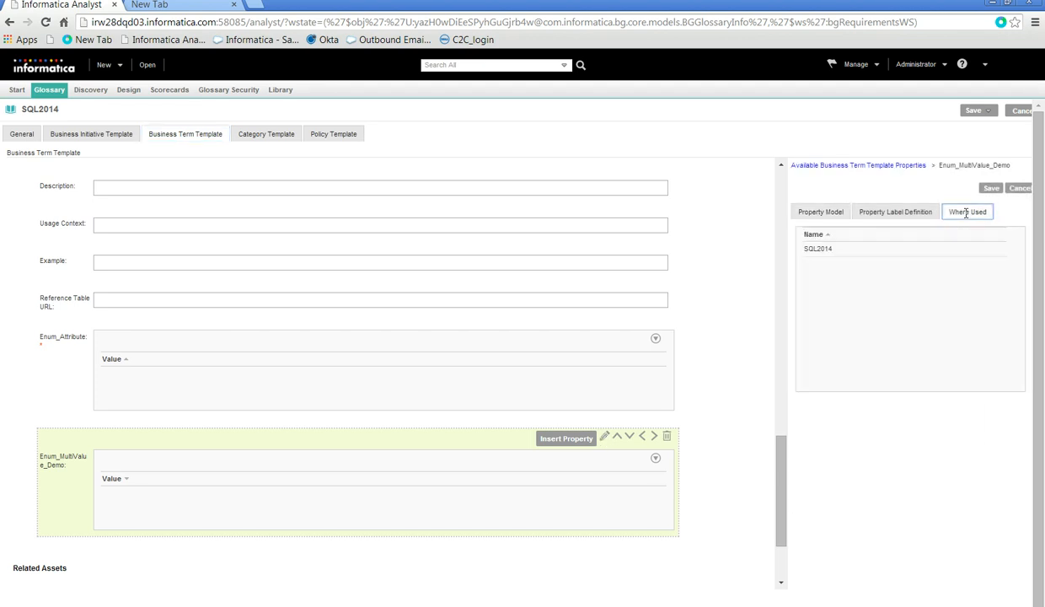
mouse_move(817, 250)
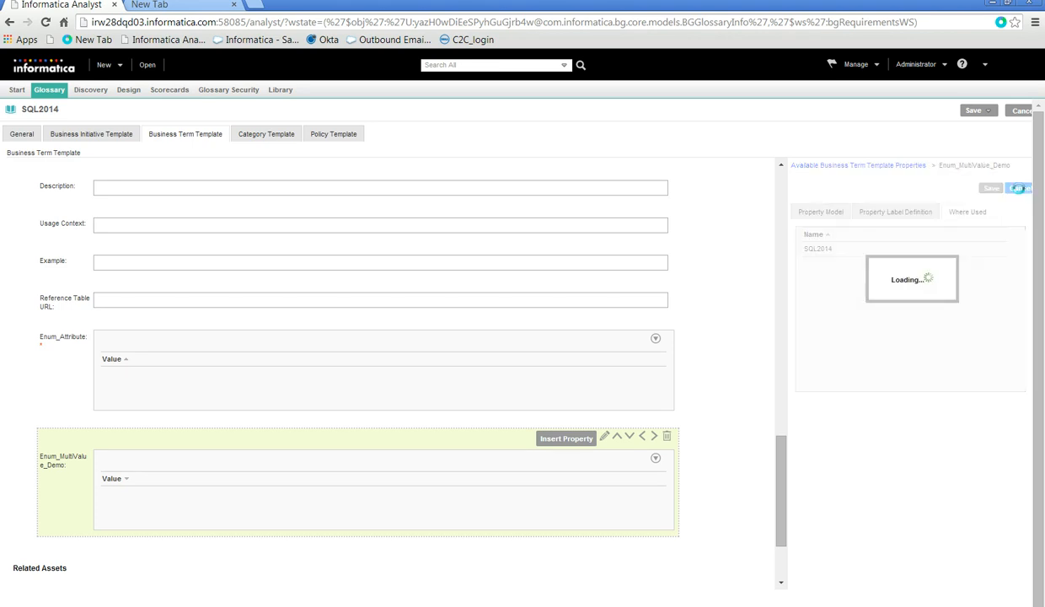
Close the Enum_MultiValue_Demo details to return to the All Properties list.
left_click(1018, 188)
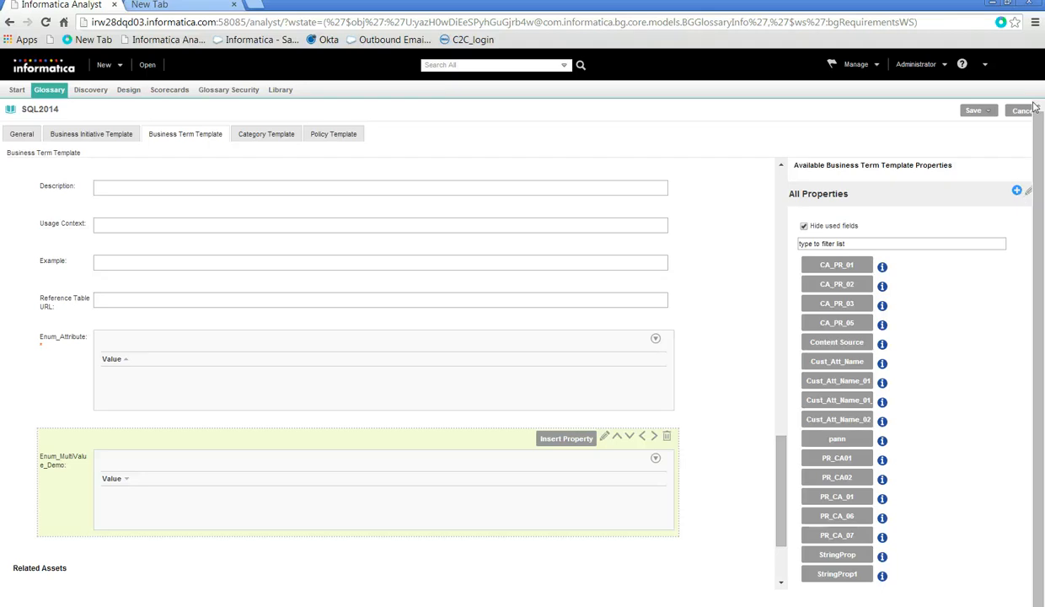
mouse_move(1005, 64)
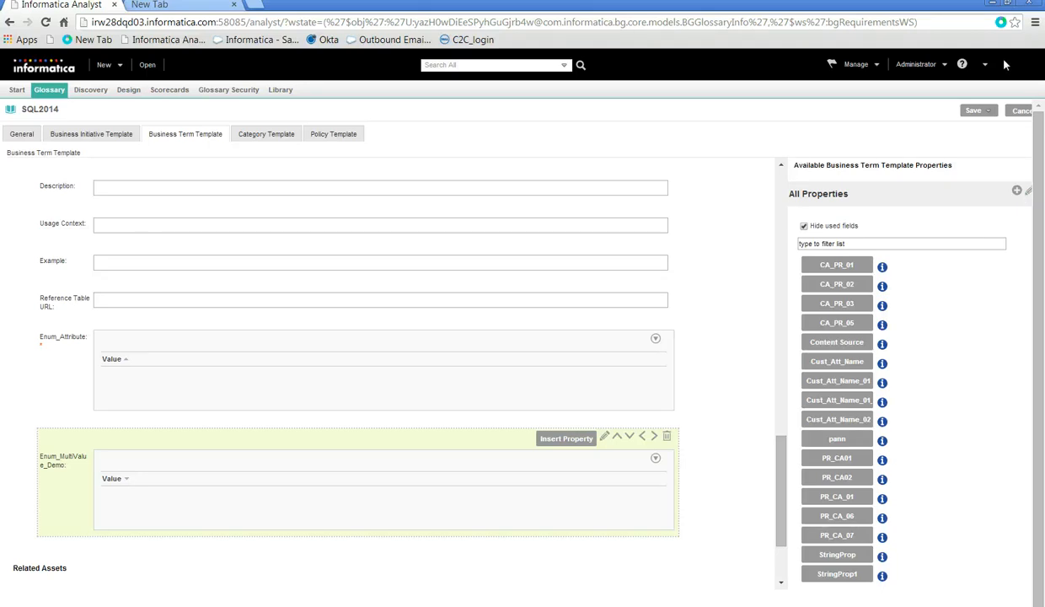